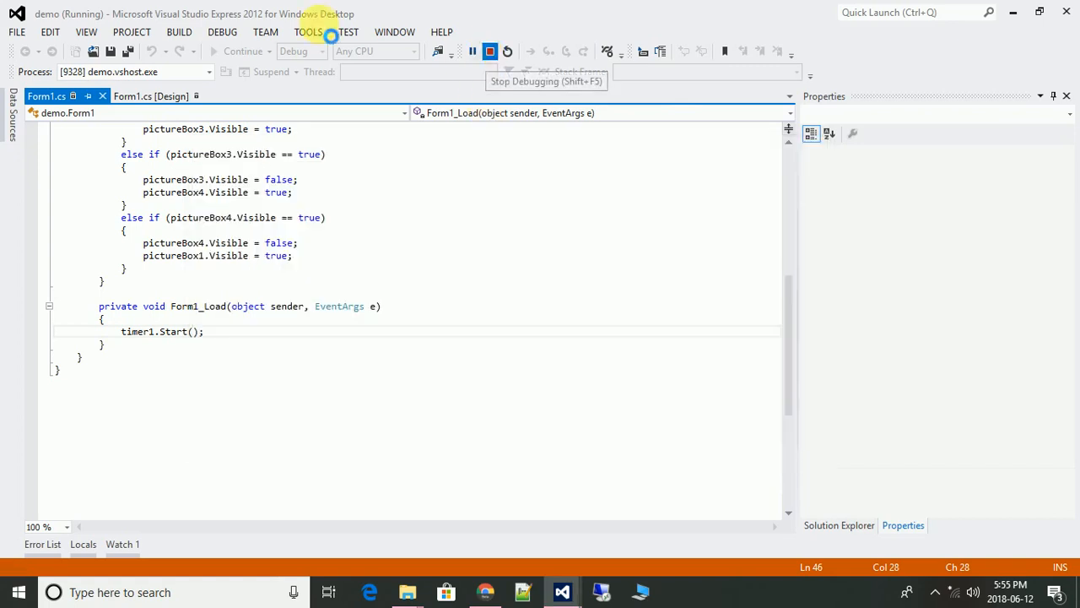
- Stop the running demo and create a new Windows Forms project named demo 3
{"action": "left_click", "coordinate": [16, 32]}
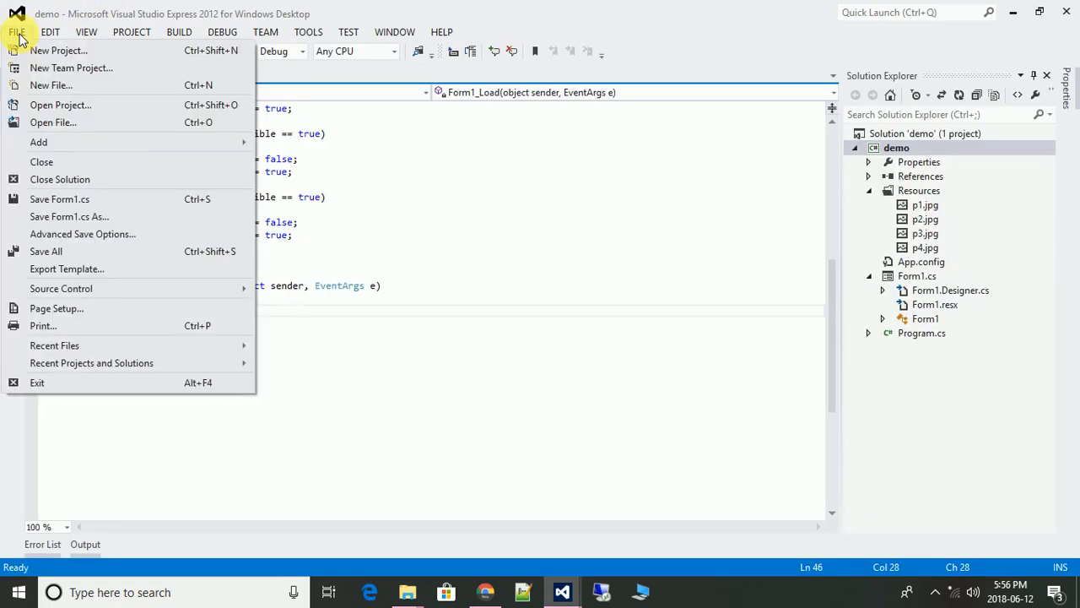
{"action": "left_click", "coordinate": [59, 49]}
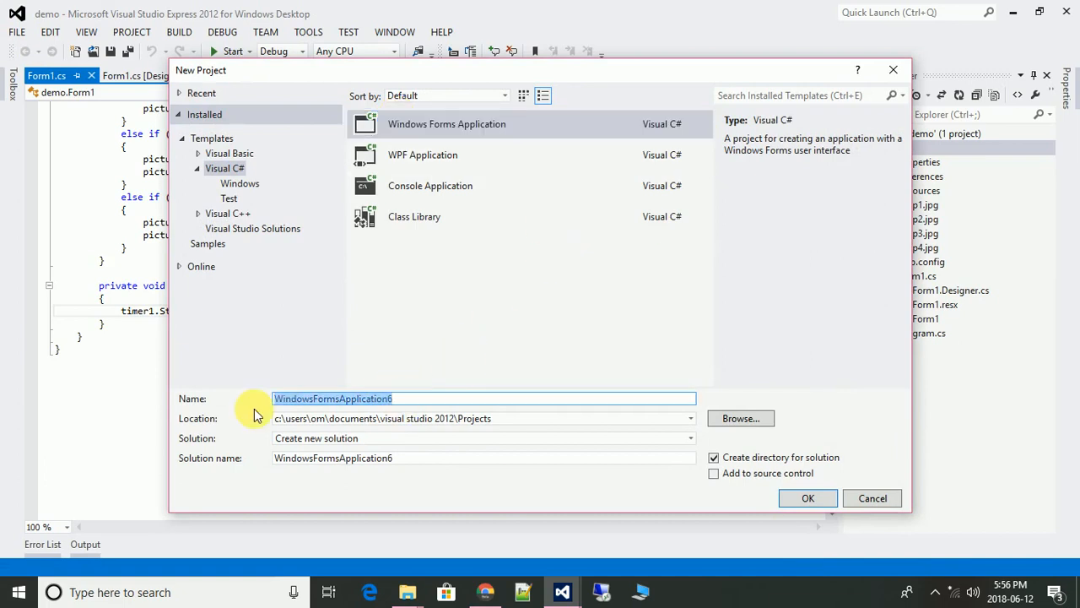
{"action": "type", "text": "demo 3"}
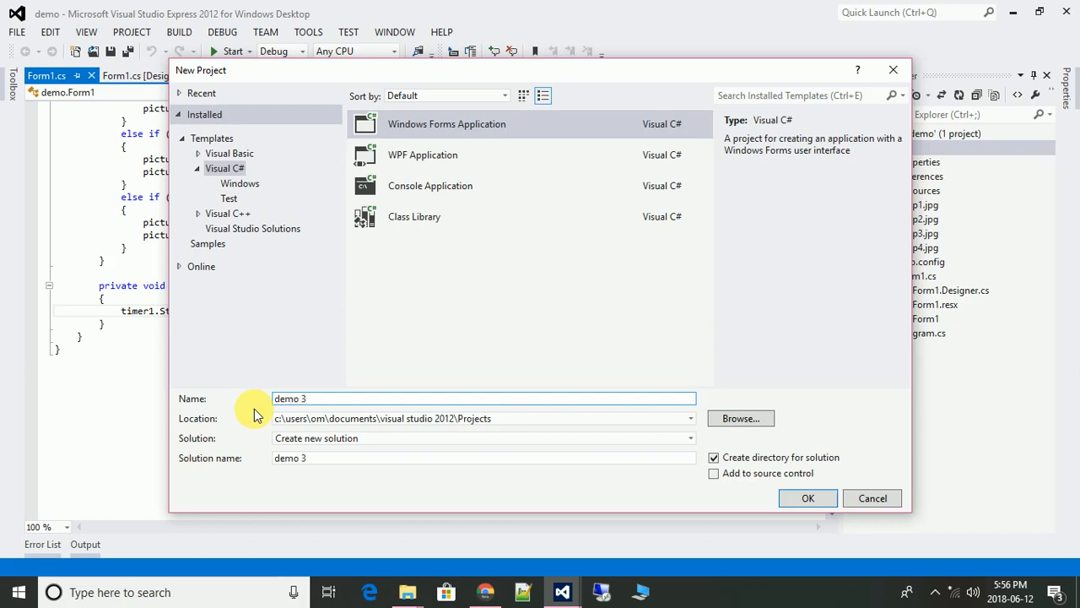
{"action": "left_click", "coordinate": [806, 498]}
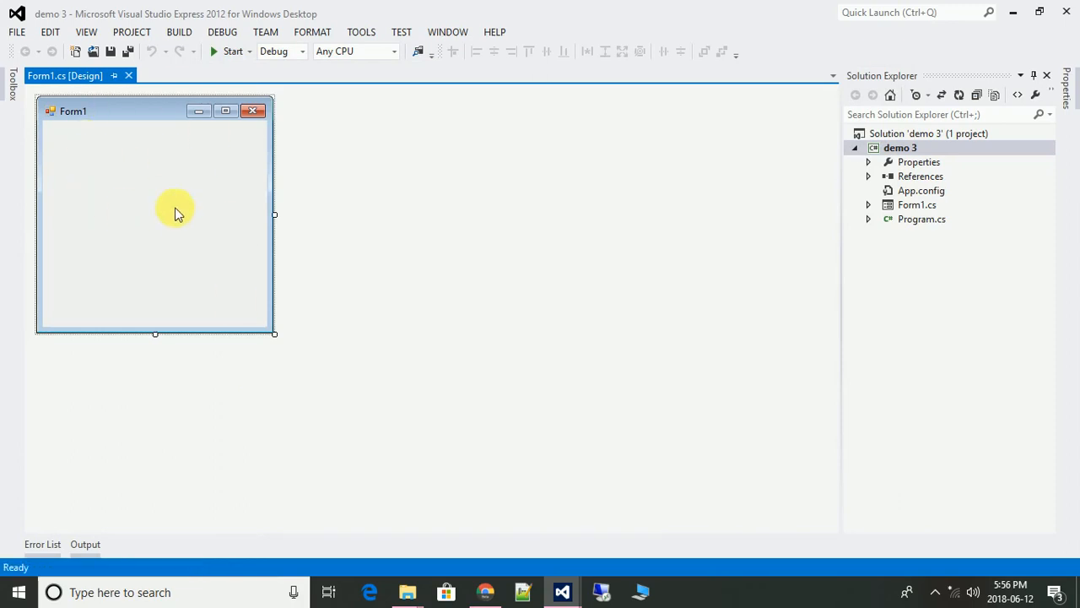
{"action": "mouse_move", "coordinate": [165, 182]}
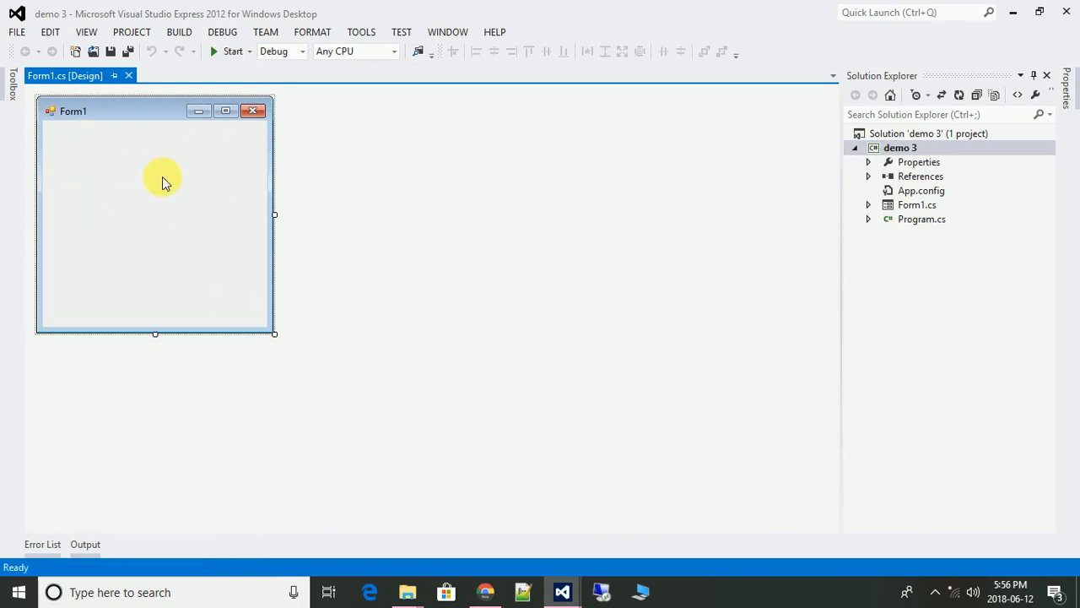
{"action": "mouse_move", "coordinate": [274, 215]}
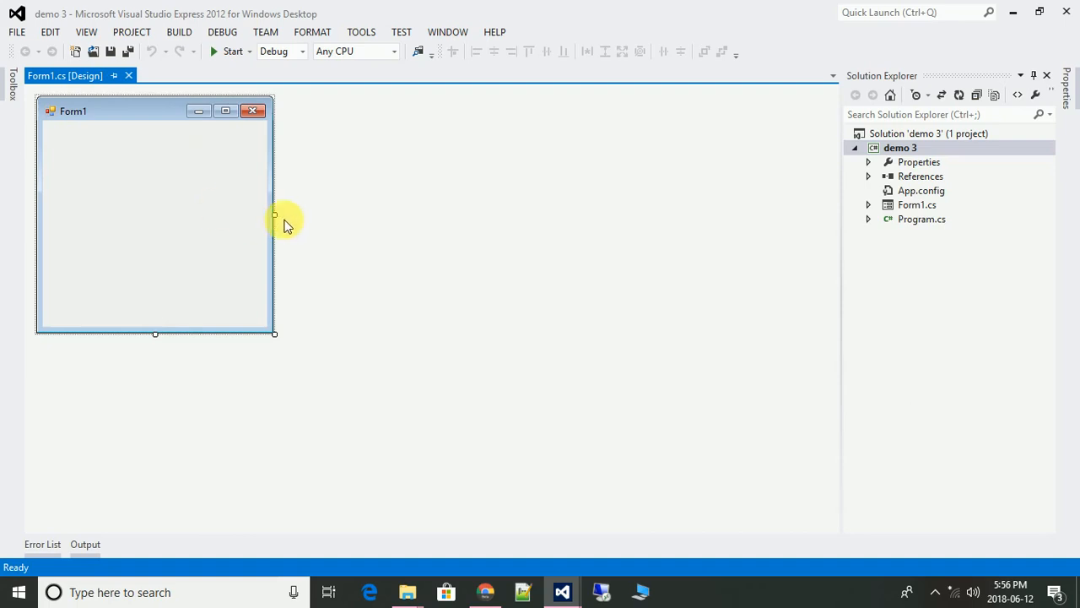
- Resize Form1 into a wide, slightly taller rectangle
{"action": "left_click_drag", "start_coordinate": [275, 215], "coordinate": [682, 235]}
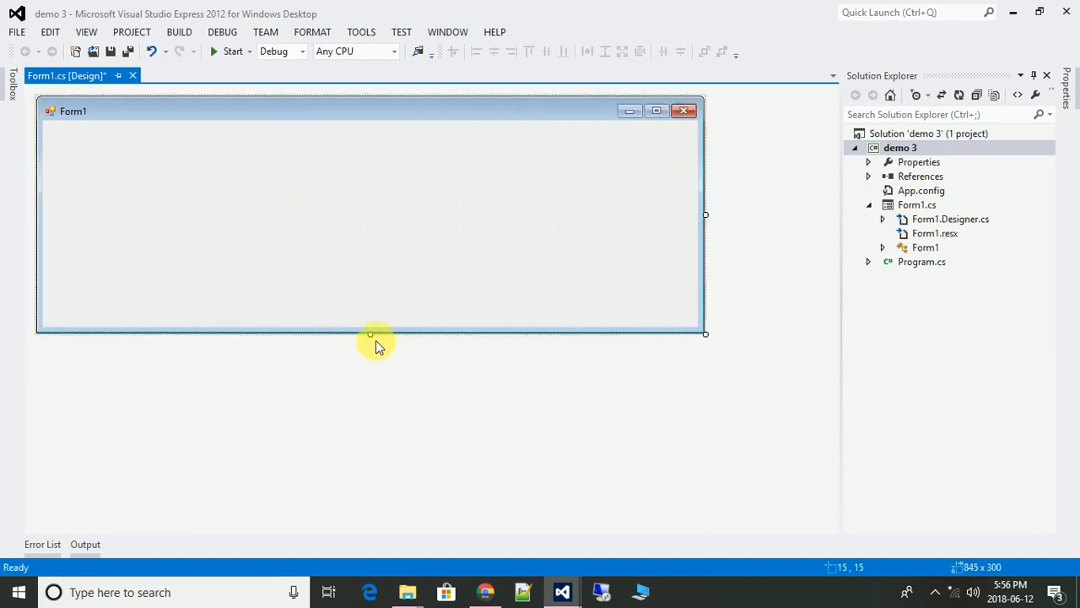
{"action": "left_click_drag", "start_coordinate": [370, 334], "coordinate": [370, 365]}
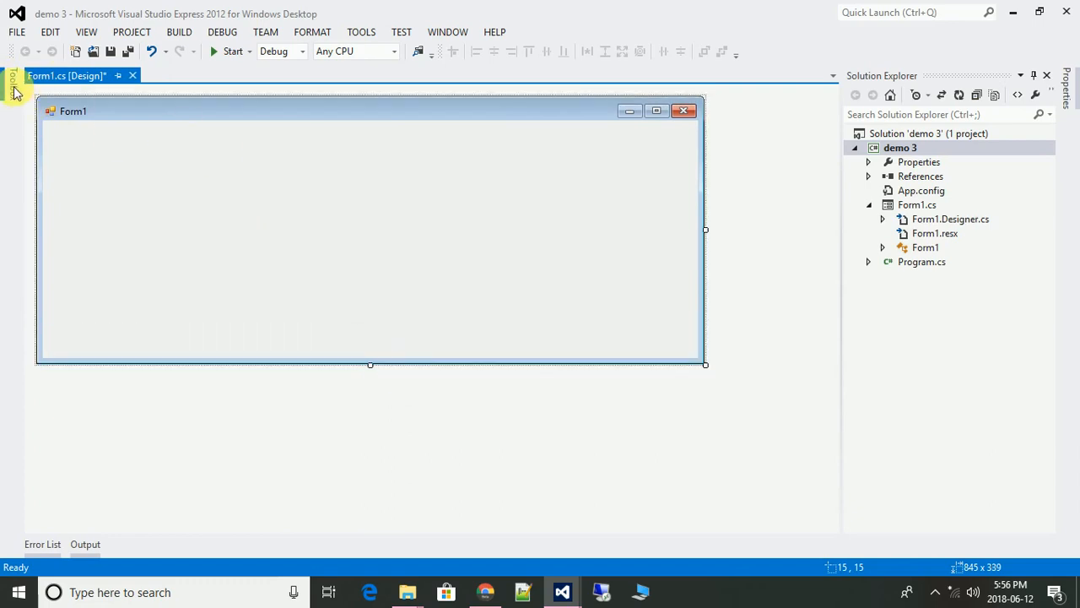
- Add a PictureBox from the Toolbox and stretch it across the upper part of the form
{"action": "left_click", "coordinate": [14, 84]}
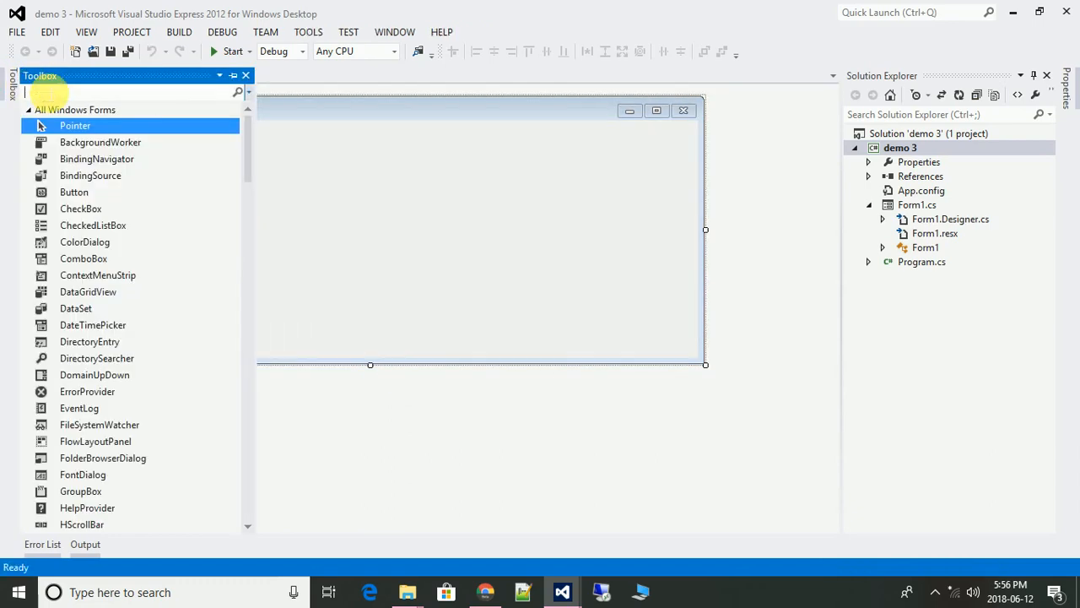
{"action": "type", "text": "pict"}
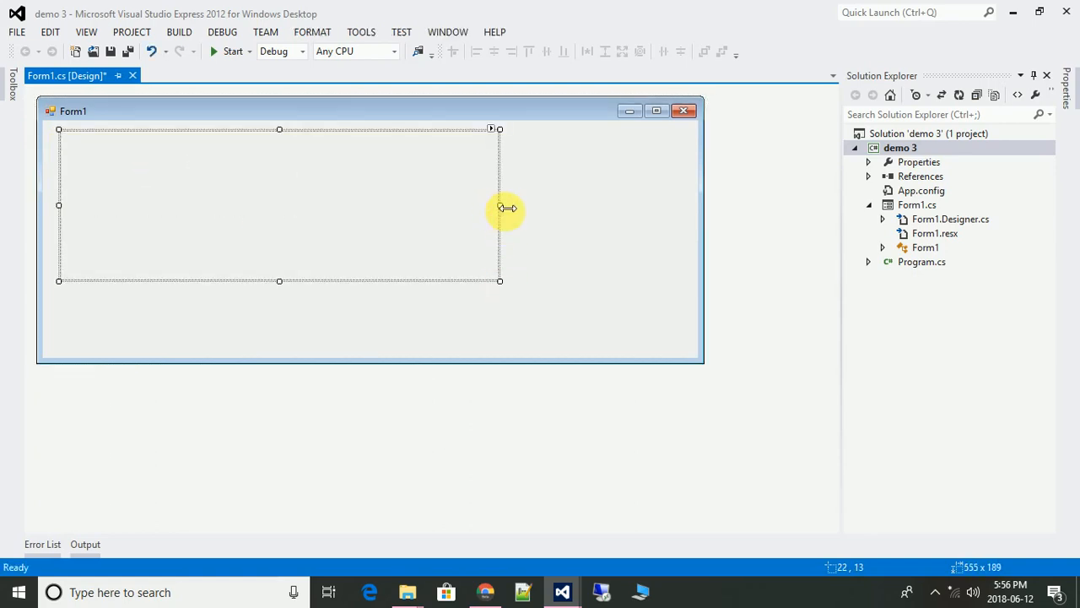
{"action": "left_click_drag", "start_coordinate": [498, 207], "coordinate": [684, 207]}
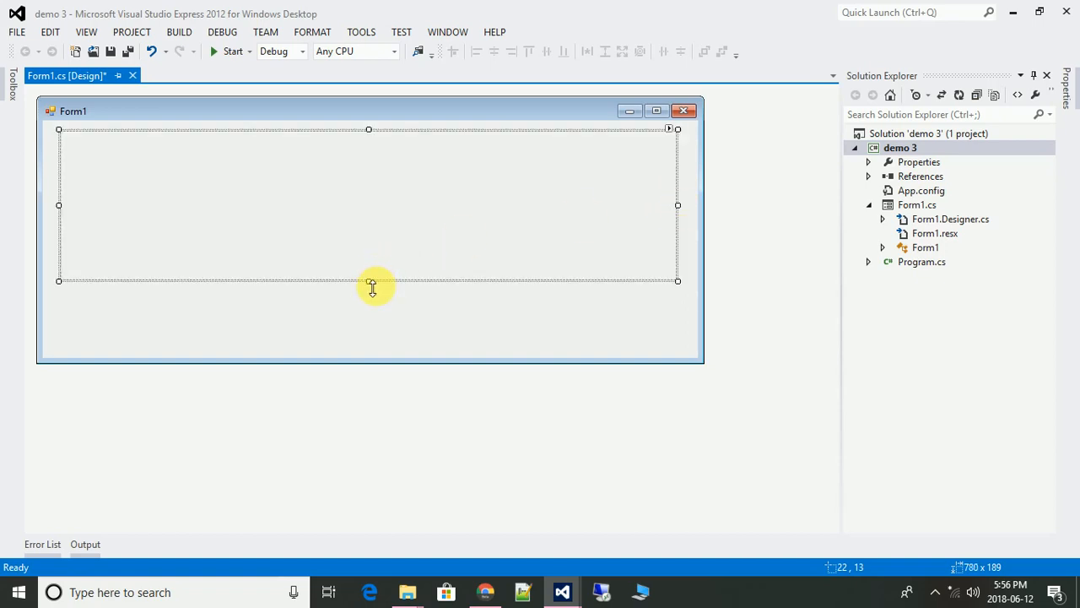
{"action": "left_click_drag", "start_coordinate": [369, 280], "coordinate": [369, 314]}
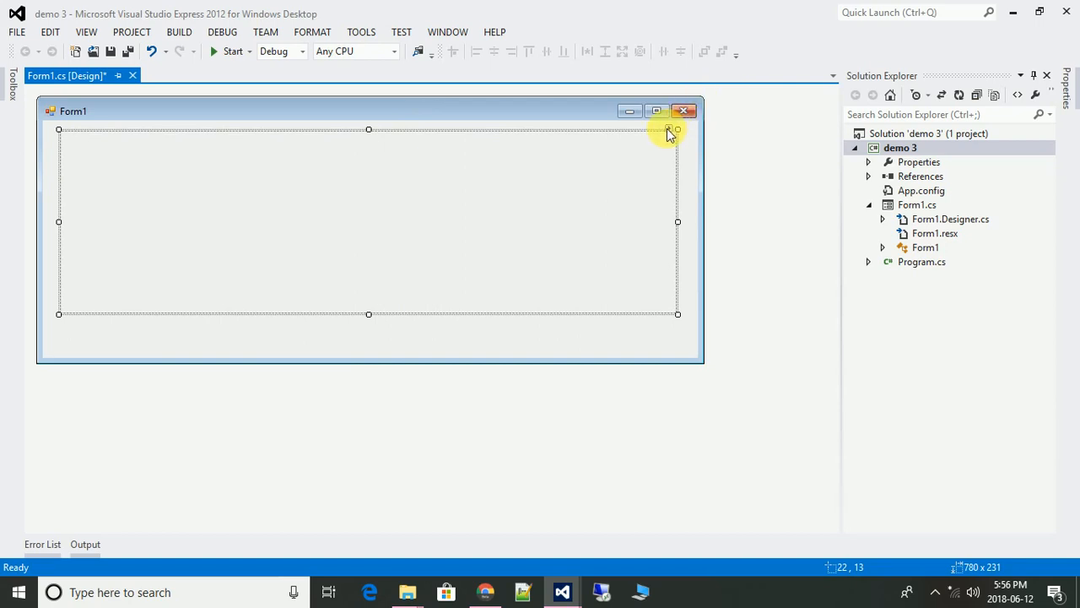
- Import pictures p1 to p4 from the Desktop\pict folder into the project resources
{"action": "left_click", "coordinate": [671, 130]}
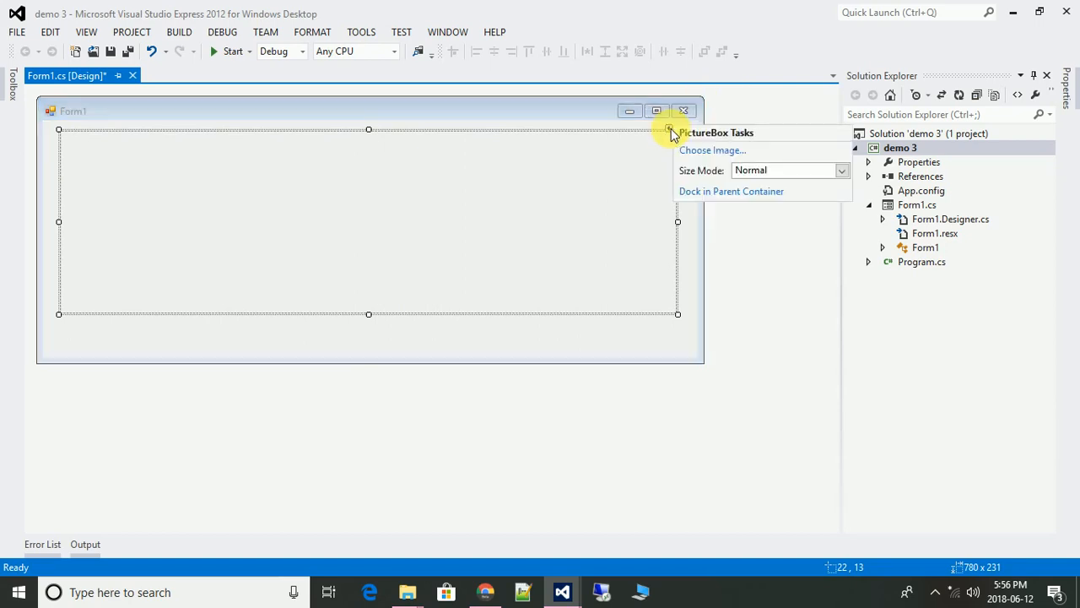
{"action": "mouse_move", "coordinate": [711, 151]}
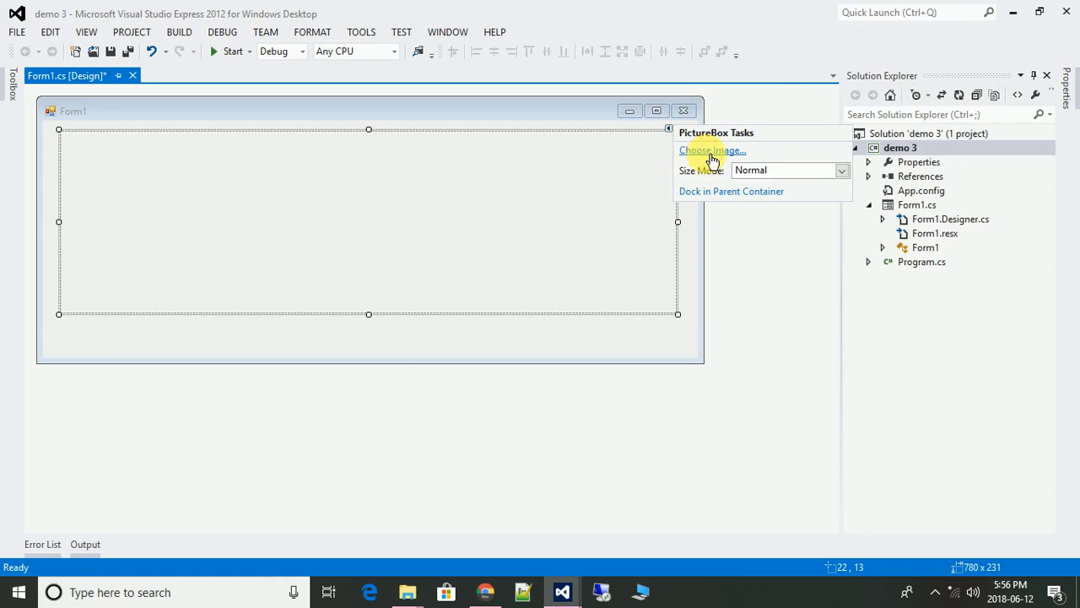
{"action": "left_click", "coordinate": [711, 150]}
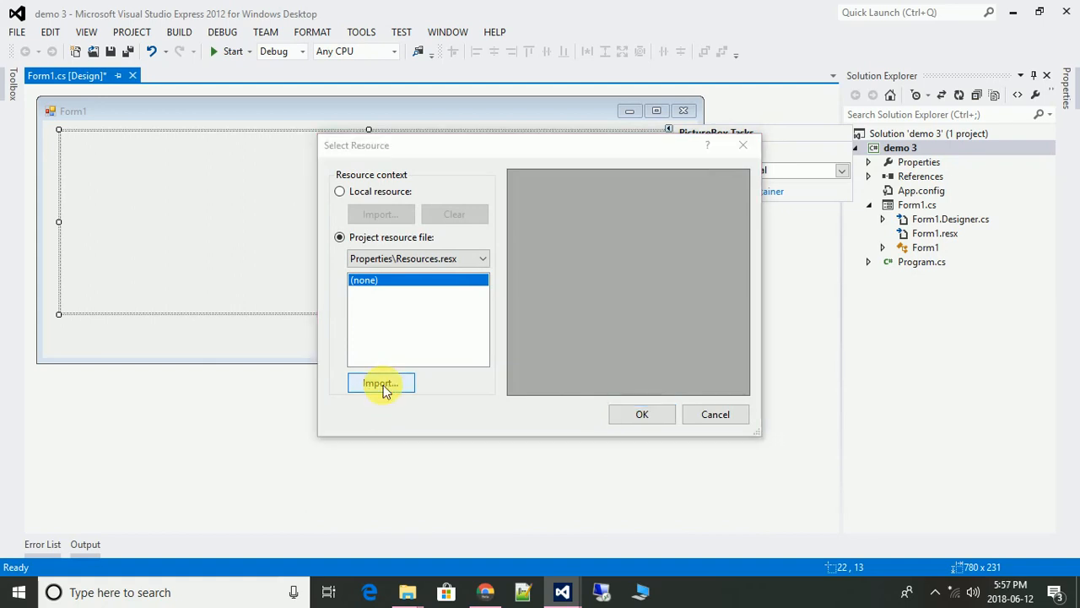
{"action": "left_click", "coordinate": [380, 382]}
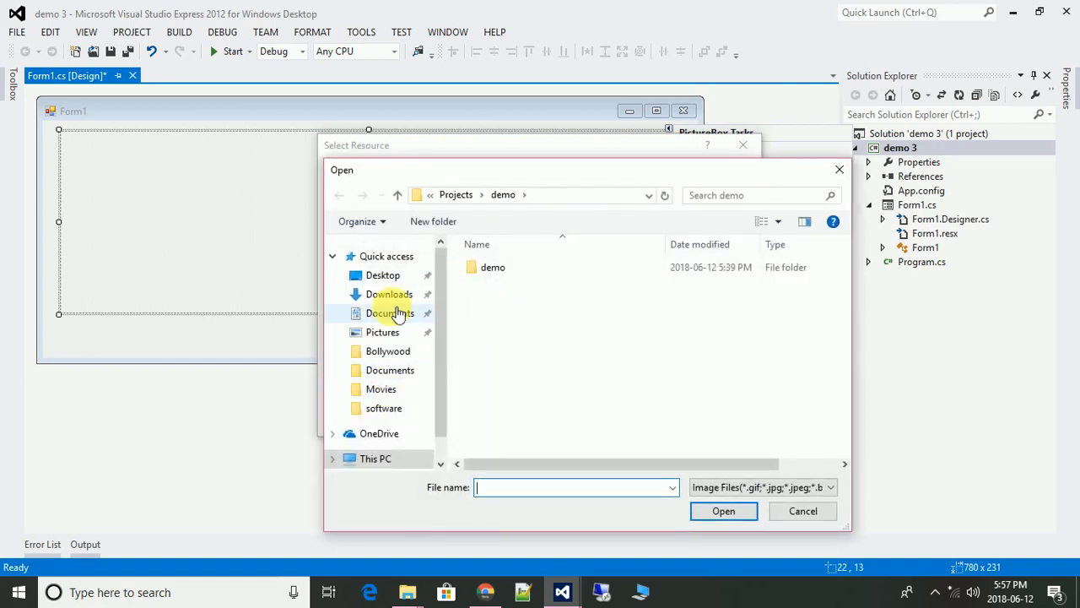
{"action": "left_click", "coordinate": [382, 274]}
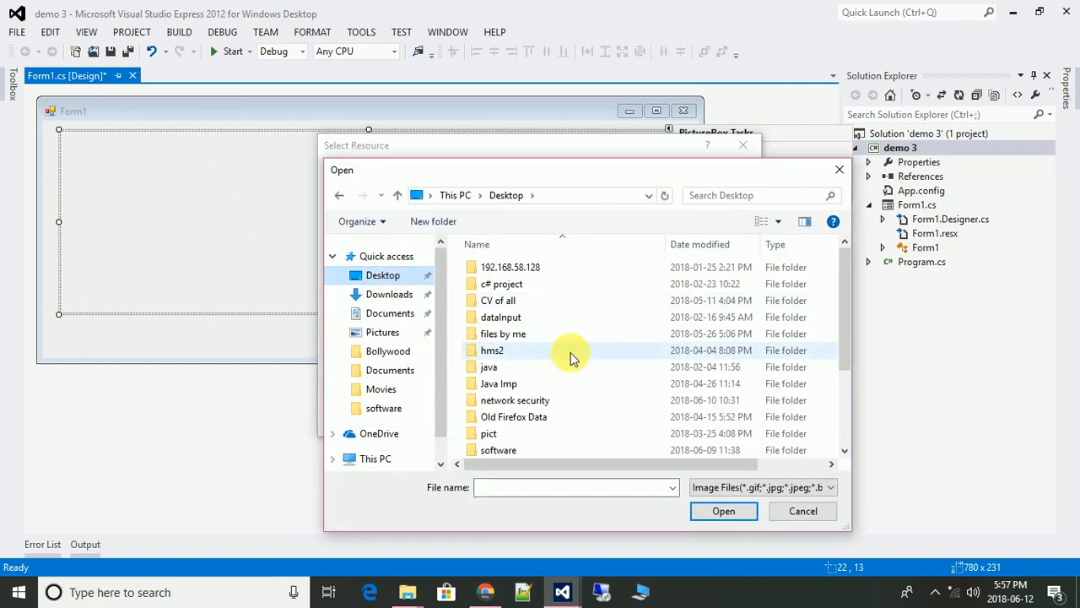
{"action": "scroll", "scroll_direction": "down", "scroll_amount": 3}
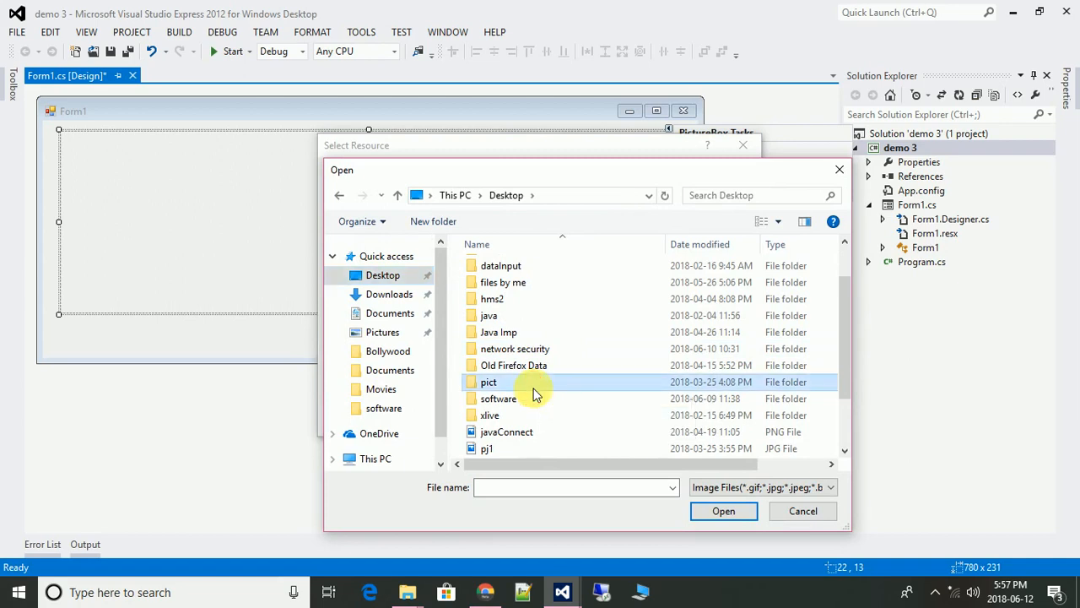
{"action": "double_click", "coordinate": [489, 381]}
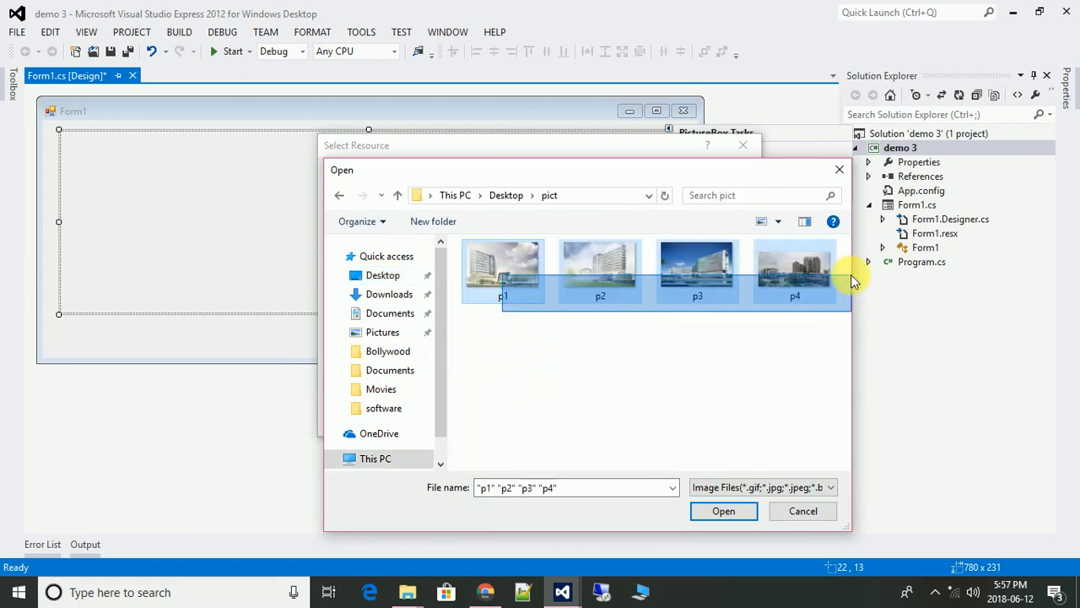
{"action": "left_click", "coordinate": [723, 511]}
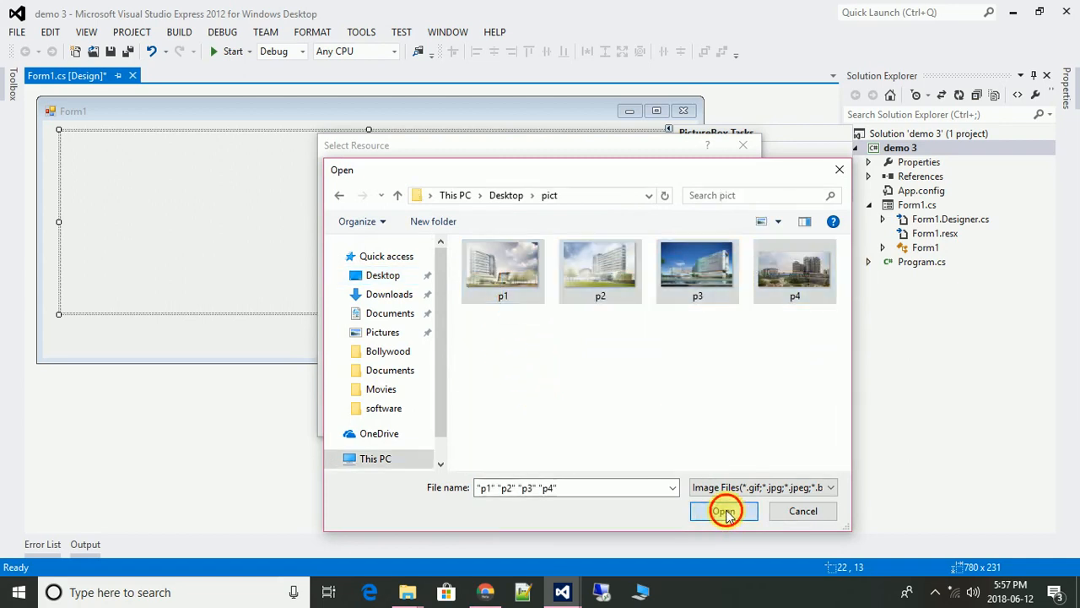
{"action": "left_click", "coordinate": [723, 511]}
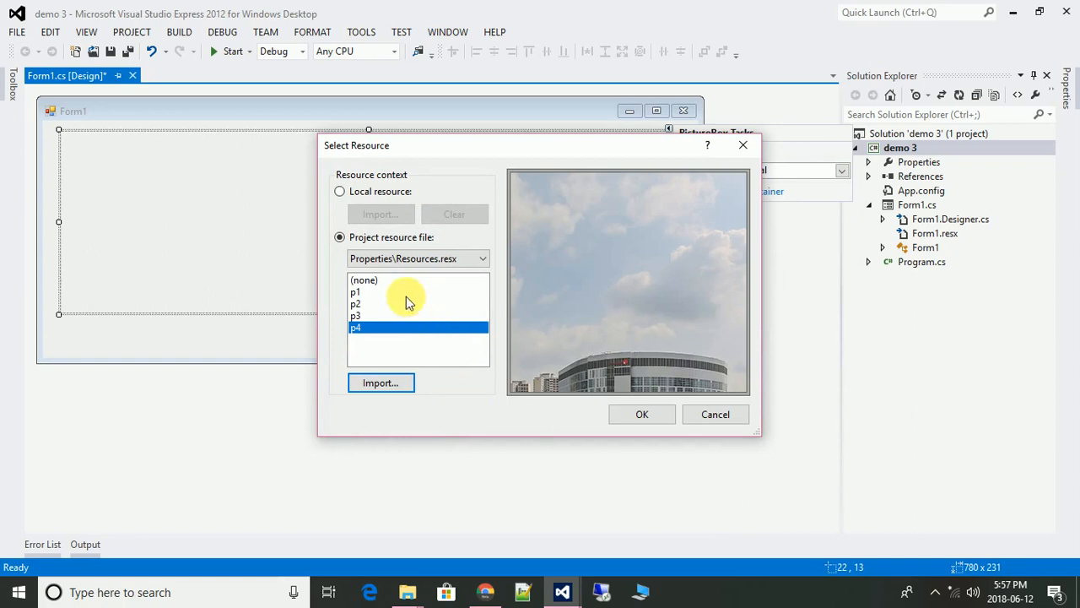
- Set p1 as the picture box's image
{"action": "left_click", "coordinate": [355, 291]}
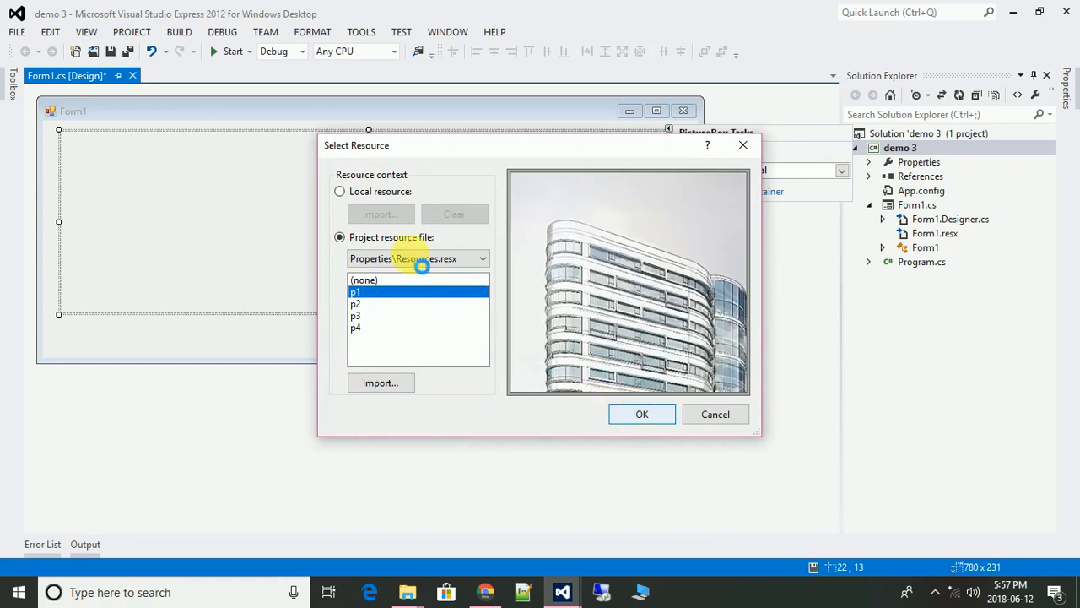
{"action": "left_click", "coordinate": [641, 414]}
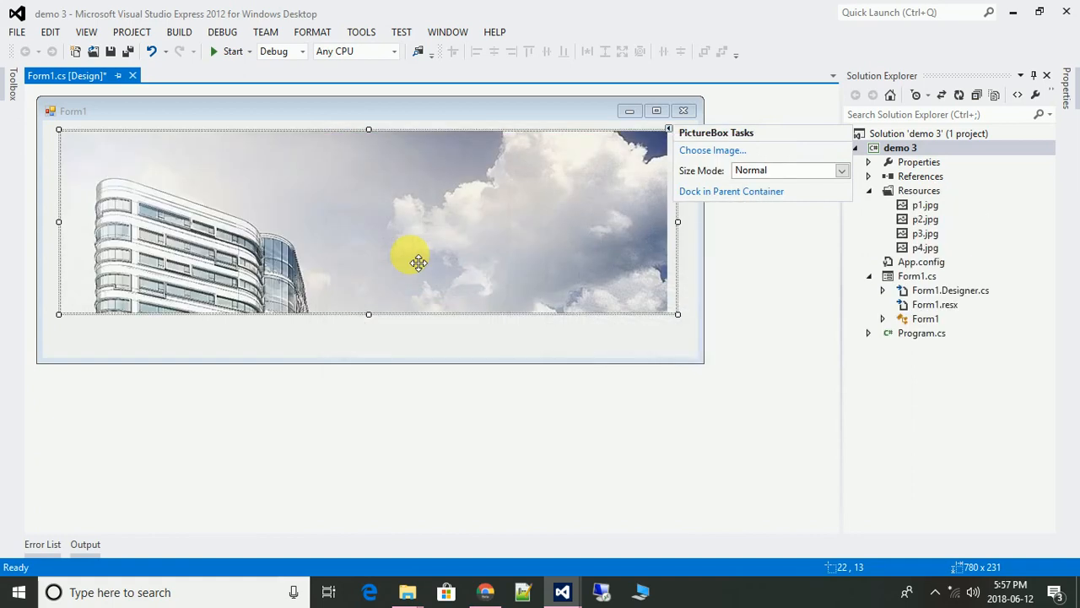
{"action": "mouse_move", "coordinate": [513, 230]}
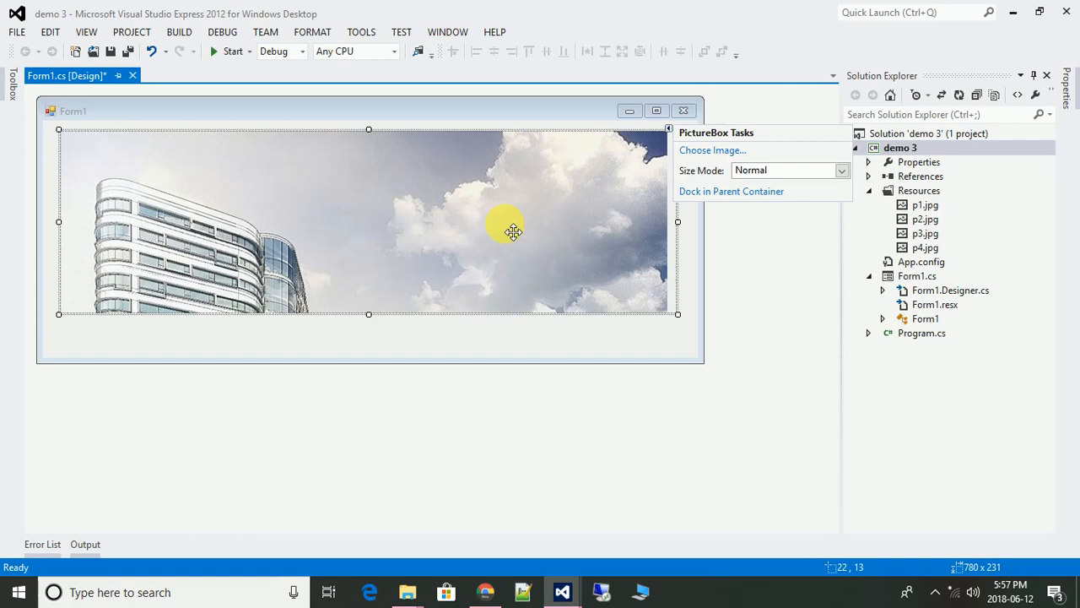
{"action": "mouse_move", "coordinate": [738, 177]}
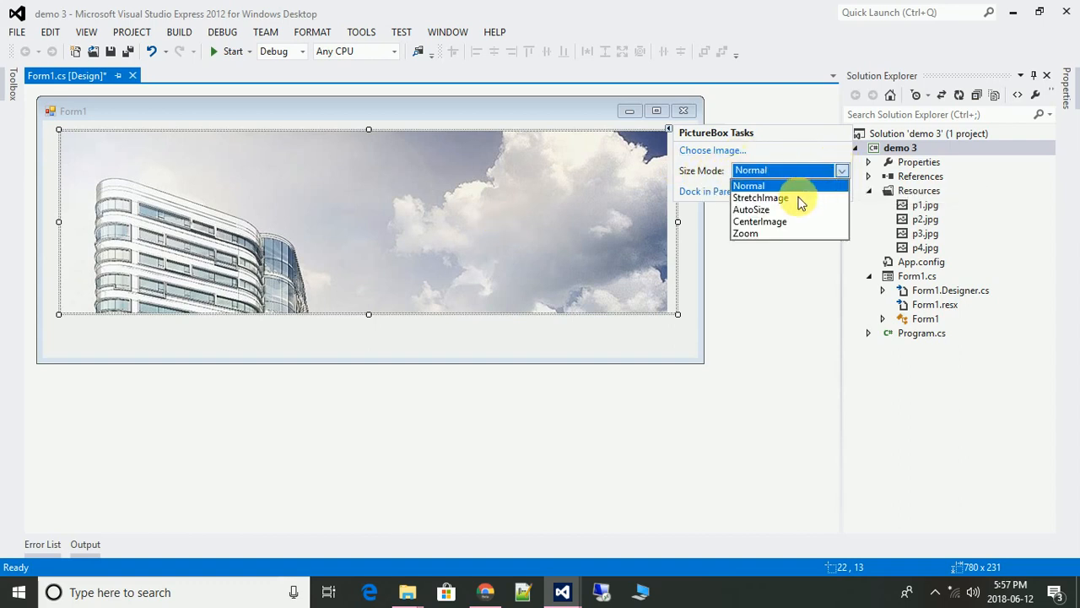
- Set the picture box Size Mode to StretchImage so p1 fills it
{"action": "left_click", "coordinate": [759, 198]}
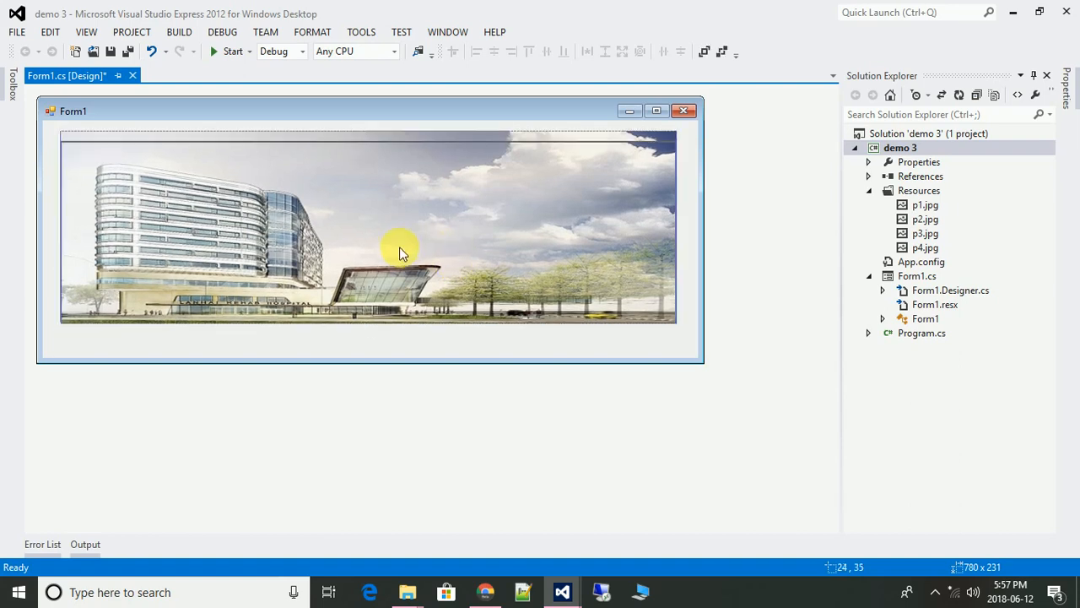
- Give the selected picture box the p2 image from the project resources
{"action": "left_click", "coordinate": [401, 245]}
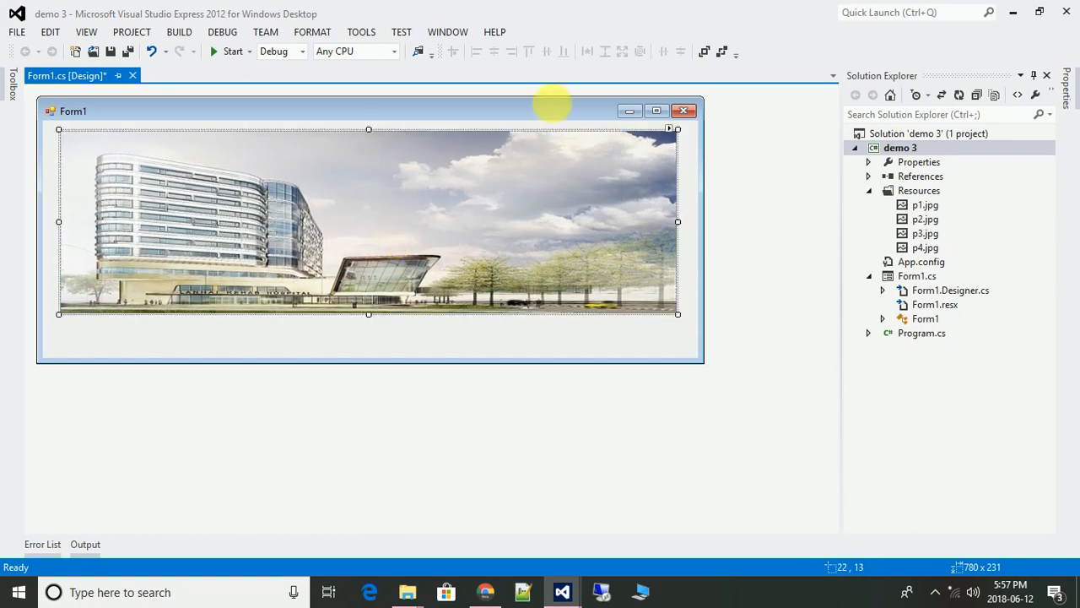
{"action": "left_click", "coordinate": [669, 129]}
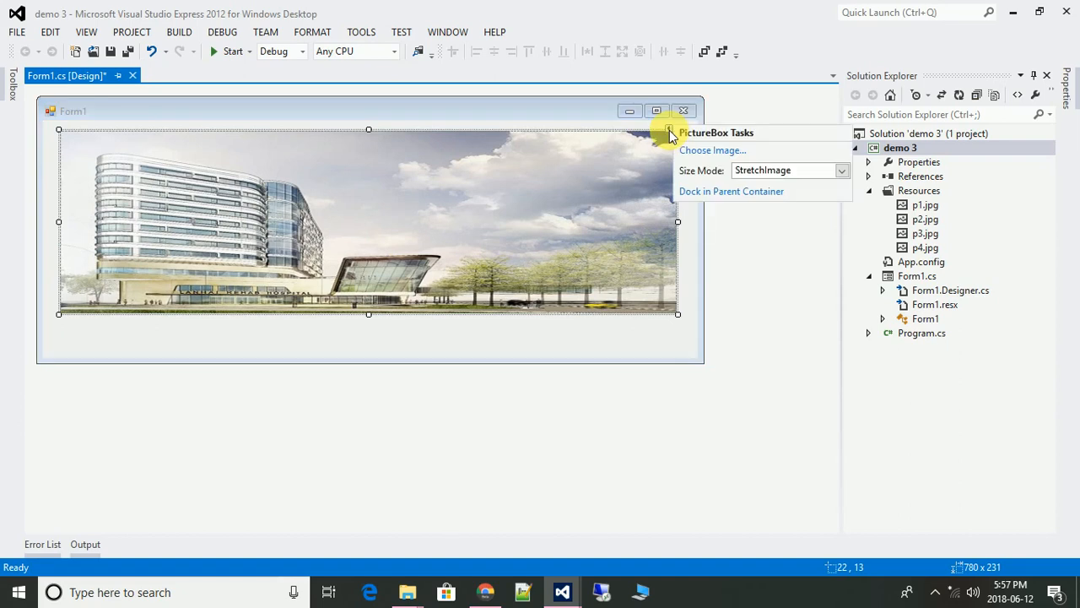
{"action": "left_click", "coordinate": [711, 149]}
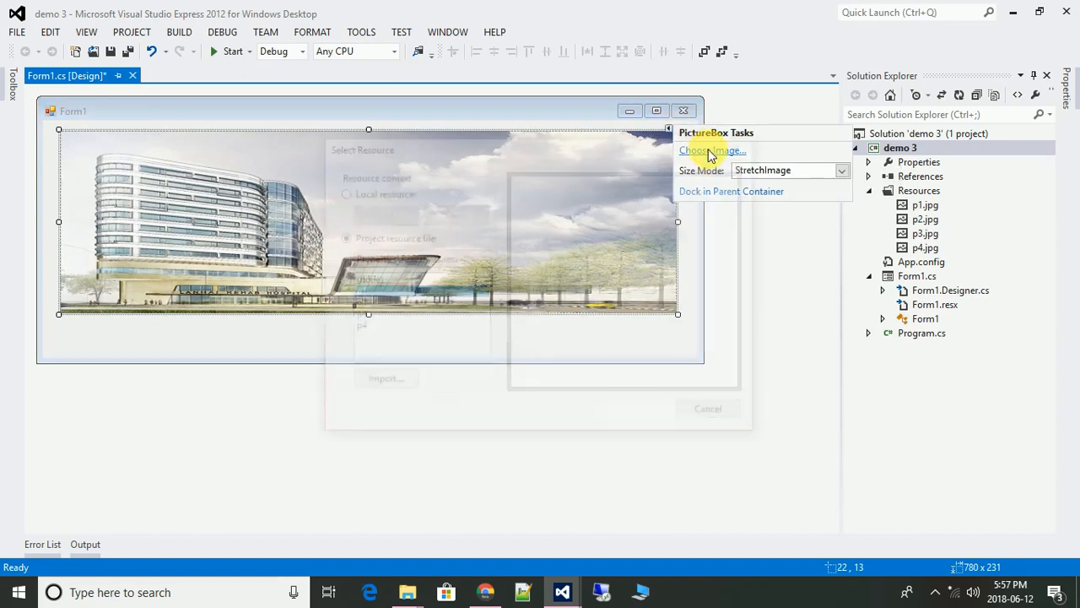
{"action": "left_click", "coordinate": [712, 150]}
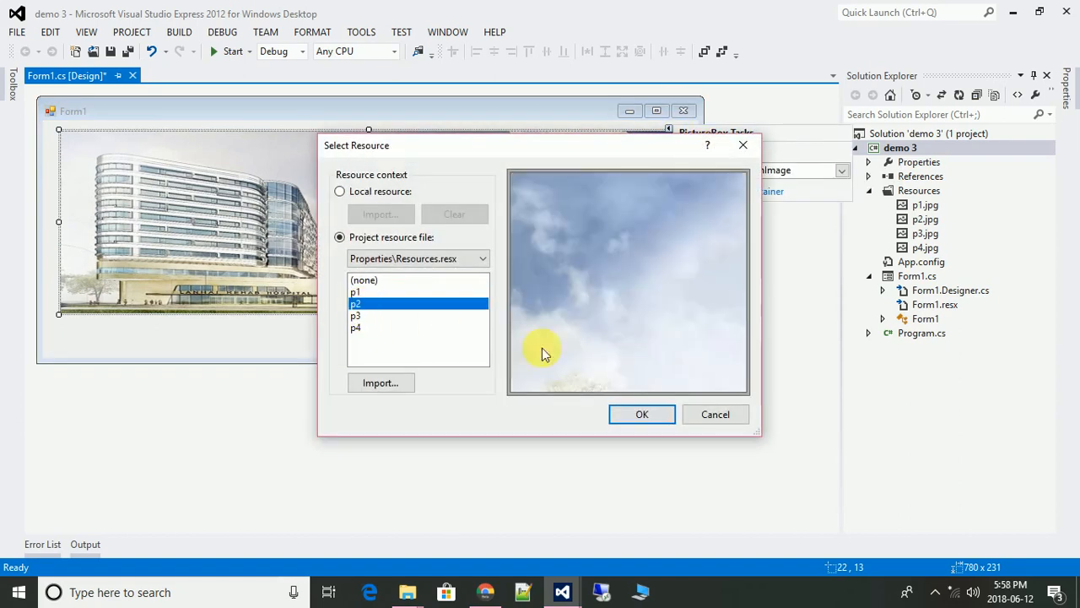
{"action": "left_click", "coordinate": [641, 413]}
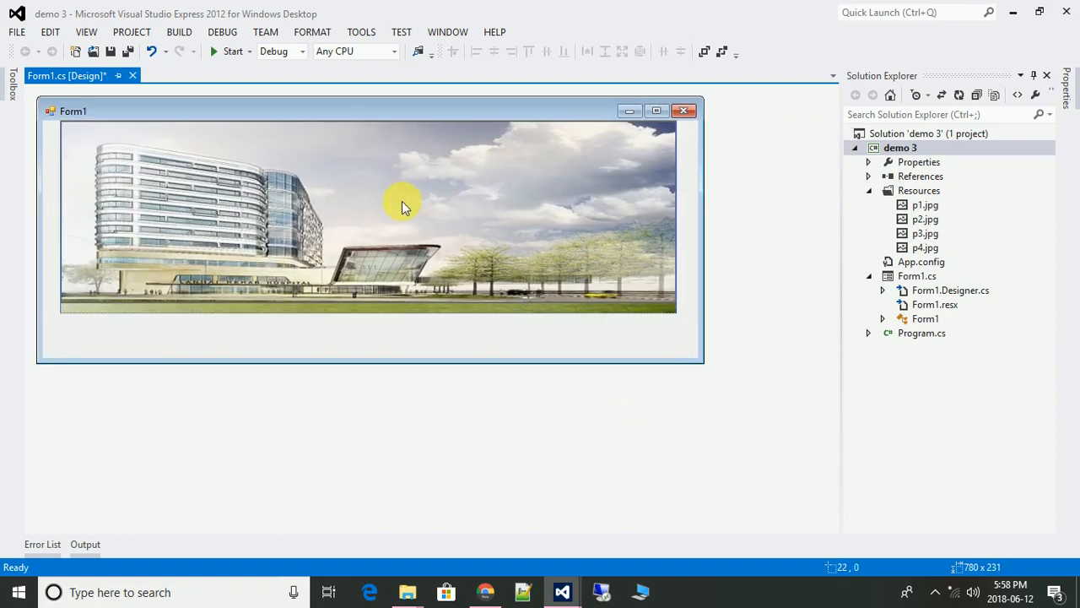
- Set another picture box's image and align it over the others
{"action": "left_click", "coordinate": [668, 134]}
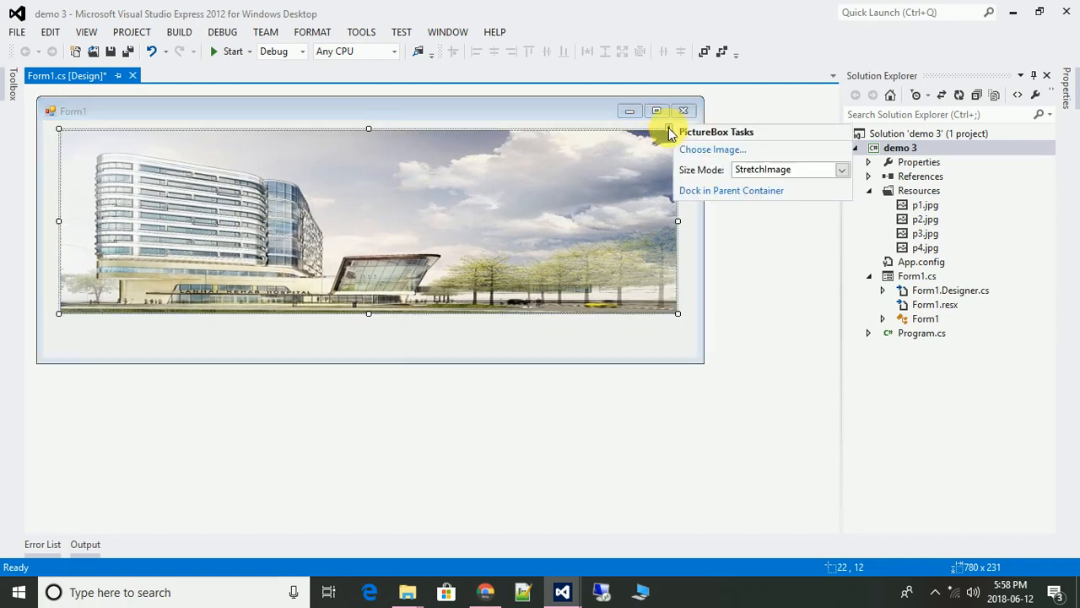
{"action": "left_click", "coordinate": [713, 149]}
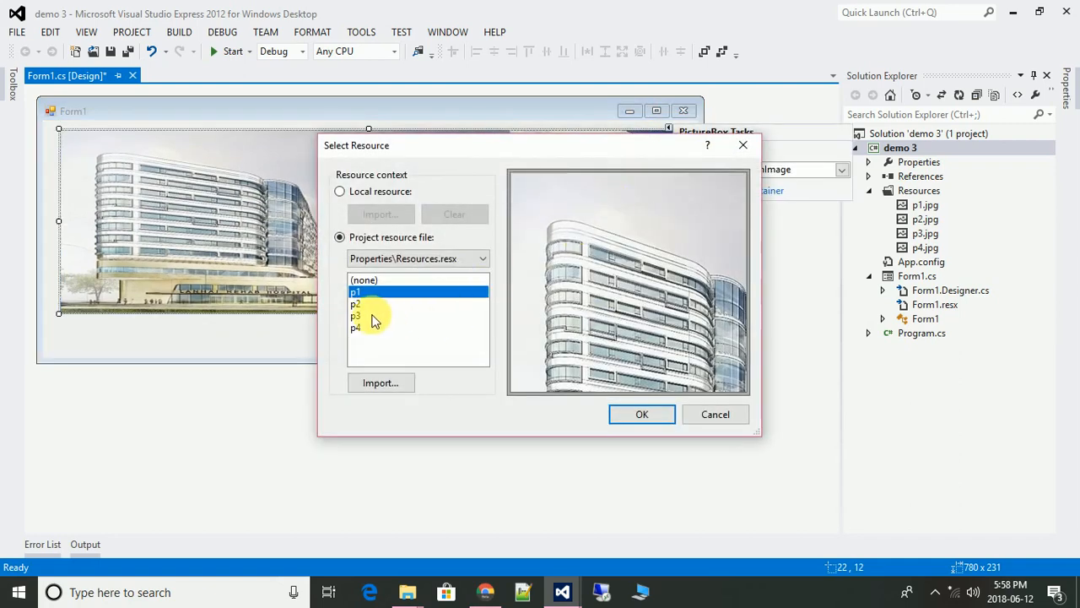
{"action": "left_click", "coordinate": [641, 413]}
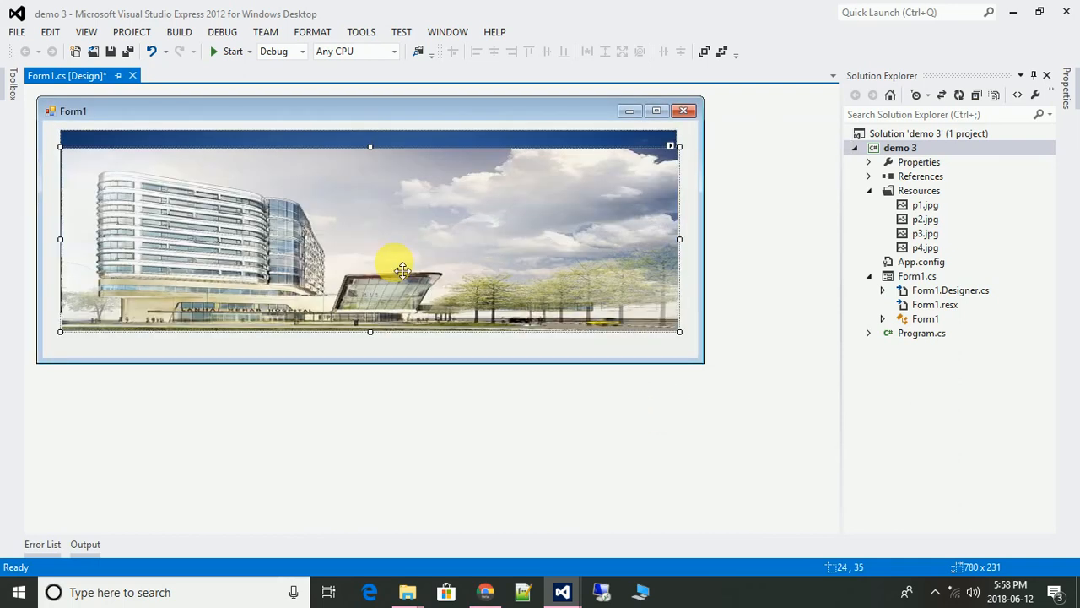
{"action": "left_click_drag", "start_coordinate": [404, 270], "coordinate": [378, 243]}
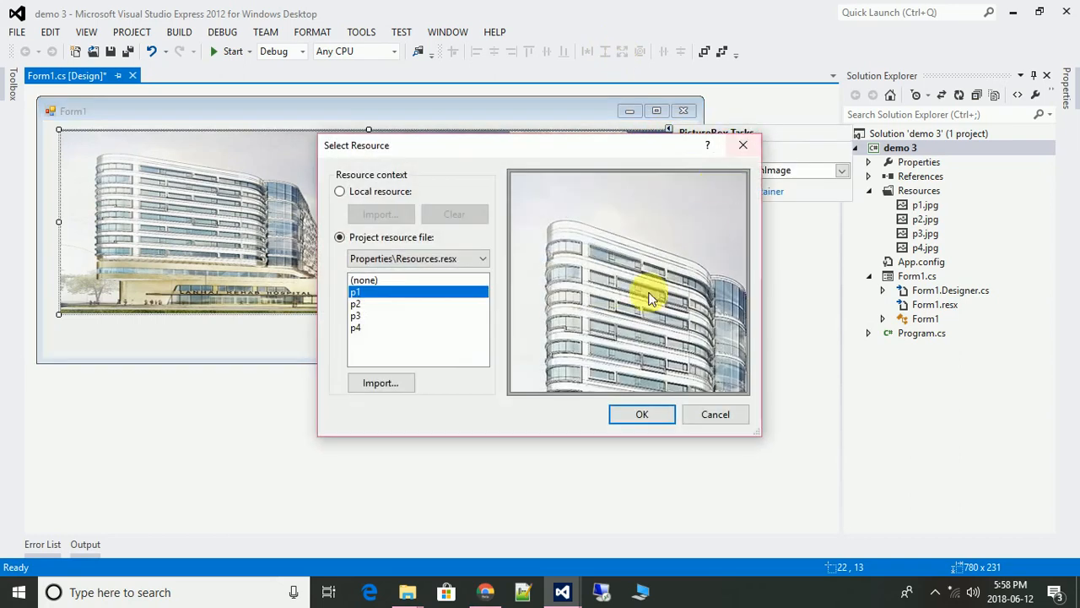
- Give the top picture box the p4 skyline image
{"action": "left_click", "coordinate": [355, 327]}
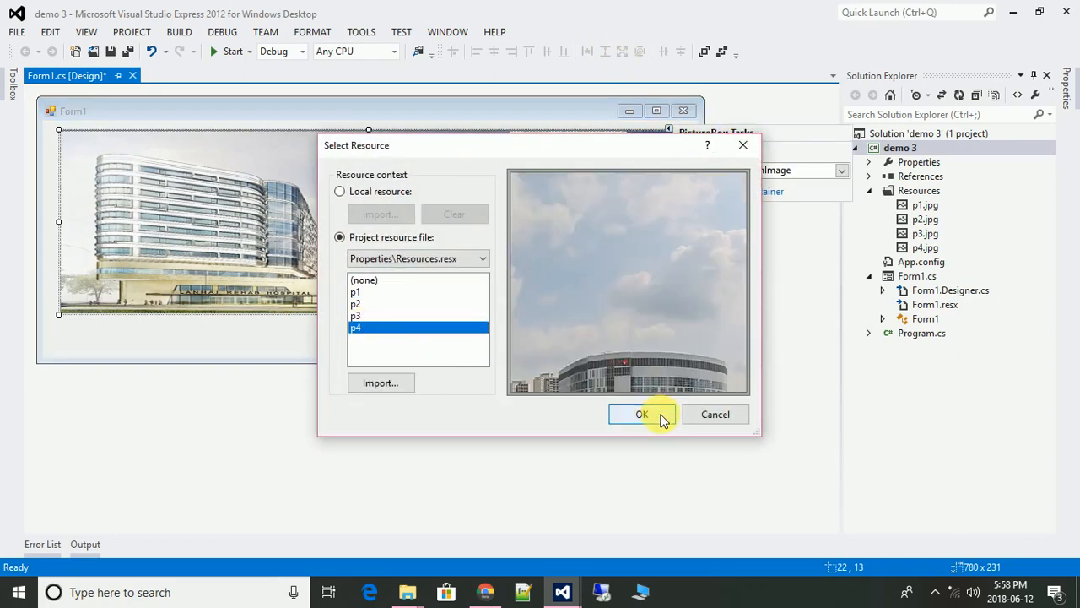
{"action": "left_click", "coordinate": [641, 413]}
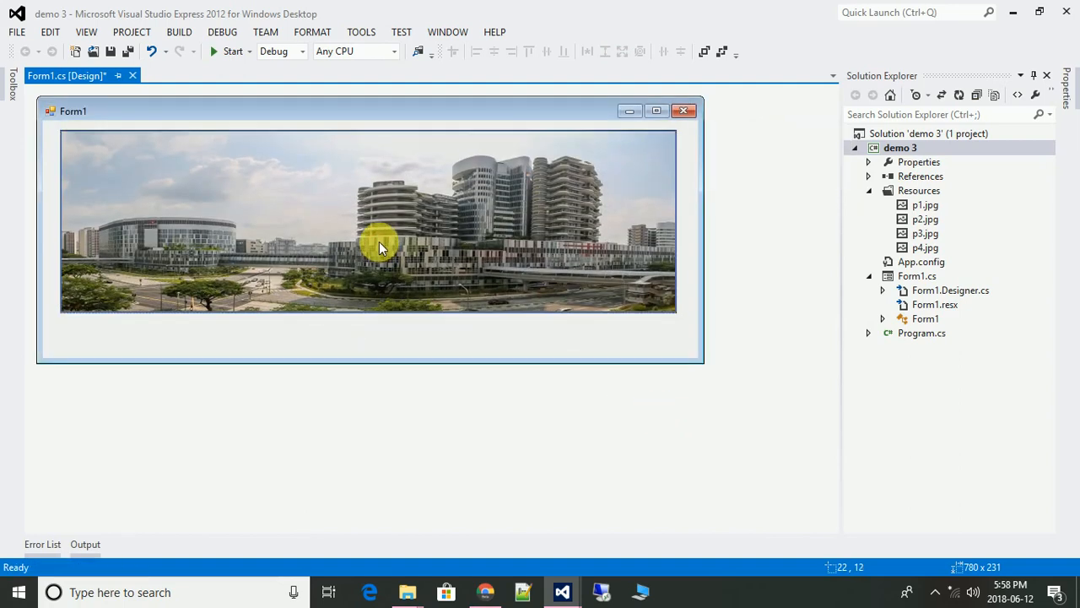
{"action": "left_click", "coordinate": [379, 245]}
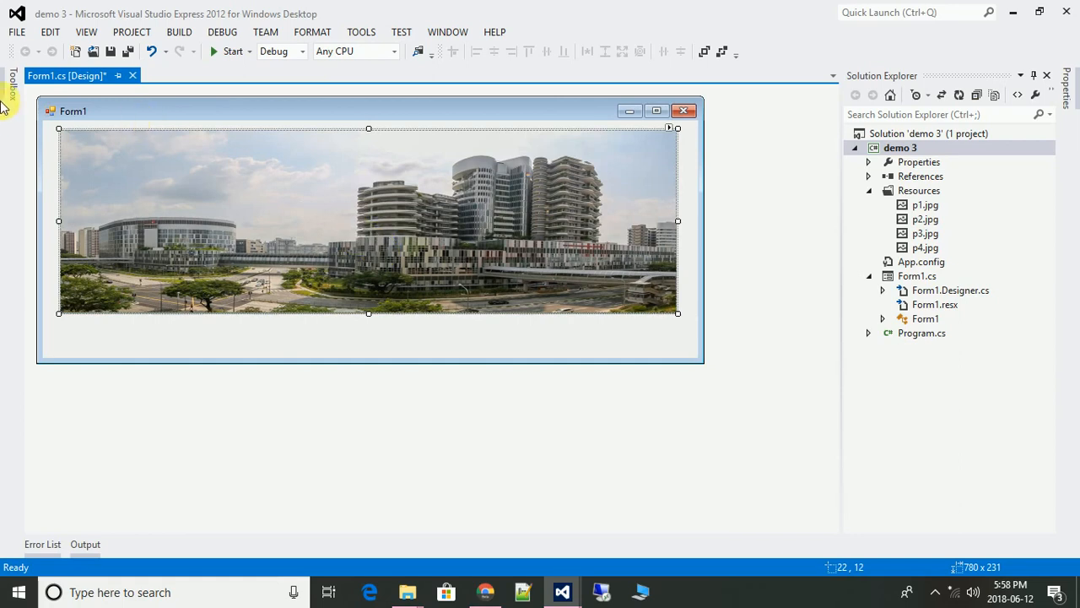
{"action": "mouse_move", "coordinate": [7, 88]}
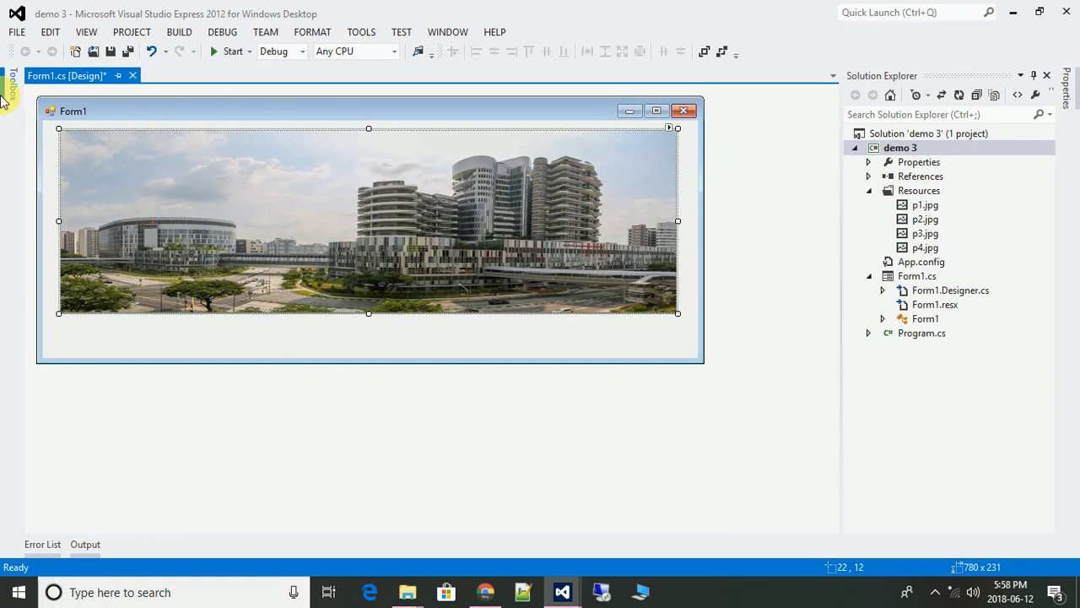
- Add a Timer named timer1 from the Toolbox to the form
{"action": "left_click", "coordinate": [9, 84]}
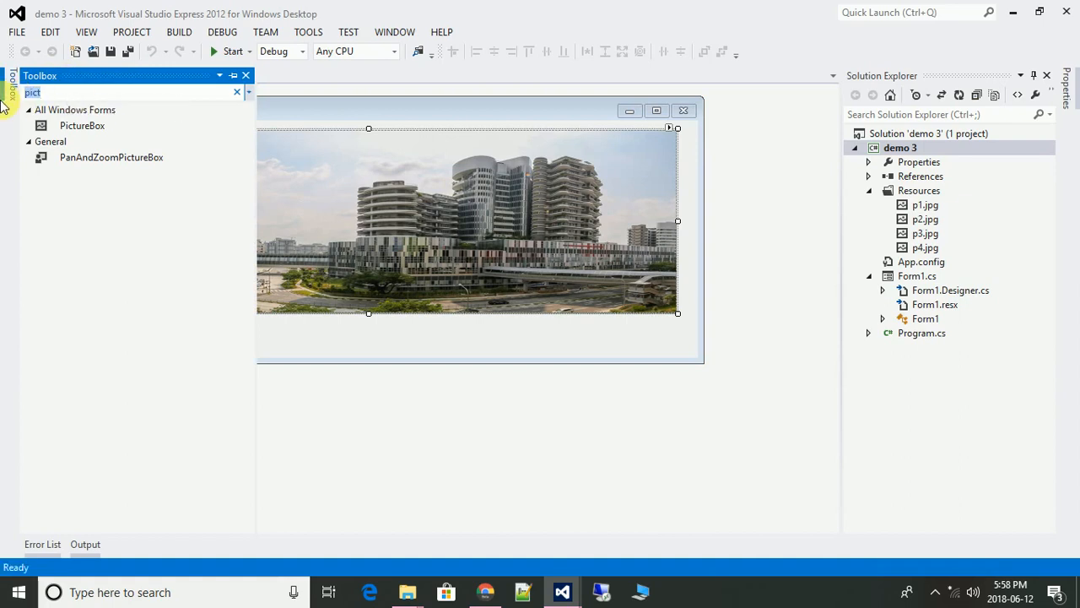
{"action": "type", "text": "timer"}
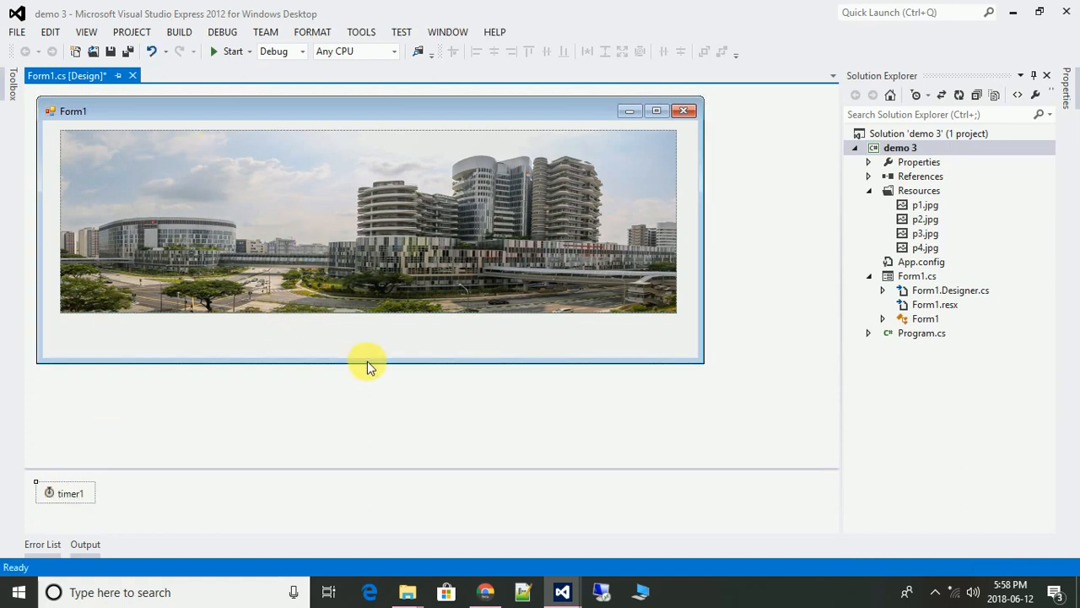
{"action": "left_click", "coordinate": [367, 365]}
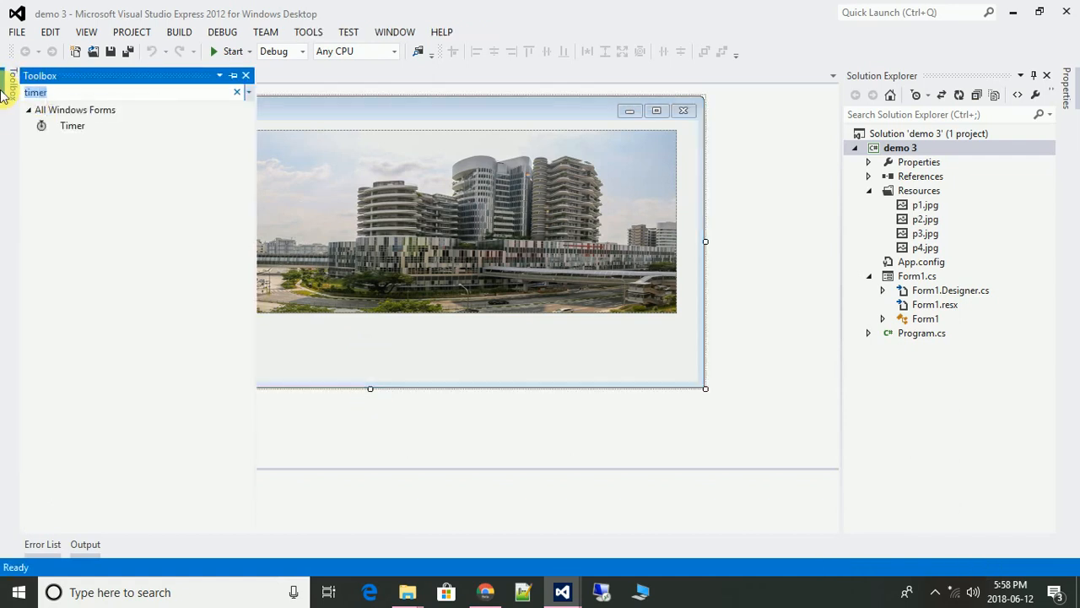
- Place two labels below the picture box, one under the other
{"action": "type", "text": "label"}
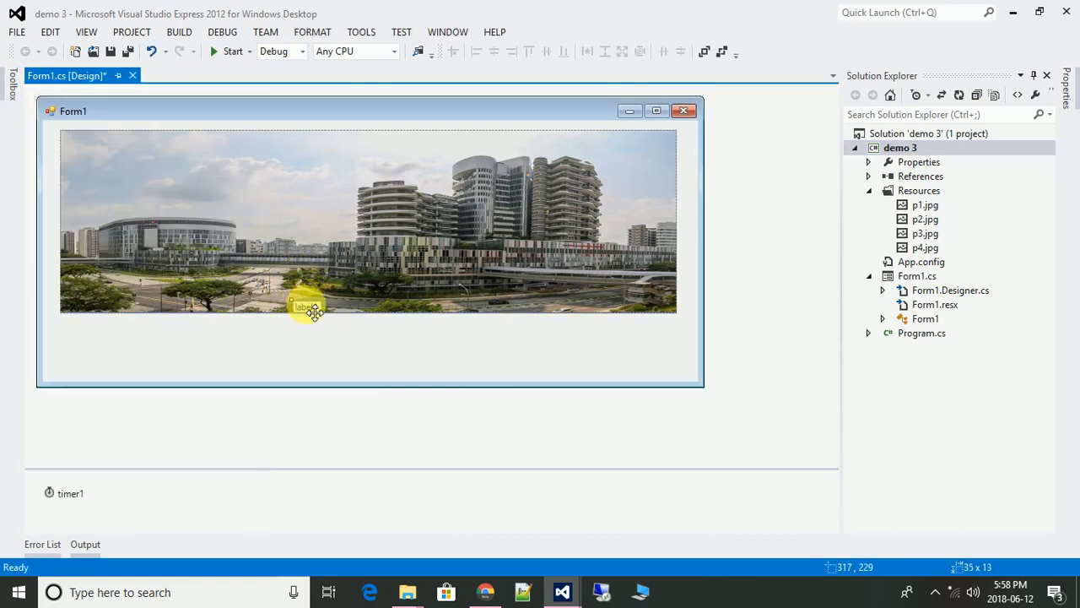
{"action": "left_click_drag", "start_coordinate": [303, 306], "coordinate": [139, 259]}
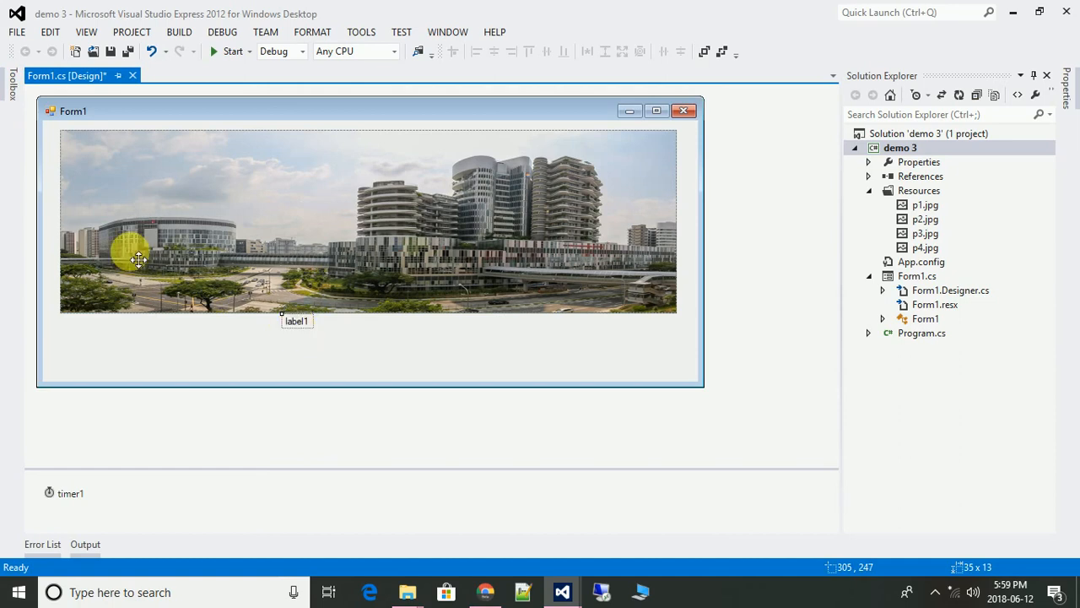
{"action": "left_click", "coordinate": [11, 84]}
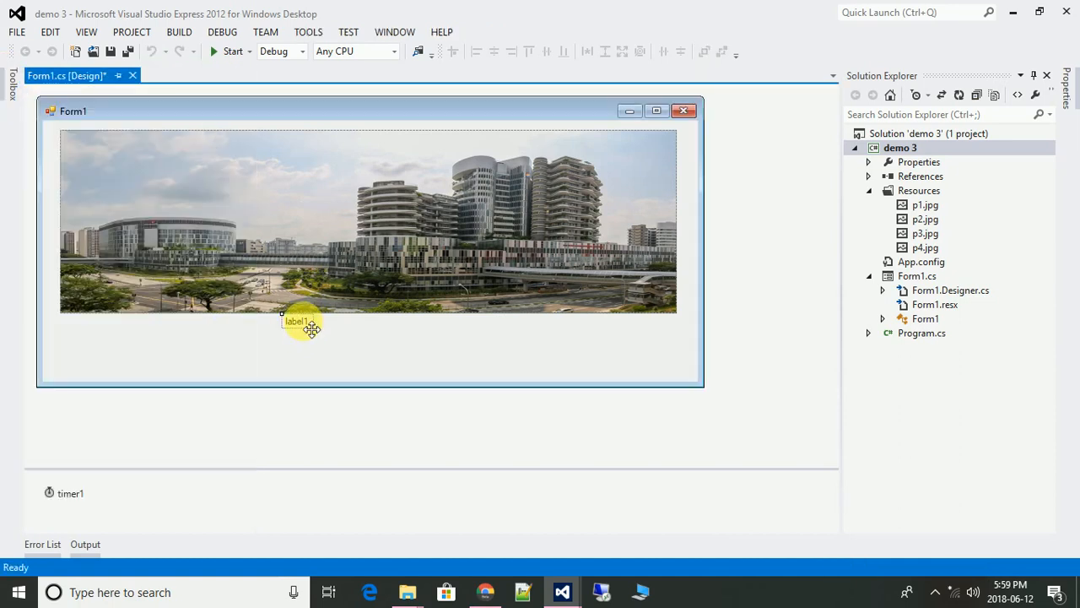
{"action": "left_click_drag", "start_coordinate": [299, 321], "coordinate": [375, 253]}
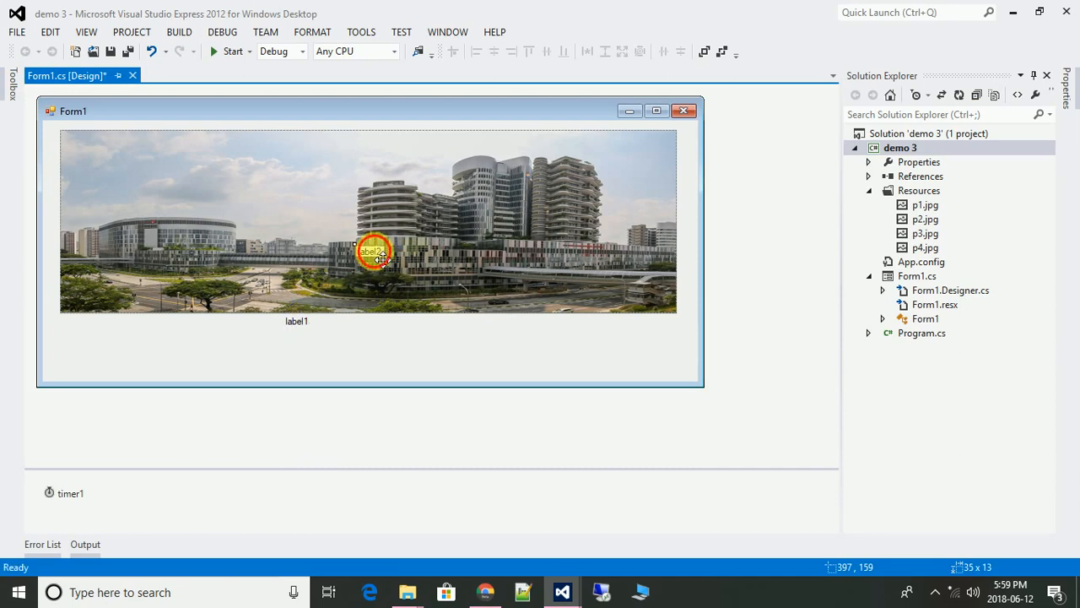
{"action": "left_click_drag", "start_coordinate": [374, 252], "coordinate": [296, 325]}
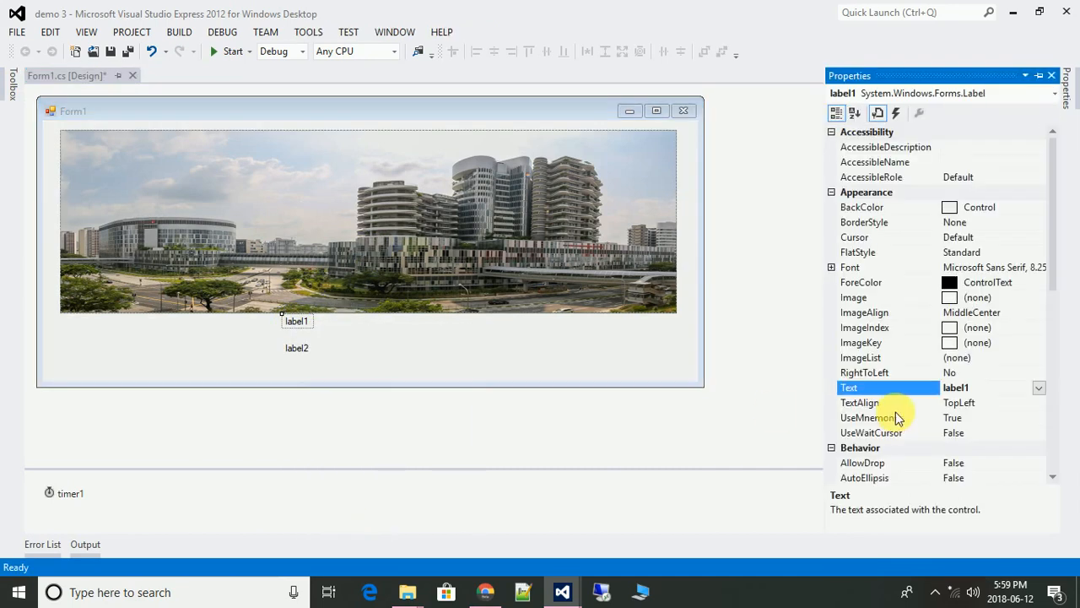
- Set the first label's Text to User ID and the second's to Password
{"action": "left_click", "coordinate": [992, 387]}
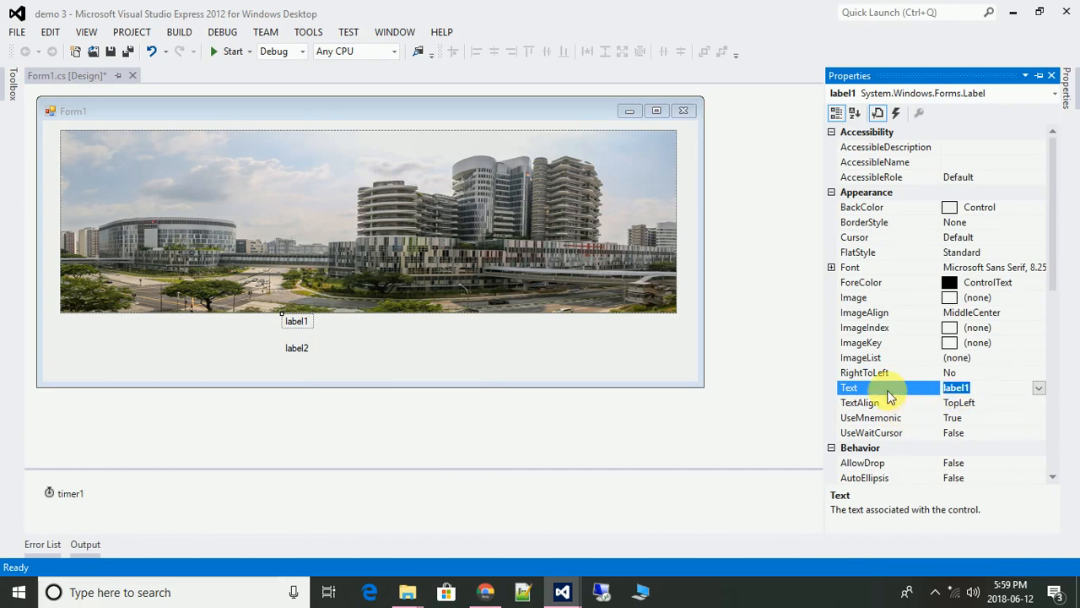
{"action": "type", "text": "User ID"}
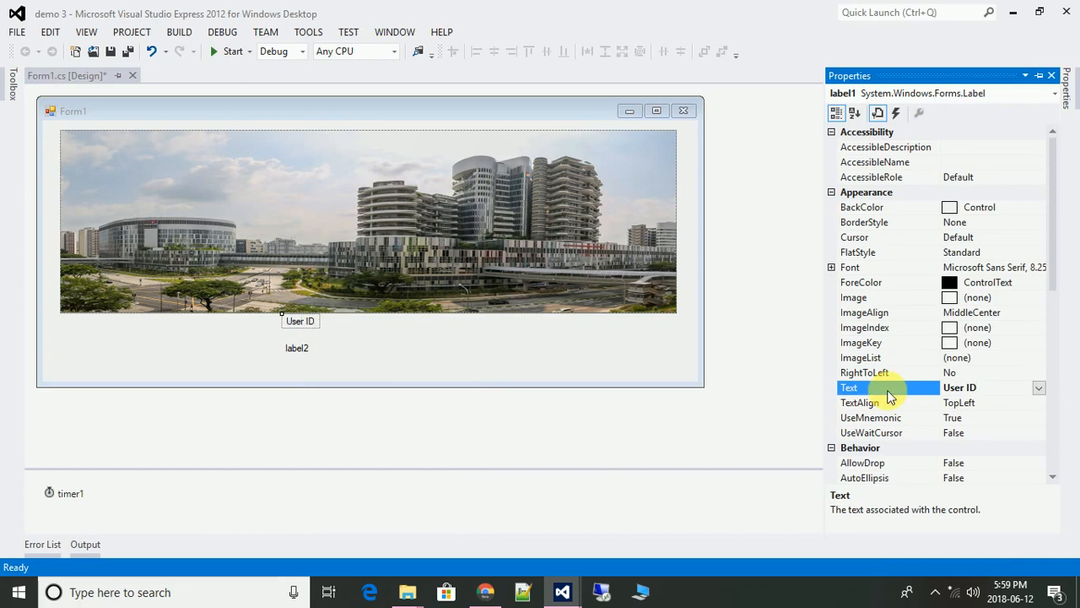
{"action": "right_click", "coordinate": [296, 347]}
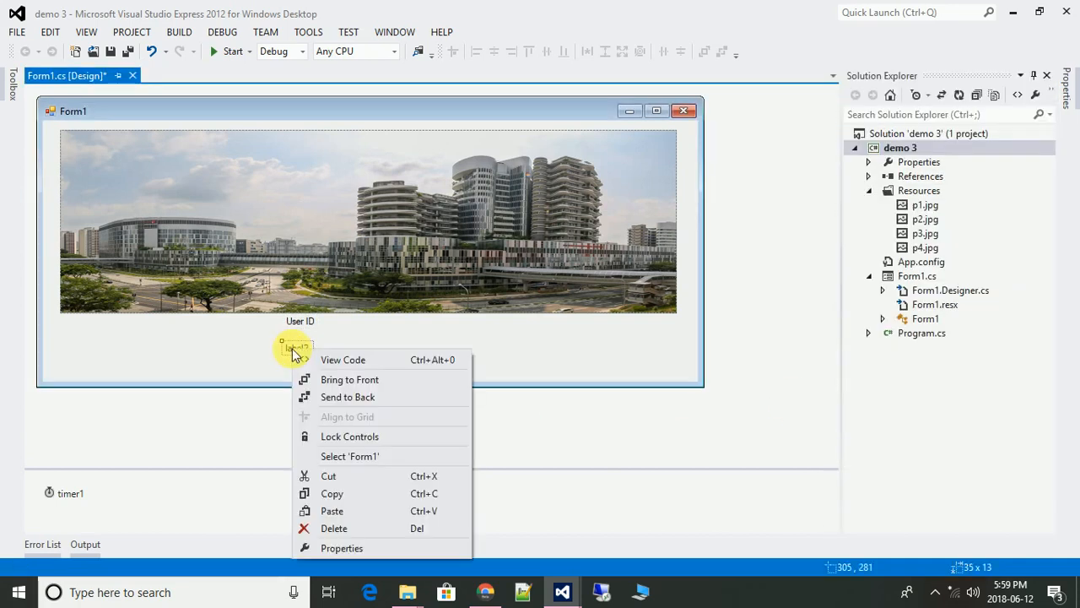
{"action": "left_click", "coordinate": [342, 547]}
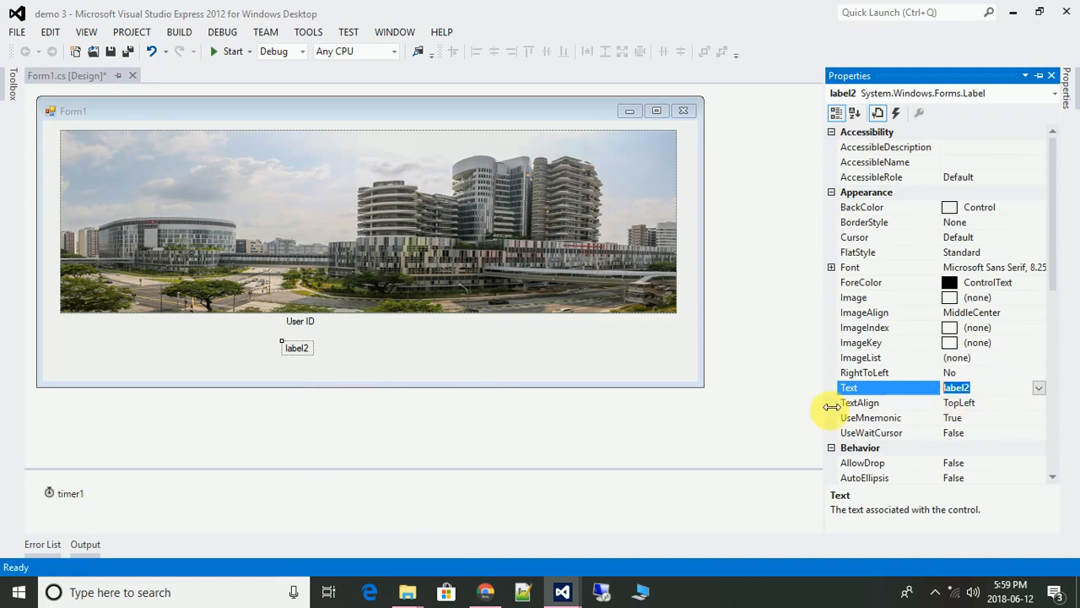
{"action": "type", "text": "Password"}
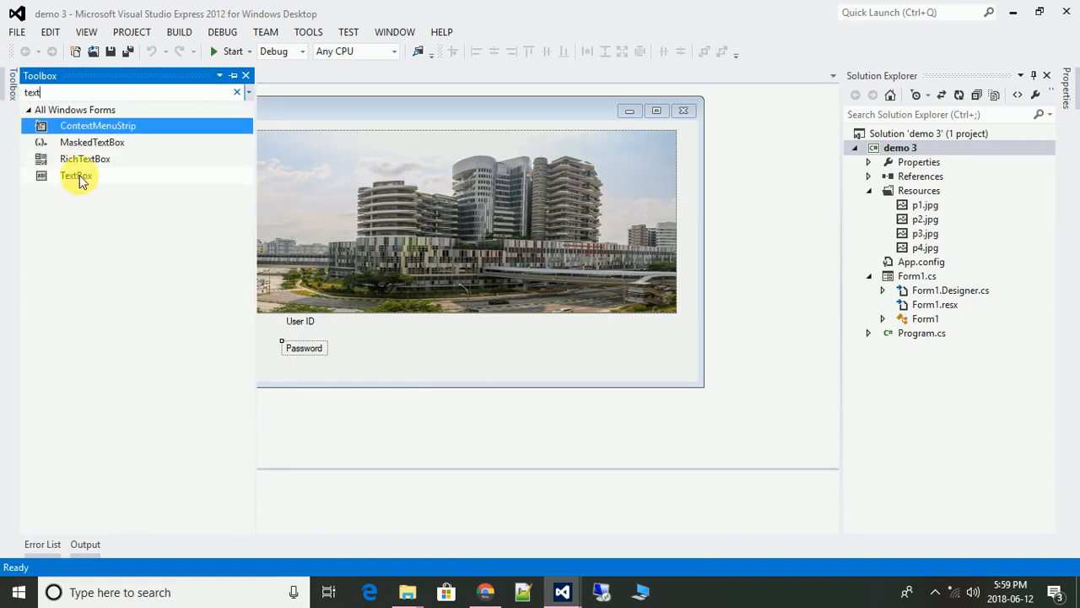
- Add text boxes beside User ID and Password and a button to their right
{"action": "left_click_drag", "start_coordinate": [76, 176], "coordinate": [396, 327]}
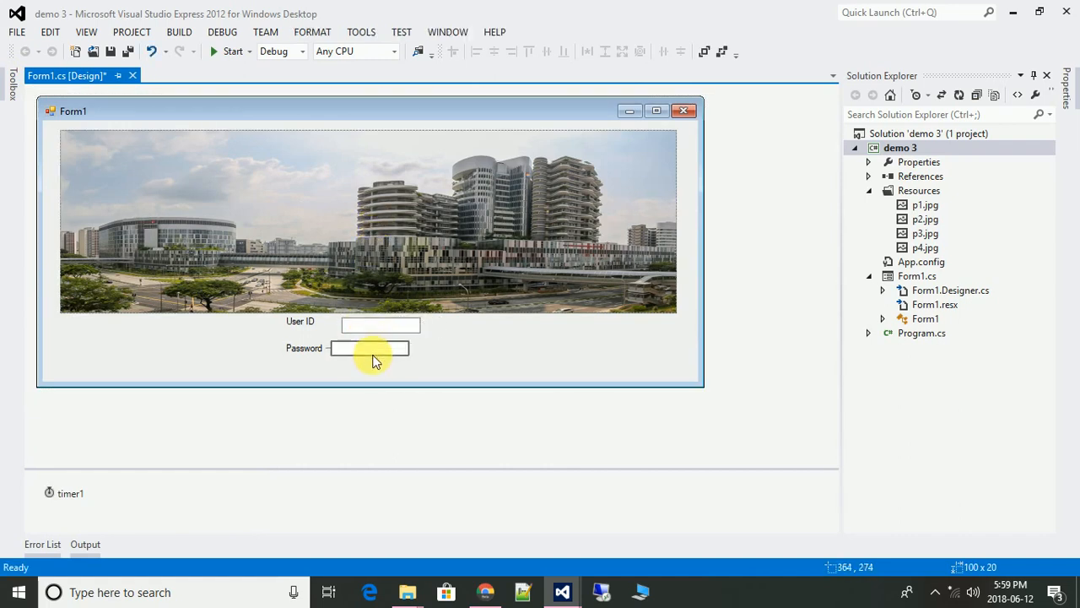
{"action": "left_click", "coordinate": [370, 348]}
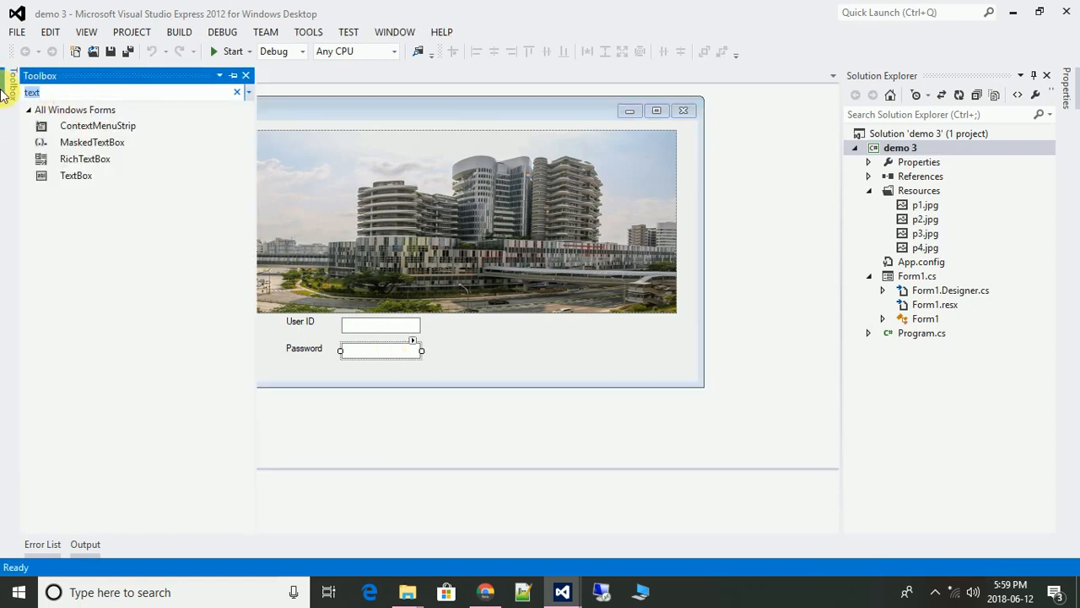
{"action": "type", "text": "butt"}
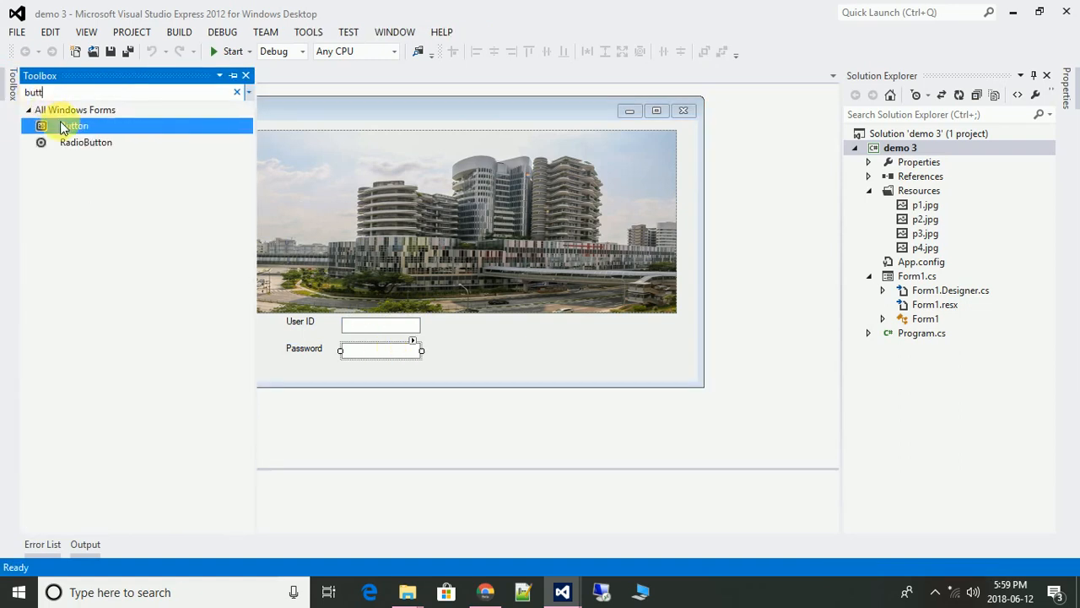
{"action": "left_click_drag", "start_coordinate": [76, 125], "coordinate": [460, 350]}
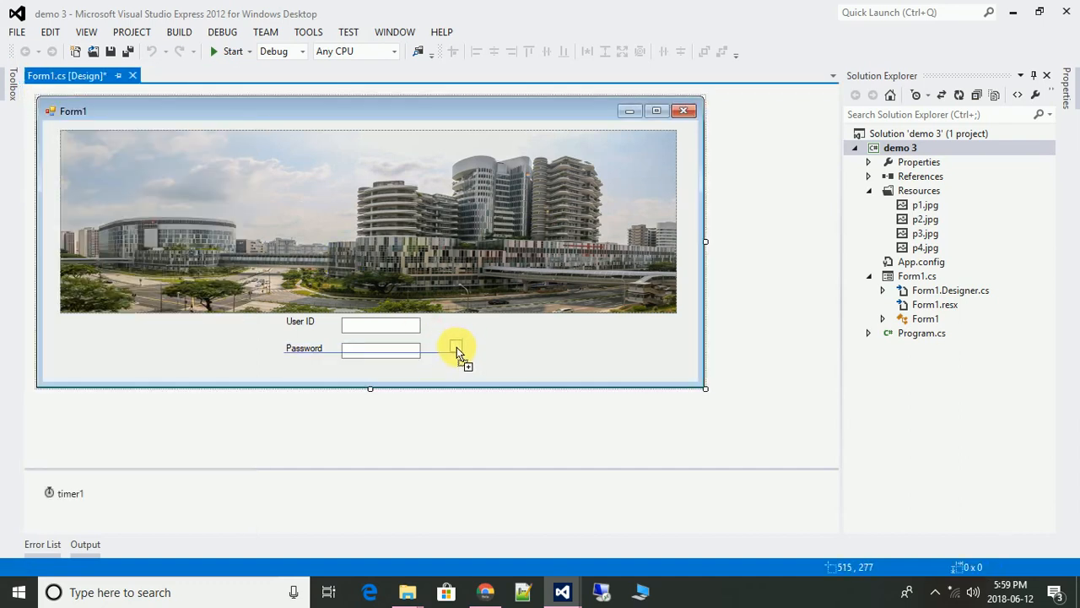
- Set the button's Text property to Login
{"action": "right_click", "coordinate": [477, 351]}
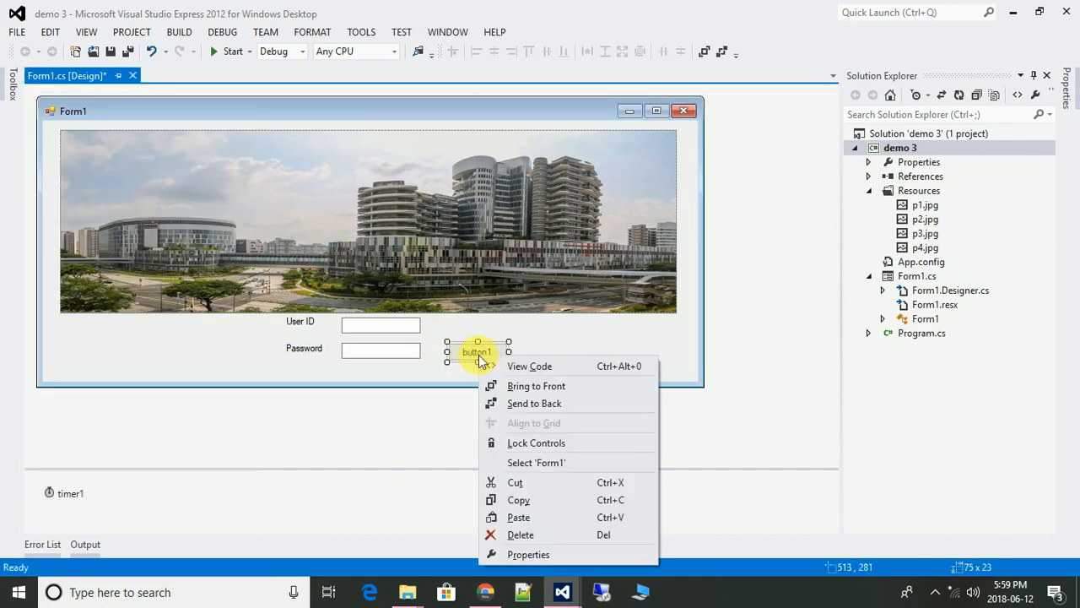
{"action": "left_click", "coordinate": [529, 554]}
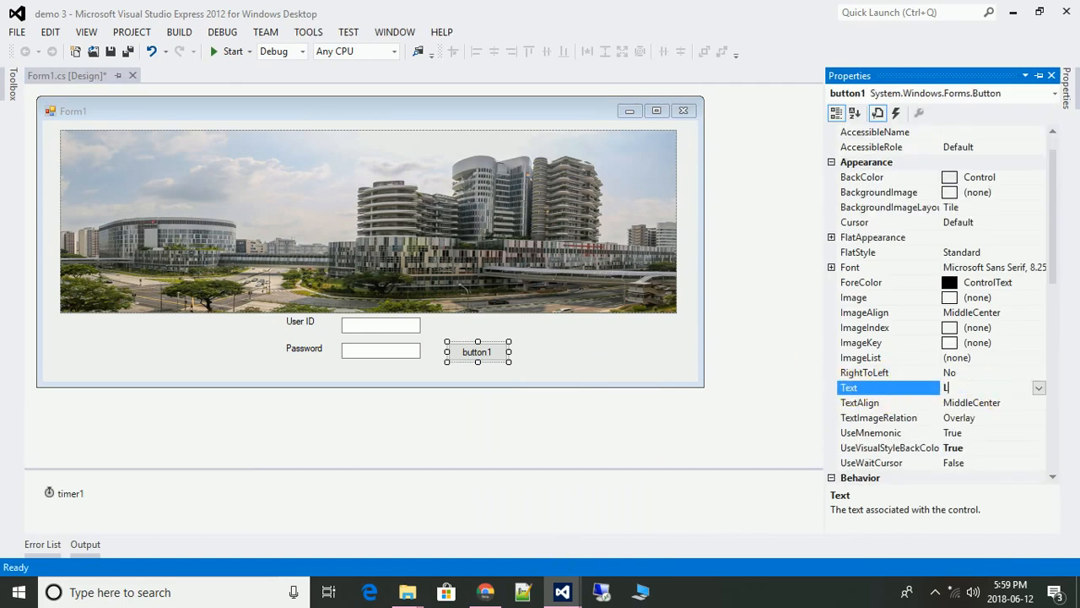
{"action": "type", "text": "Login"}
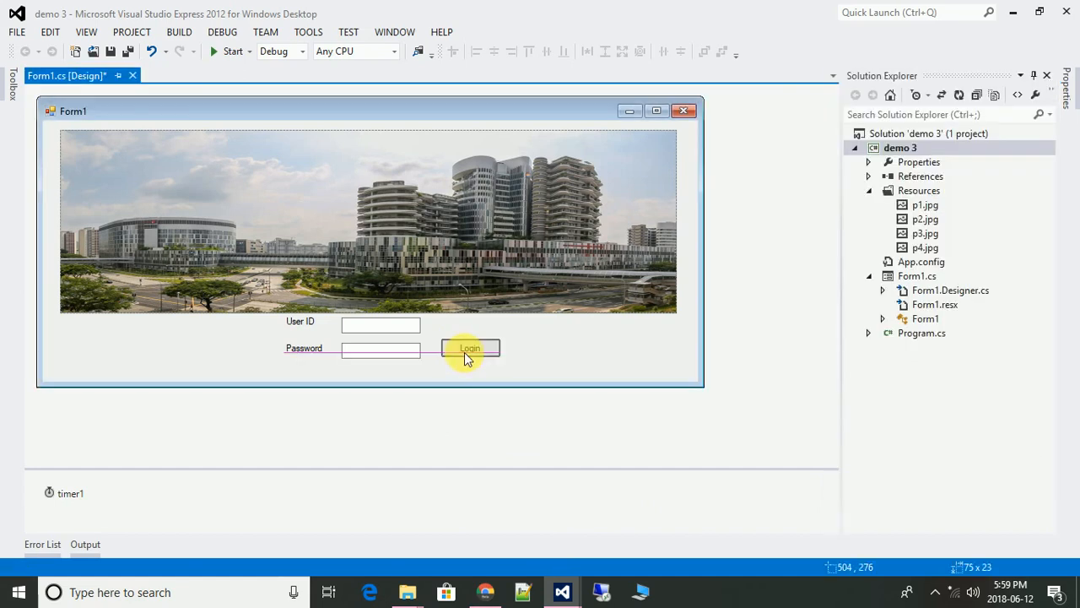
{"action": "left_click", "coordinate": [470, 349]}
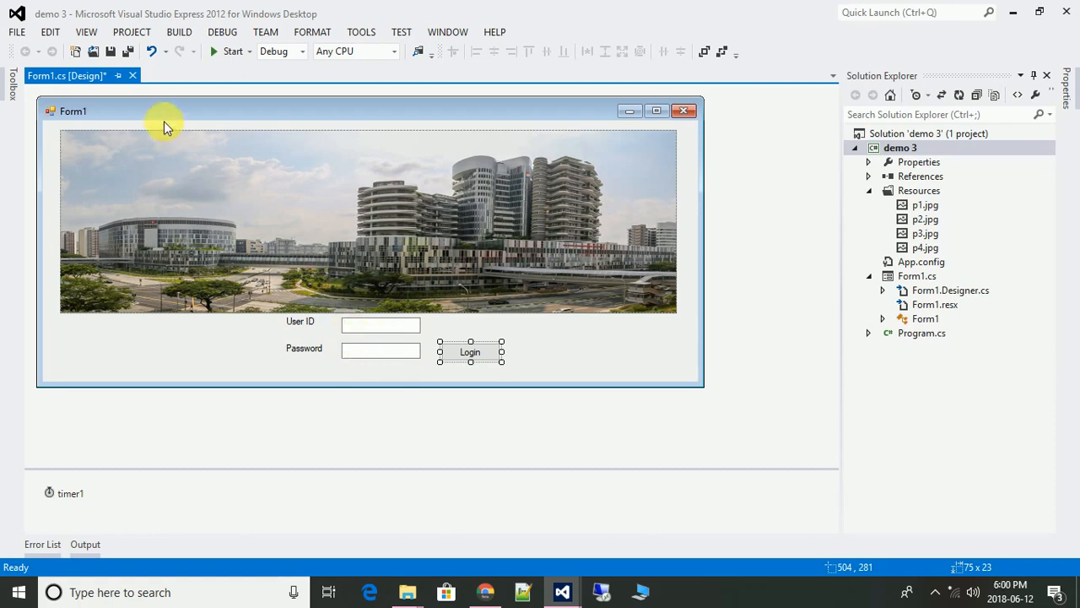
{"action": "mouse_move", "coordinate": [249, 232]}
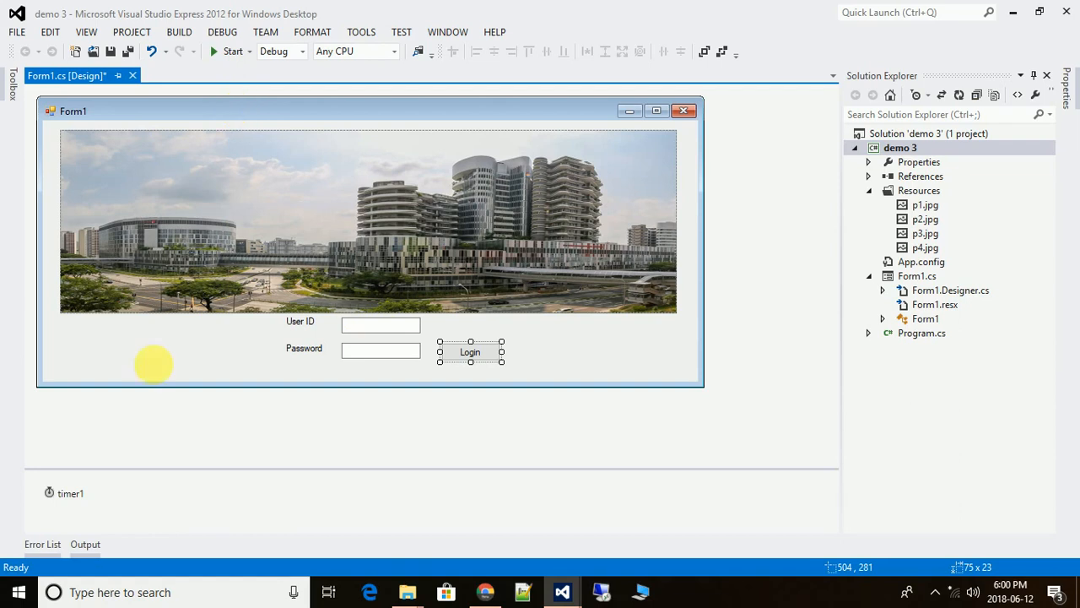
- Create the timer1_Tick handler and write if (pictureBox1.Visible = true)
{"action": "left_click", "coordinate": [69, 493]}
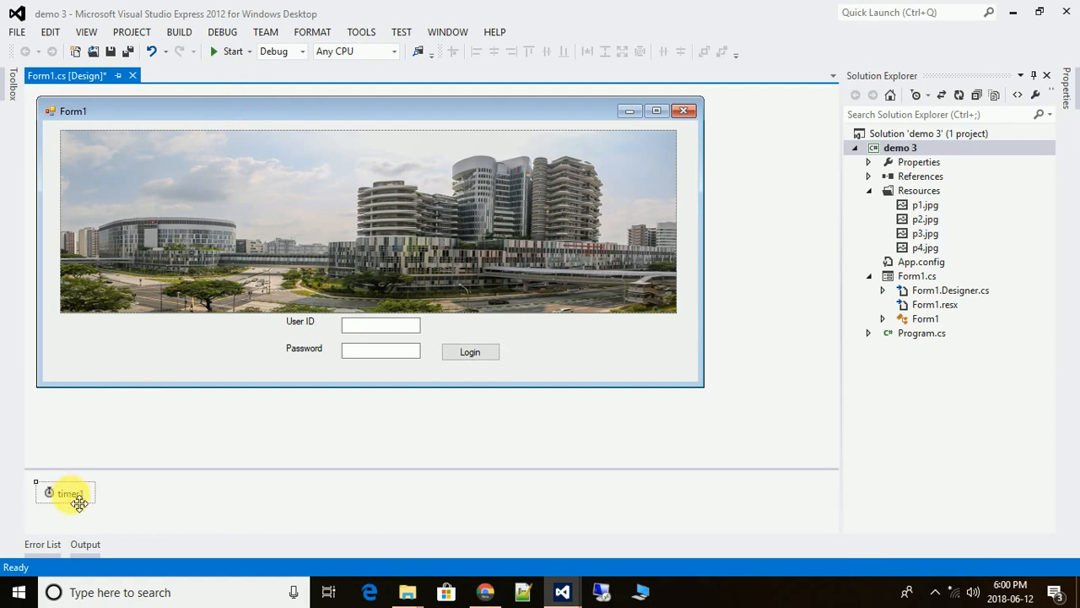
{"action": "double_click", "coordinate": [67, 493]}
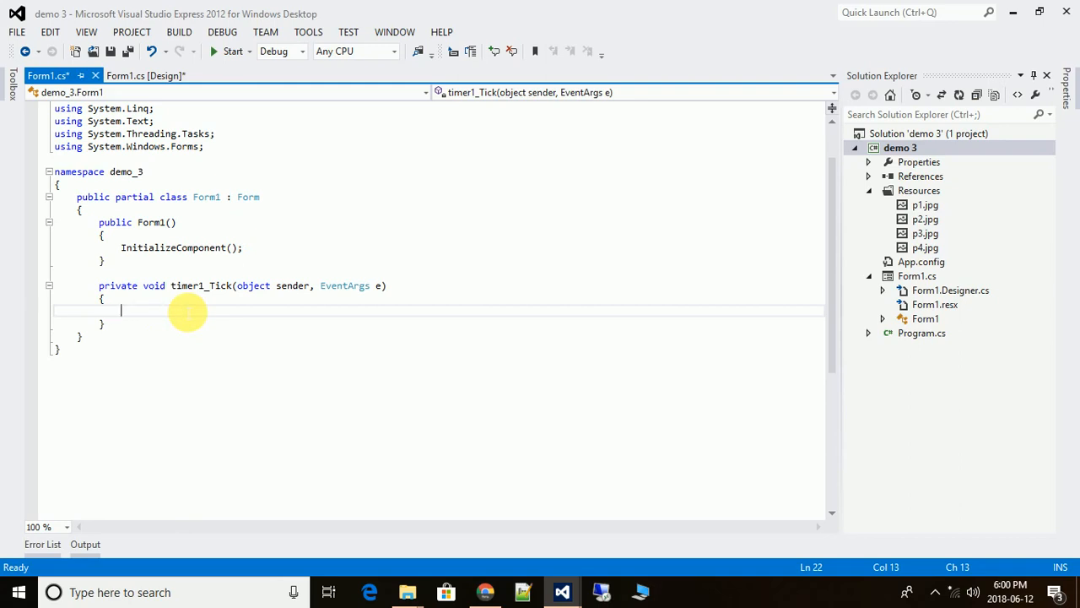
{"action": "type", "text": "if("}
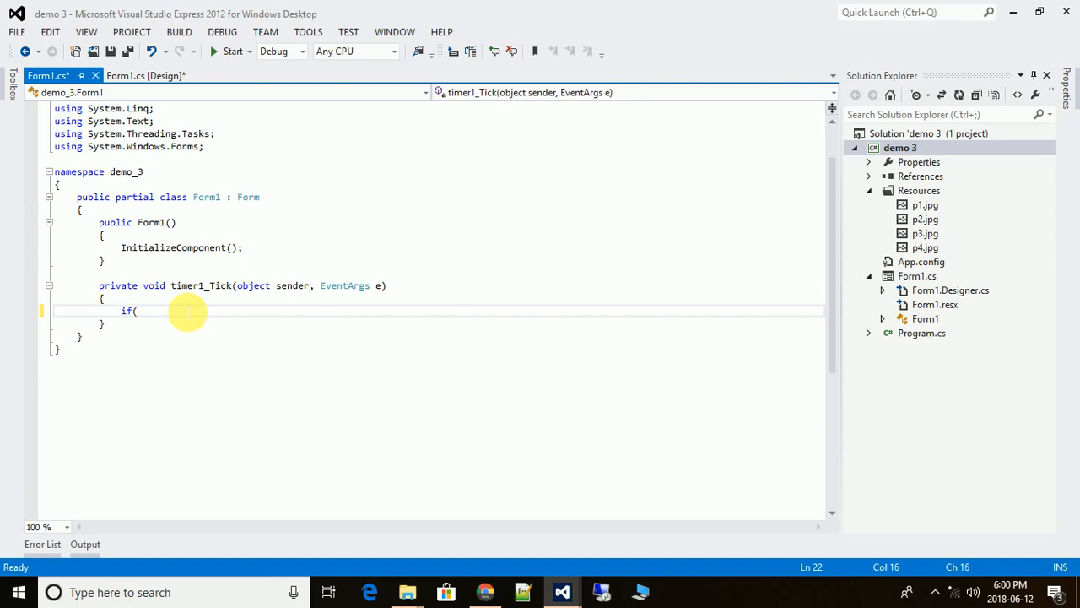
{"action": "type", "text": "pictureBox1"}
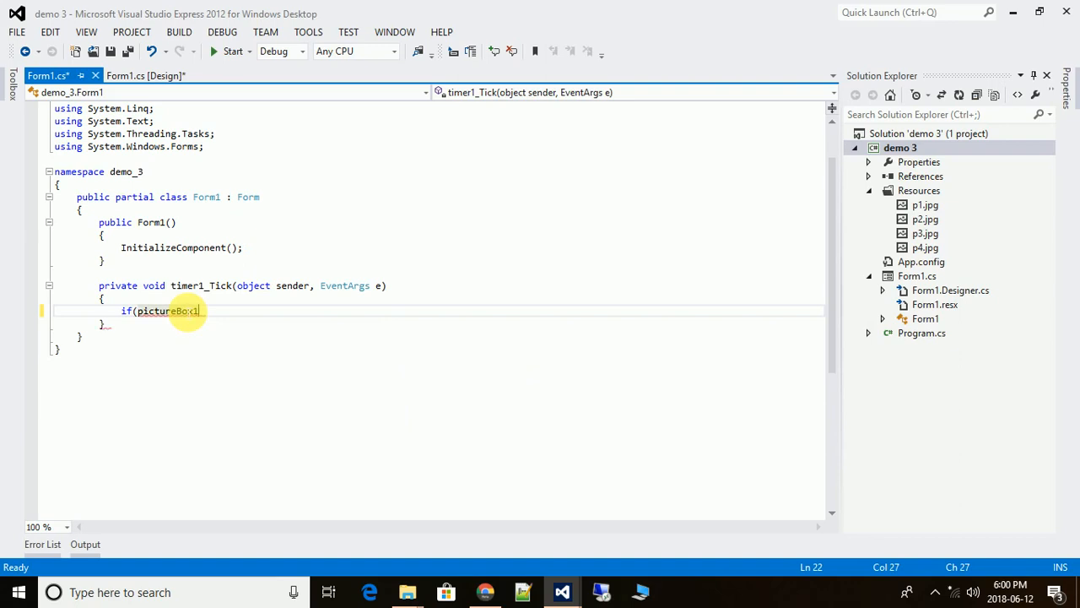
{"action": "type", "text": ".vis"}
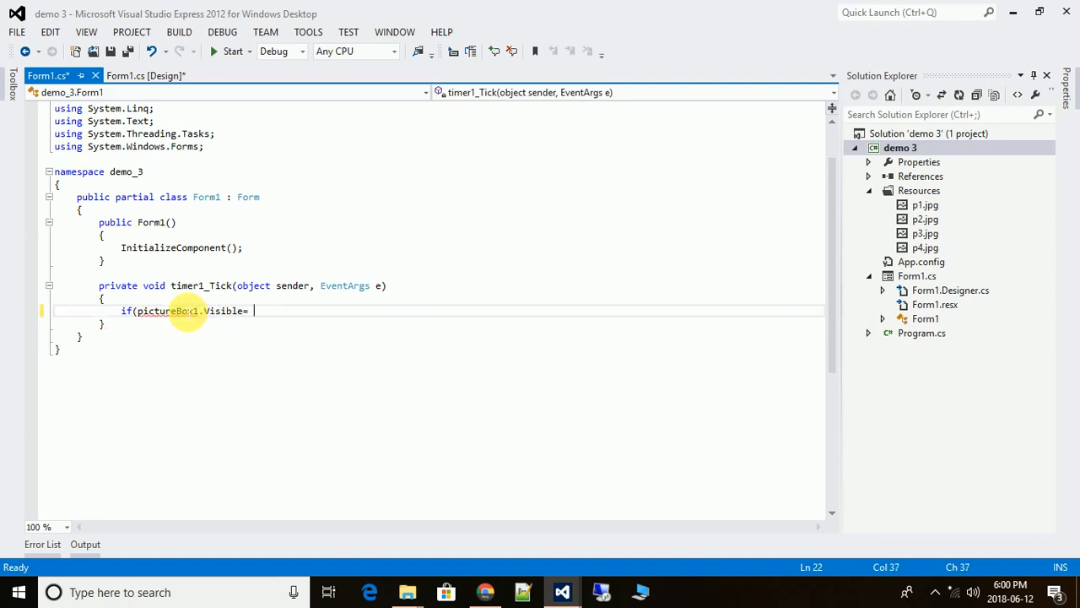
{"action": "type", "text": "true"}
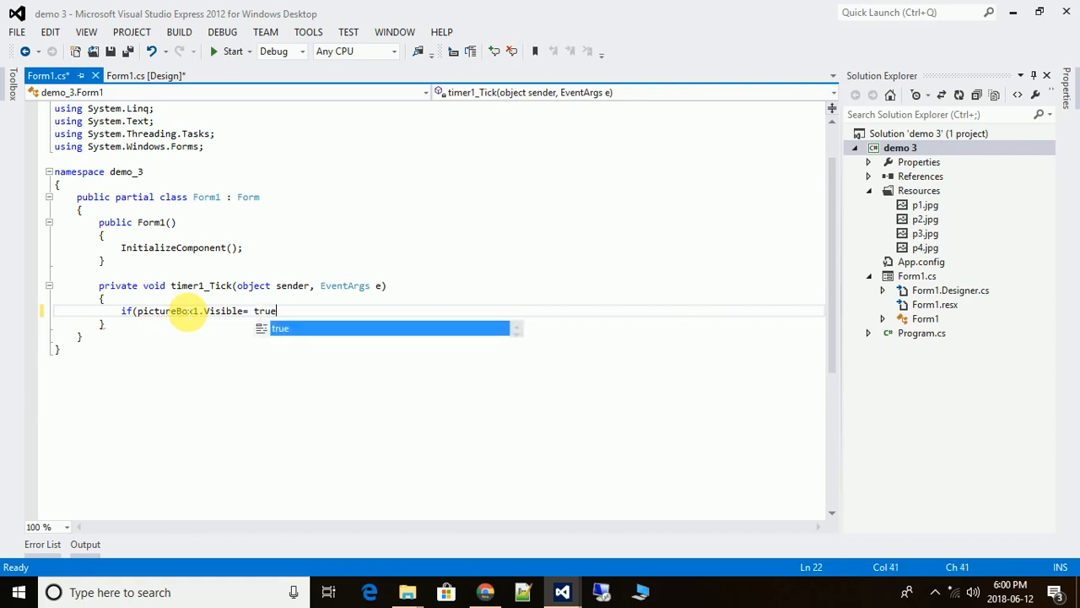
{"action": "type", "text": ")"}
{"action": "type", "text": "{"}
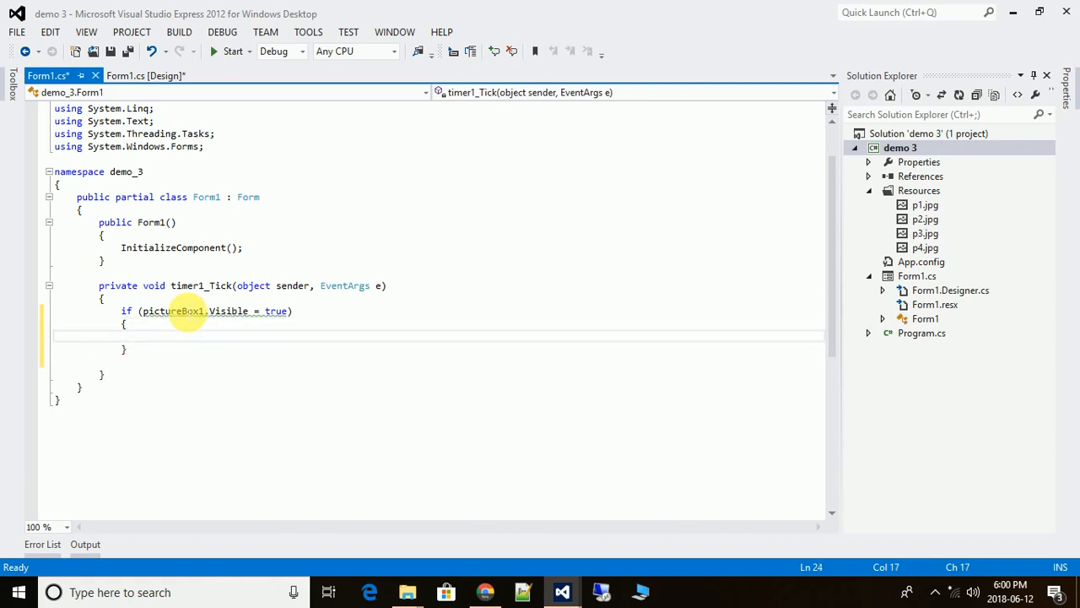
- Inside the if, set pictureBox1.Visible = false and pictureBox2.Visible = true
{"action": "type", "text": "pictureBox1.Visible"}
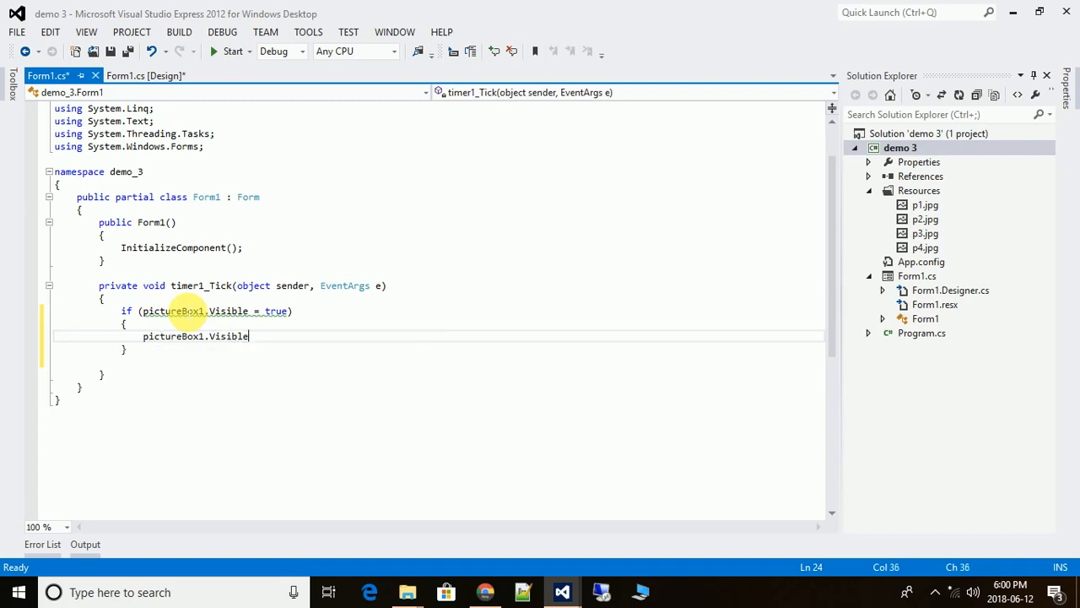
{"action": "type", "text": "="}
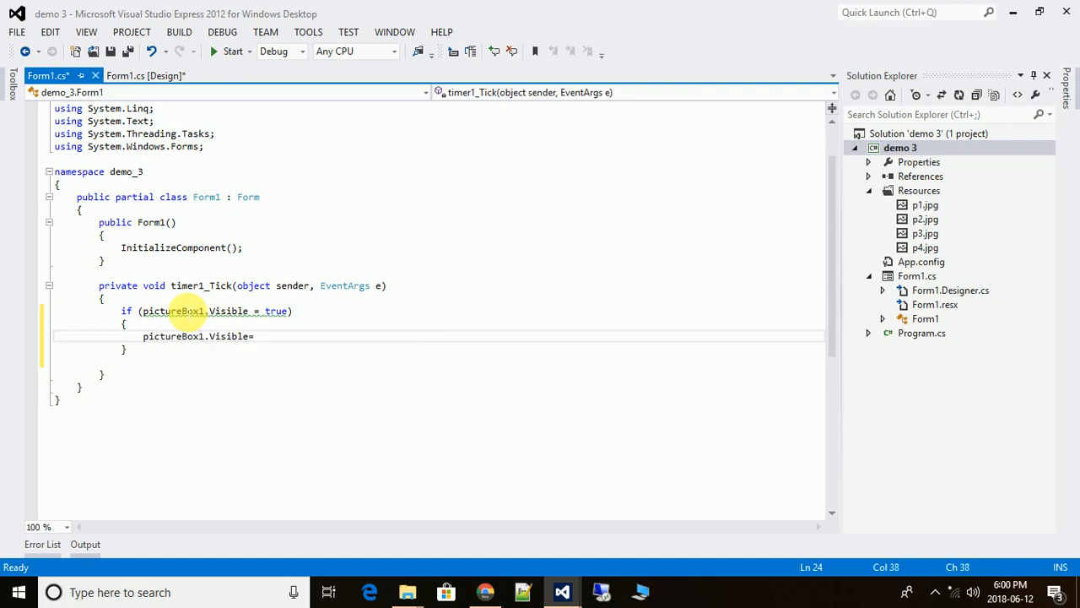
{"action": "type", "text": "fl"}
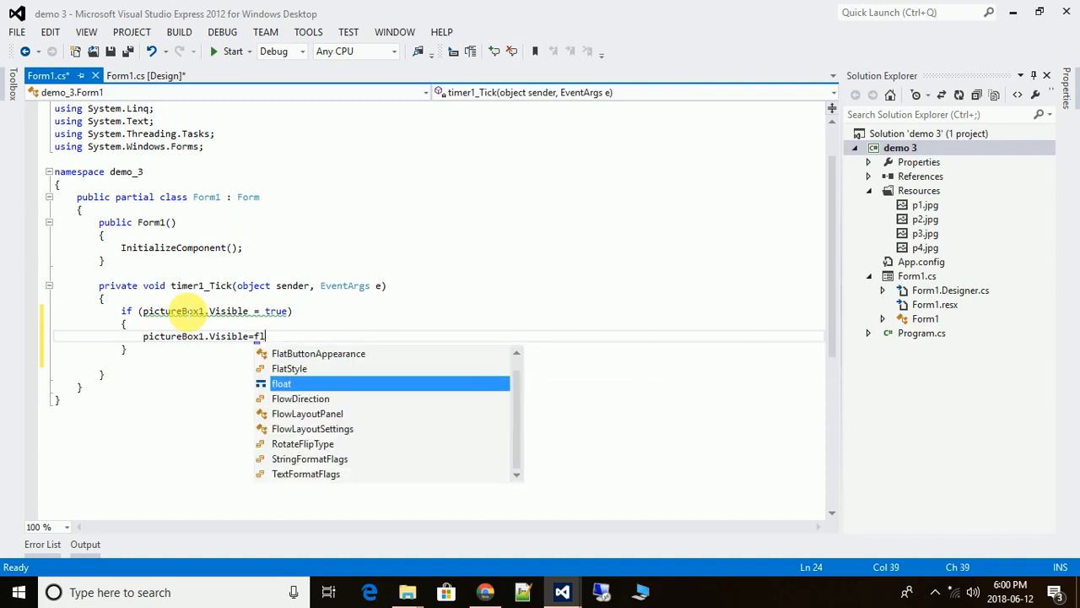
{"action": "type", "text": "alse;"}
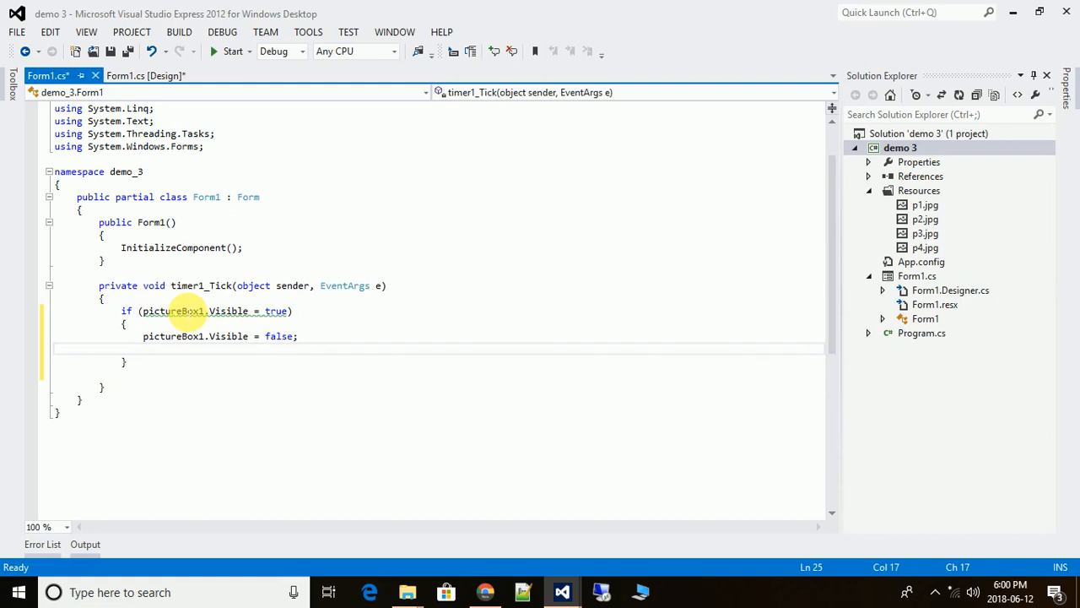
{"action": "type", "text": "pictureBox2."}
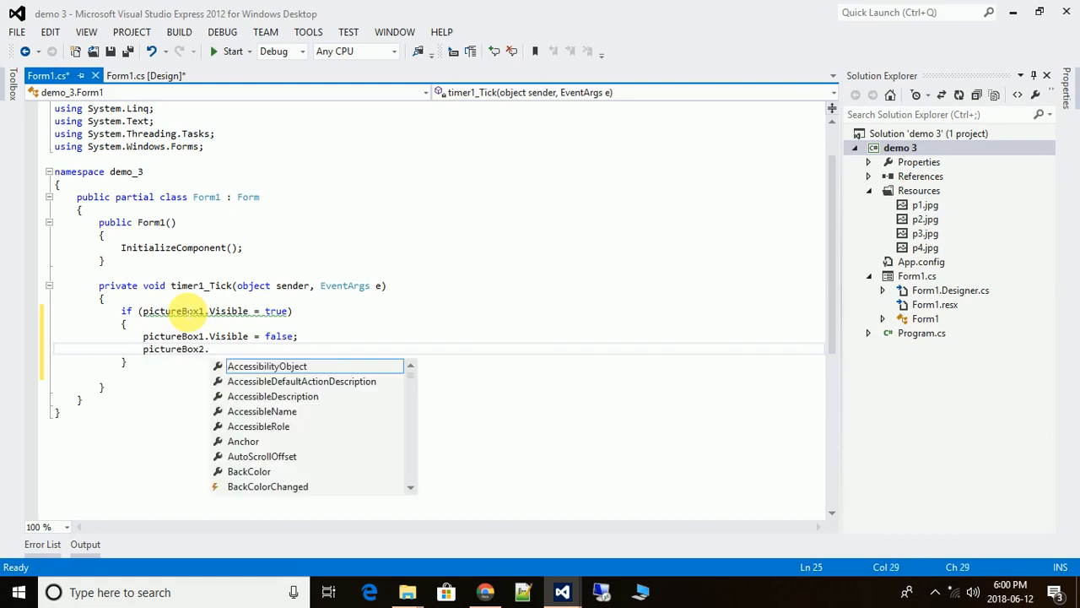
{"action": "type", "text": "Visible=t"}
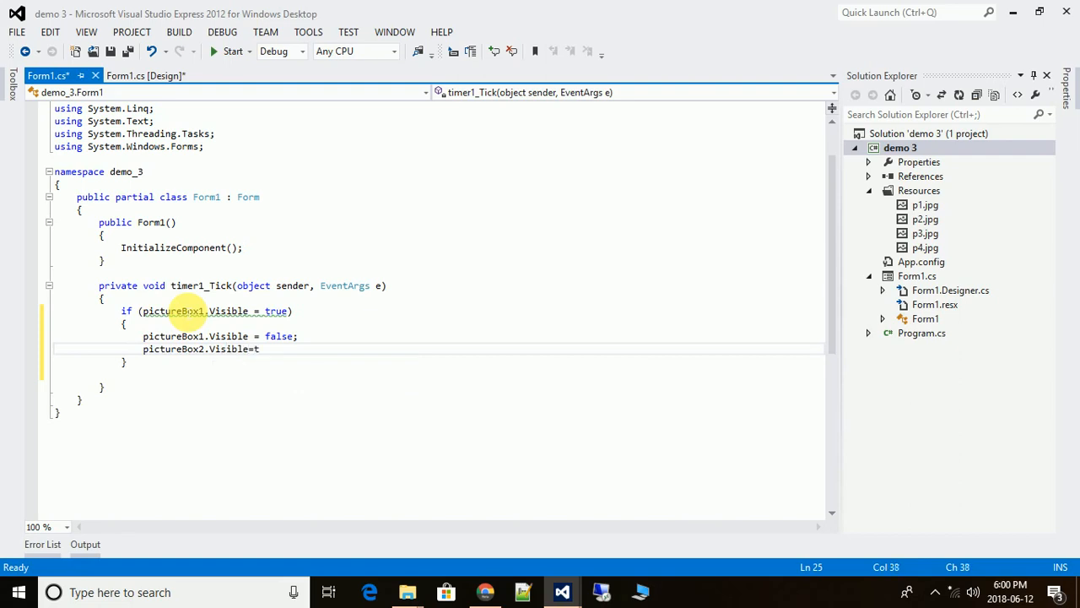
{"action": "type", "text": "rue;"}
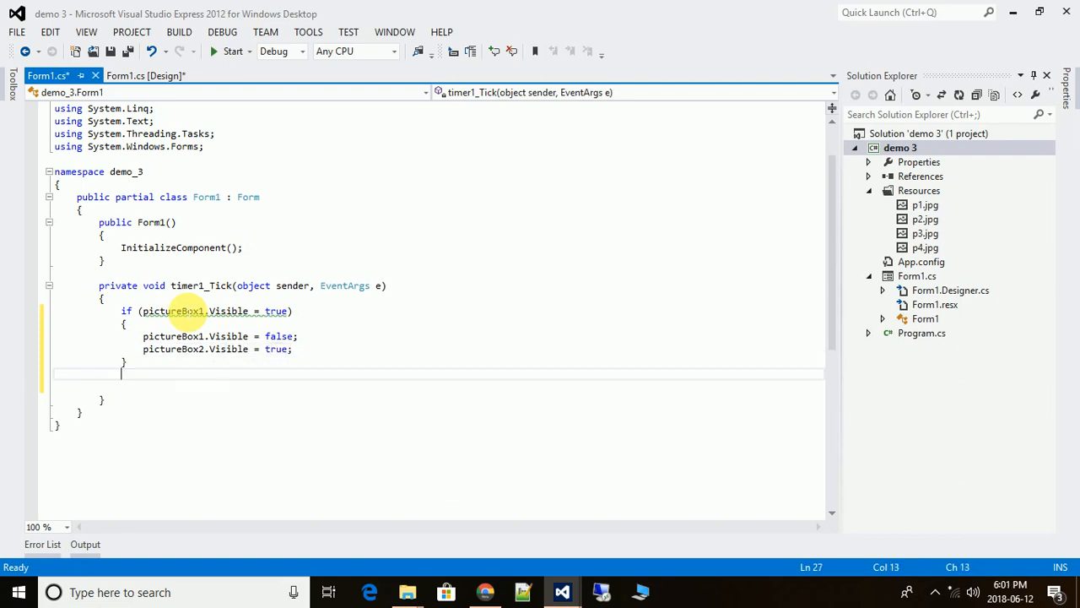
- Write else if (pictureBox2.Visible == true) as the next branch condition
{"action": "type", "text": "else if("}
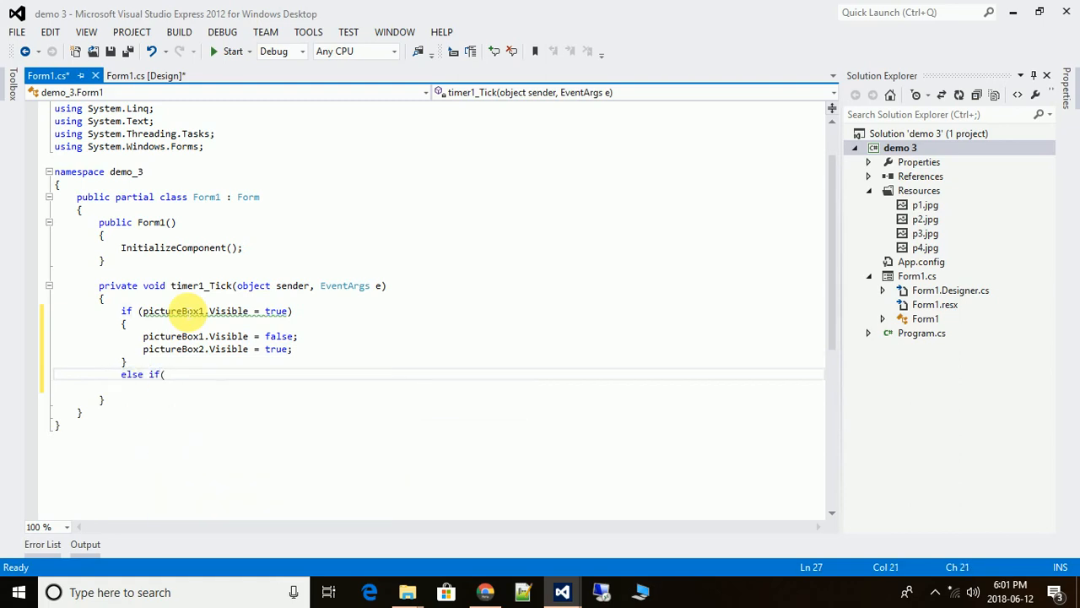
{"action": "type", "text": "pictureBox2"}
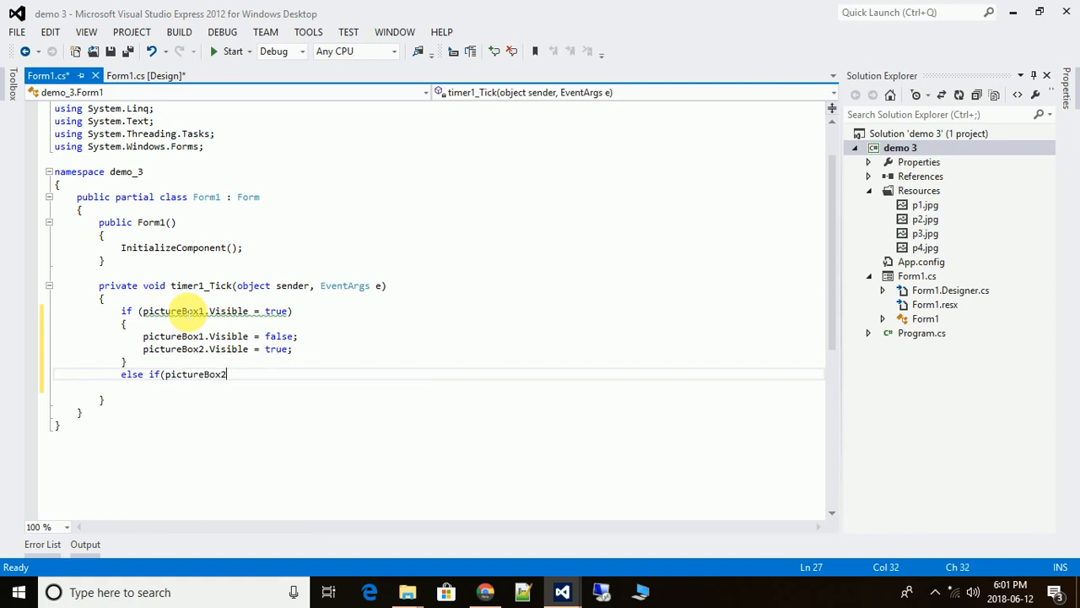
{"action": "type", "text": ".v"}
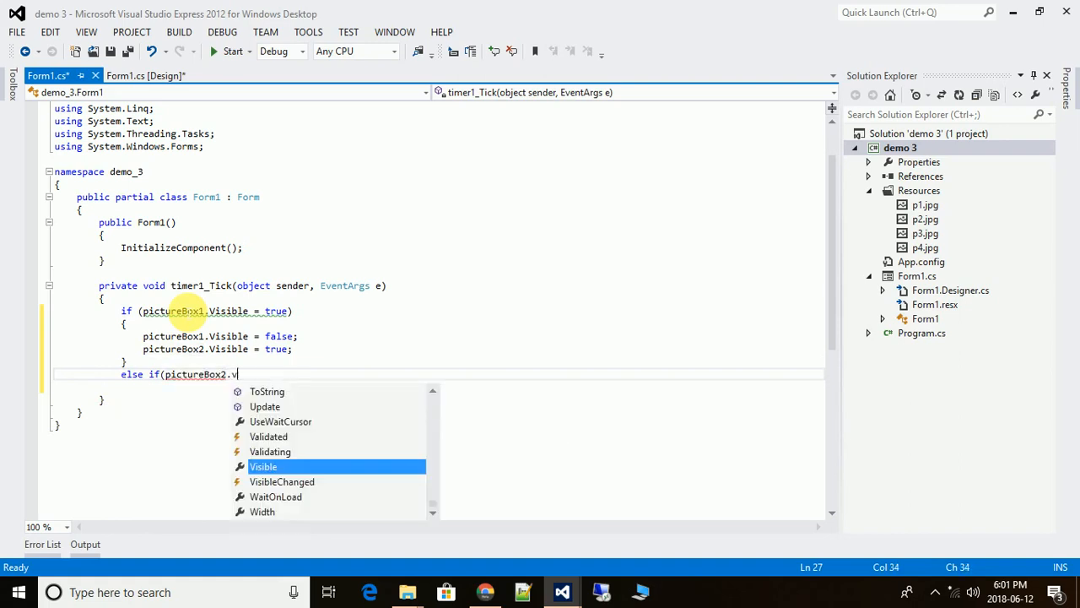
{"action": "type", "text": "Visible="}
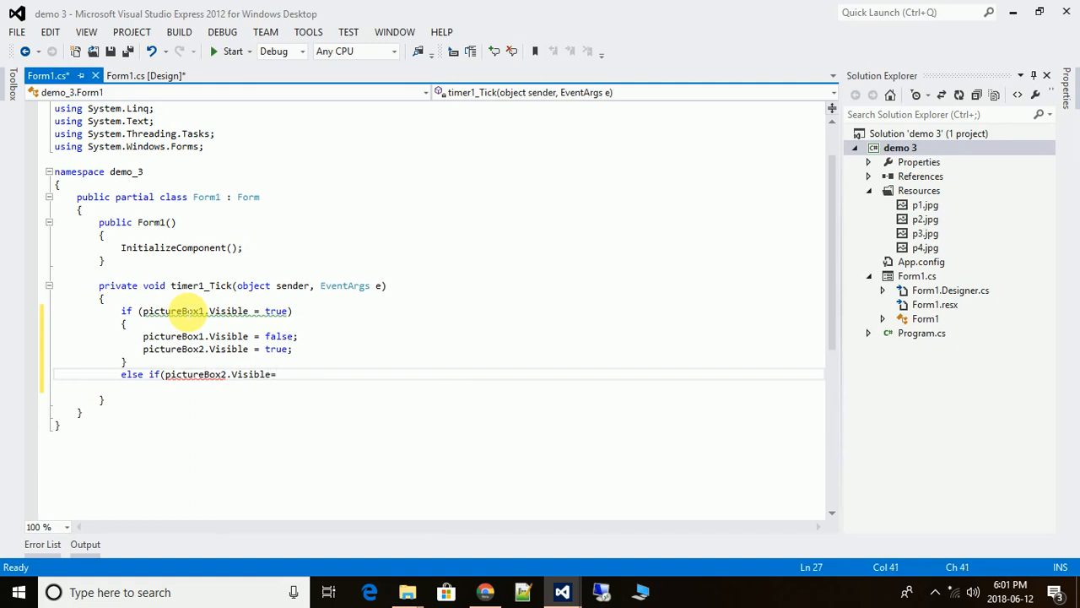
{"action": "type", "text": "true"}
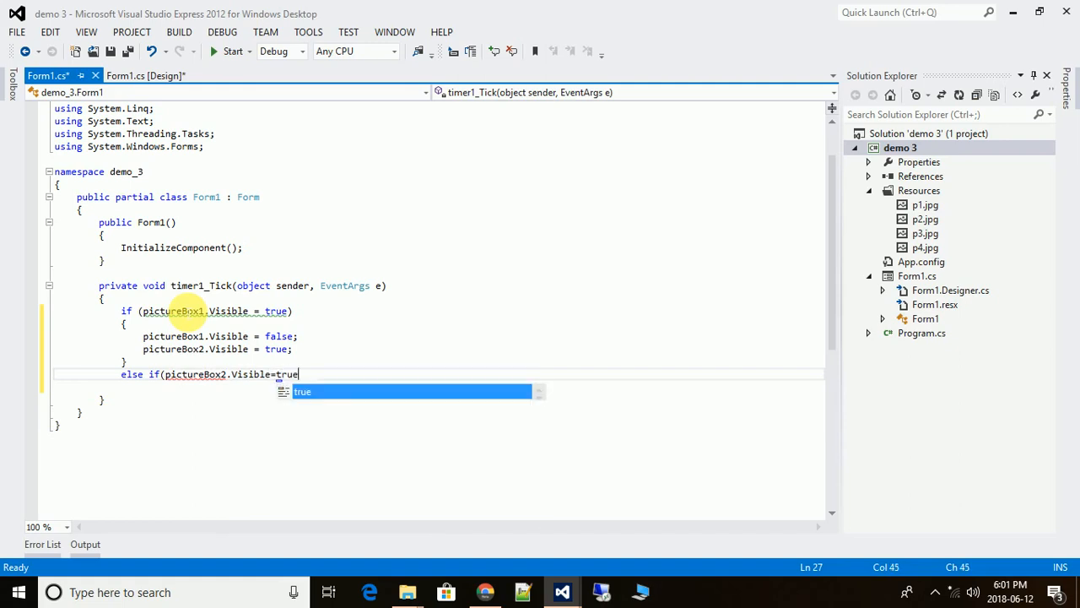
{"action": "type", "text": ")"}
{"action": "type", "text": "{"}
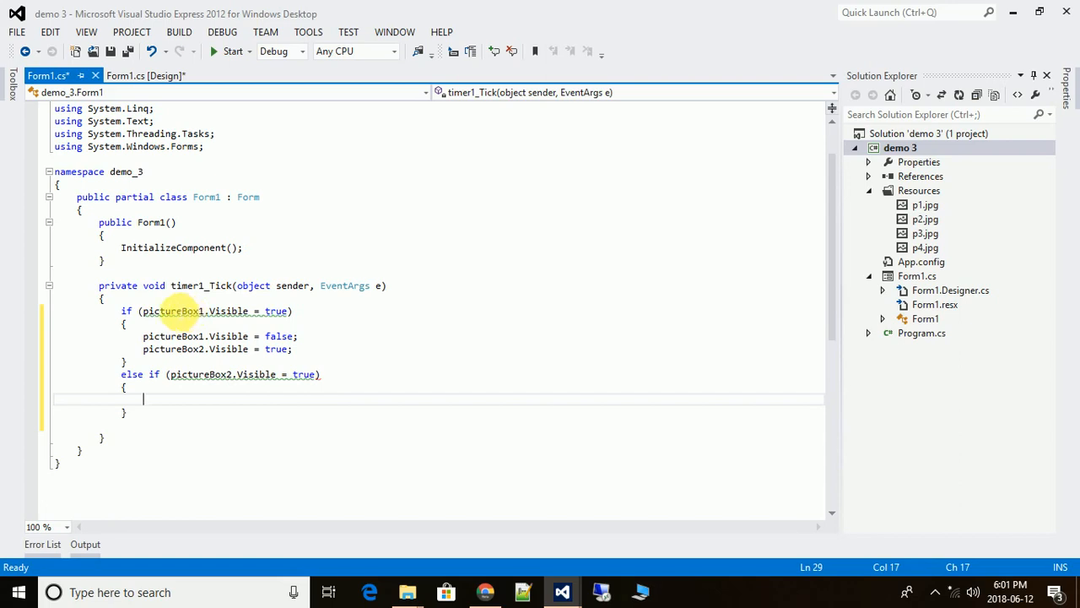
{"action": "mouse_move", "coordinate": [169, 310]}
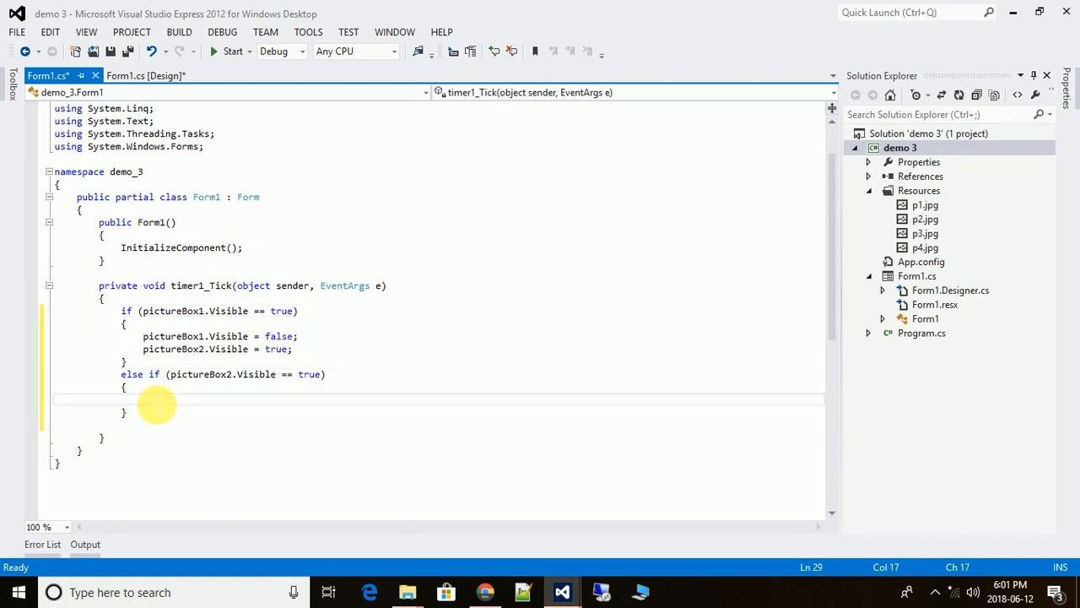
- In that branch, set pictureBox2.Visible = false and pictureBox3.Visible = true
{"action": "type", "text": "pictureBox2"}
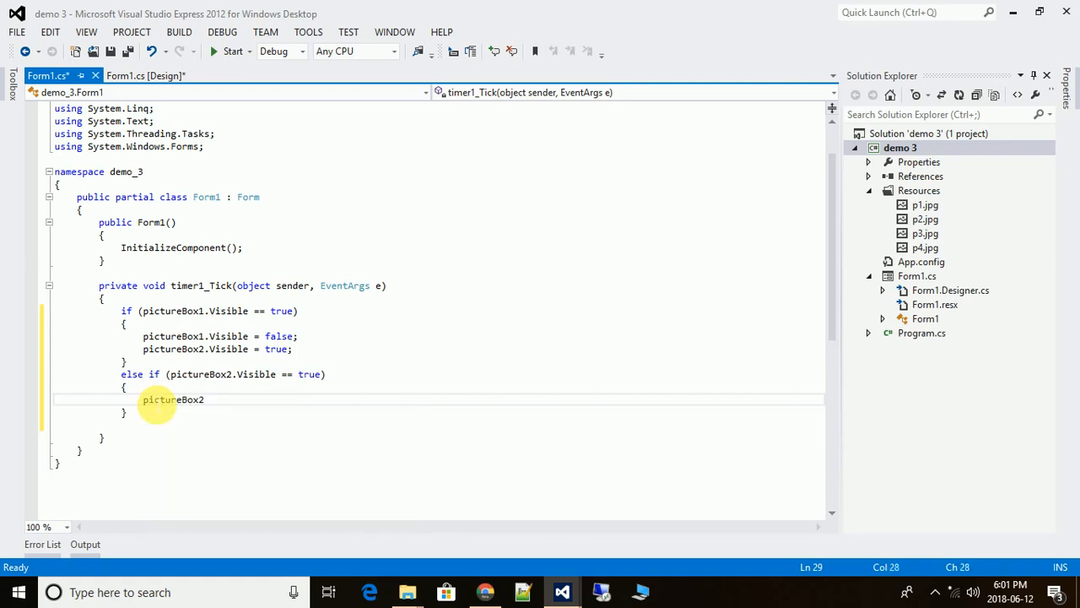
{"action": "type", "text": ".Visible"}
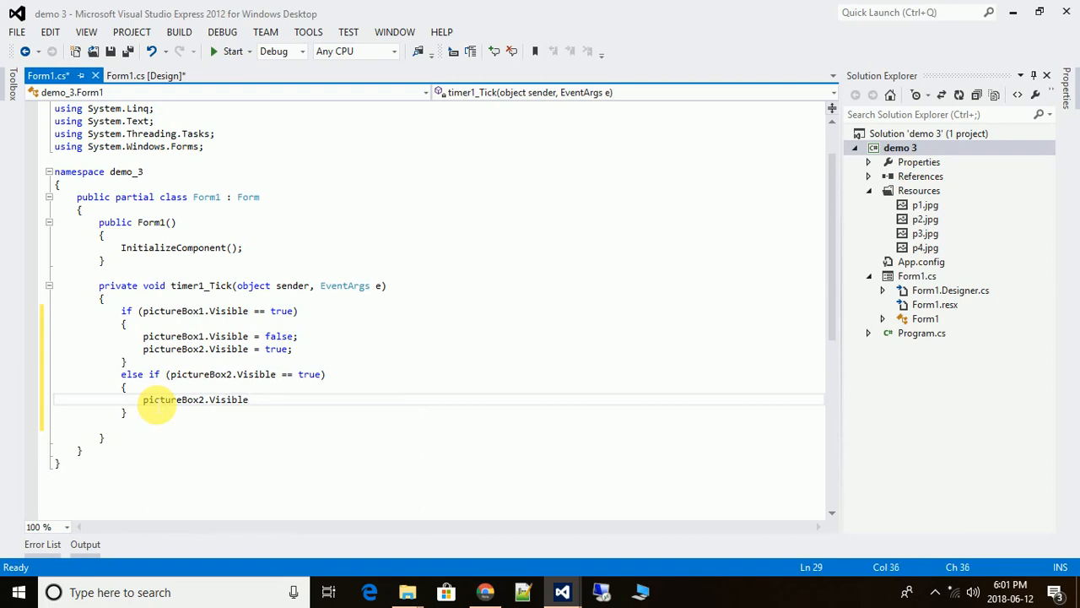
{"action": "type", "text": "=false;"}
{"action": "type", "text": "pi"}
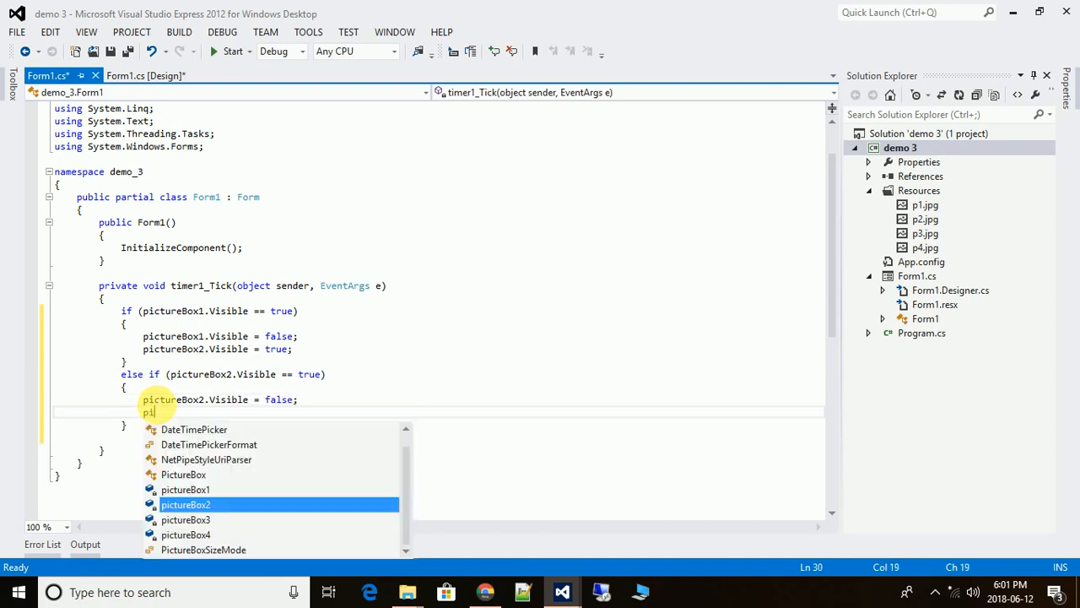
{"action": "type", "text": "cr"}
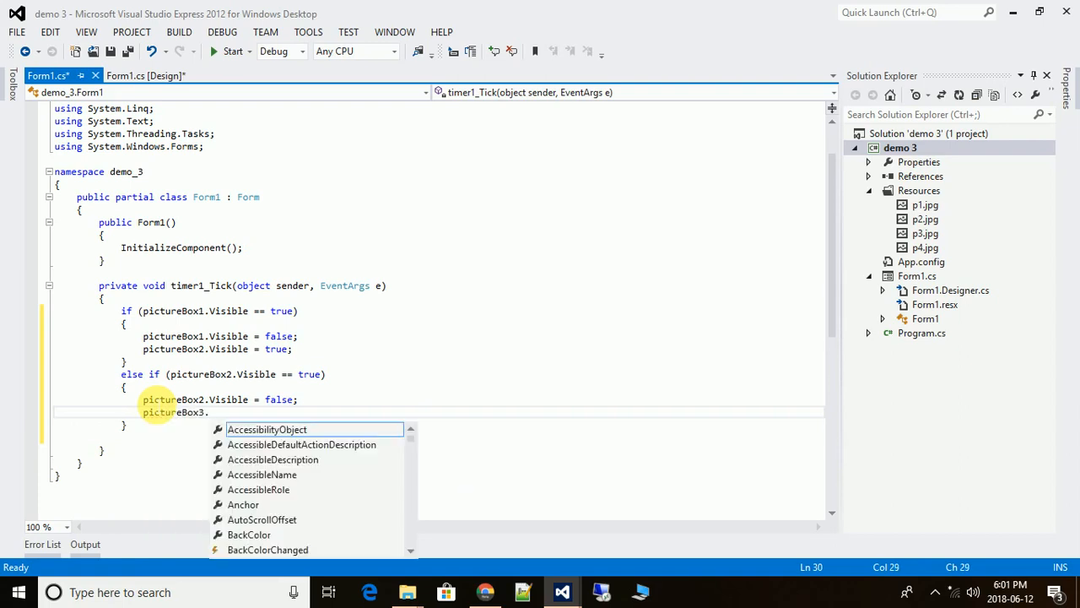
{"action": "type", "text": "Visible=t"}
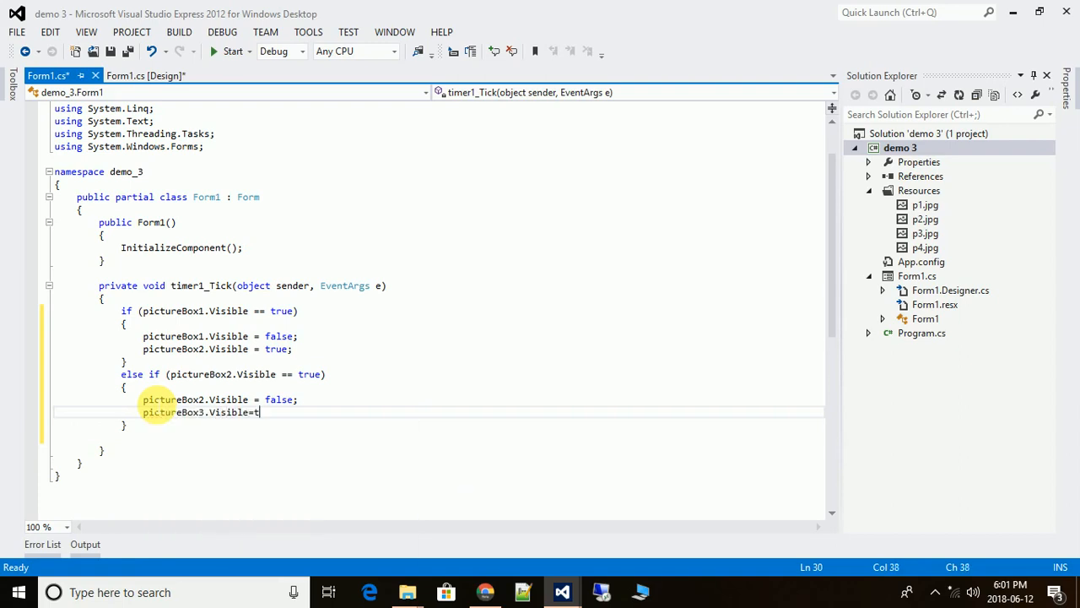
{"action": "type", "text": "rue;"}
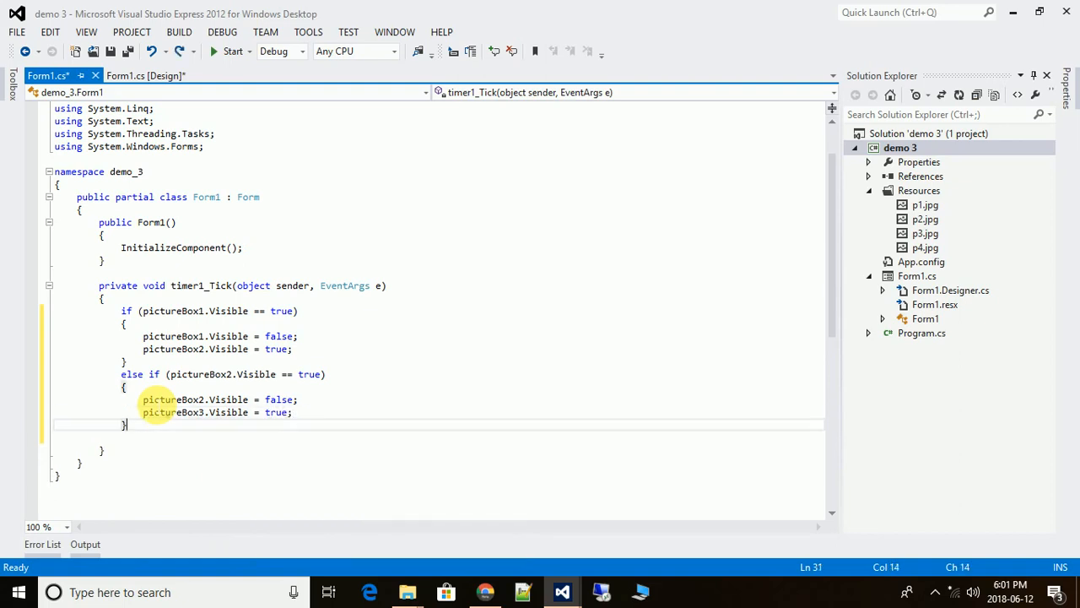
- Begin else if (pictureBox3.Visible == true) for the pictureBox3 branch
{"action": "type", "text": "else"}
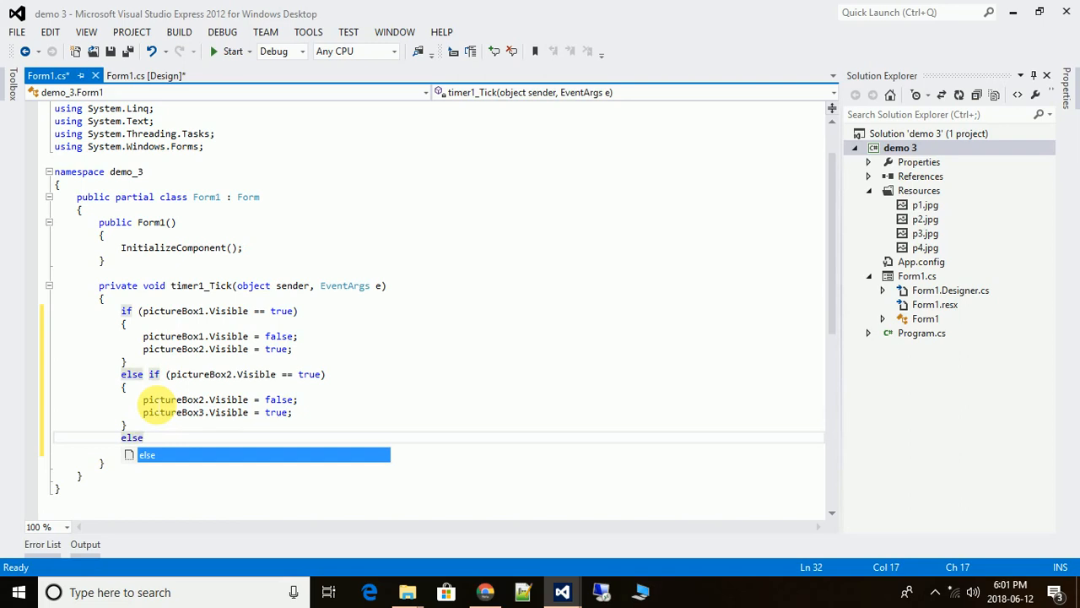
{"action": "type", "text": "if"}
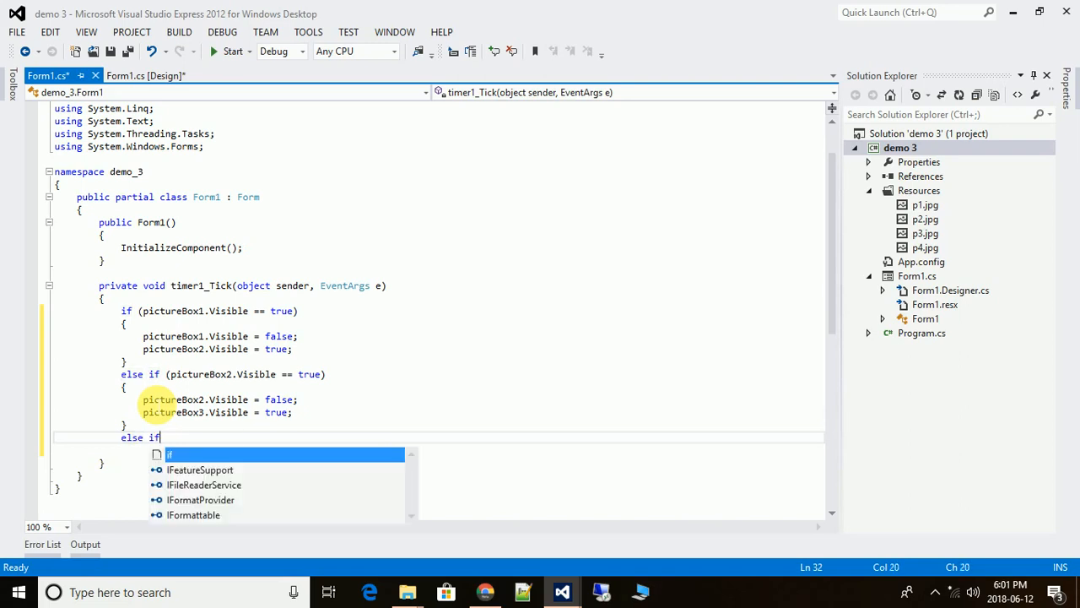
{"action": "type", "text": "(pictureBox3"}
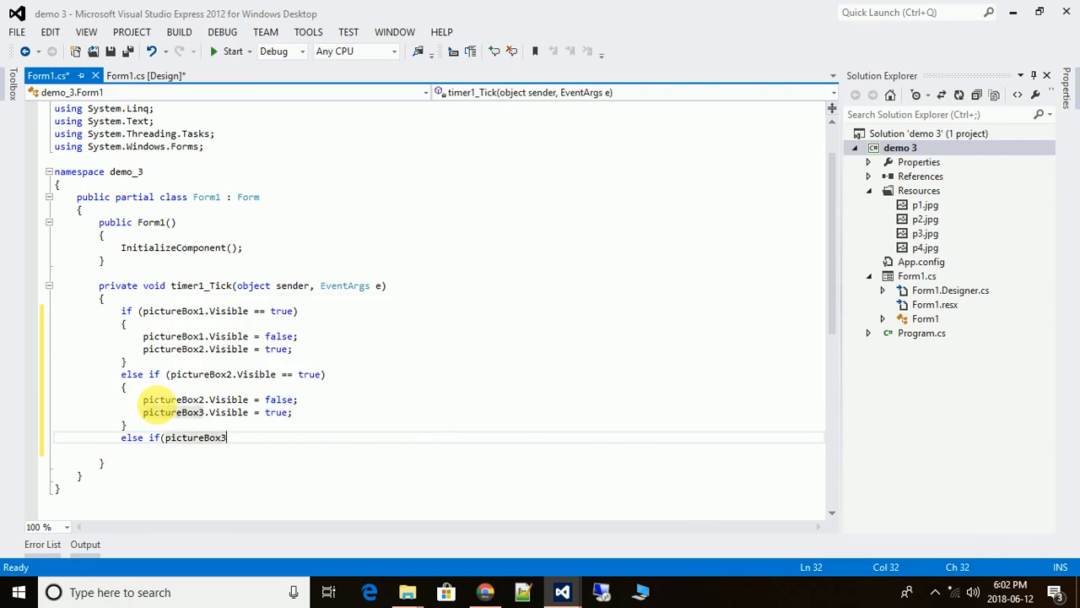
{"action": "type", "text": ".Visible="}
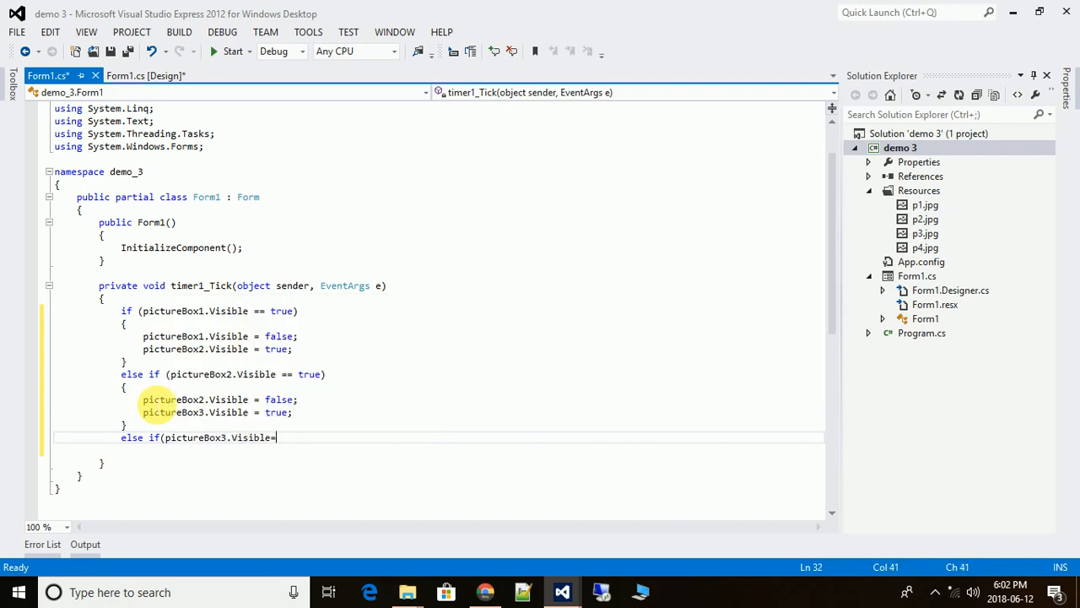
{"action": "type", "text": "=t"}
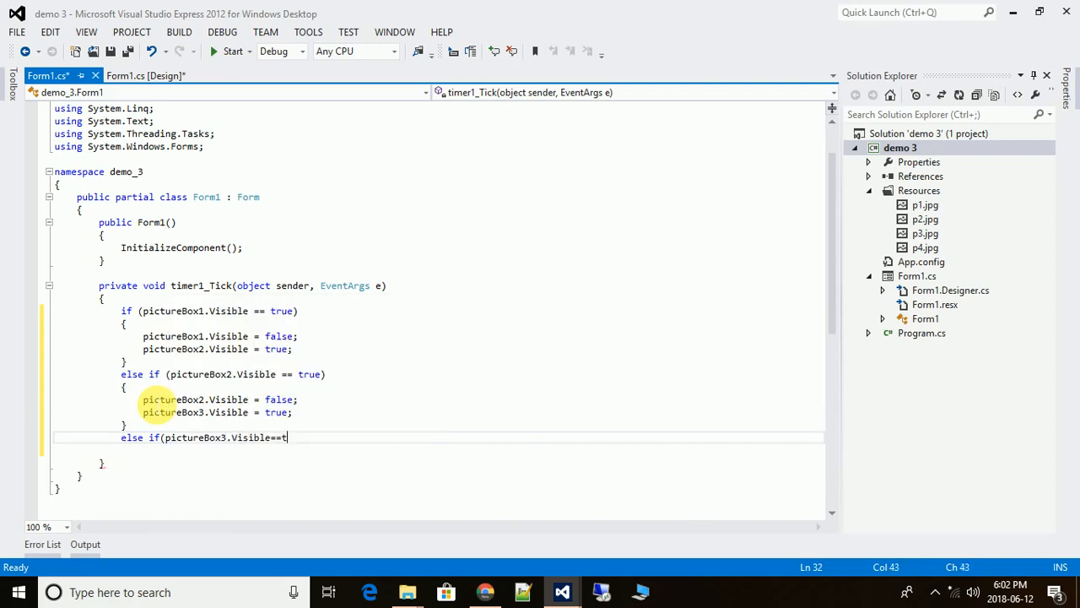
{"action": "type", "text": "rue)"}
{"action": "type", "text": "pictureBox3.Visible="}
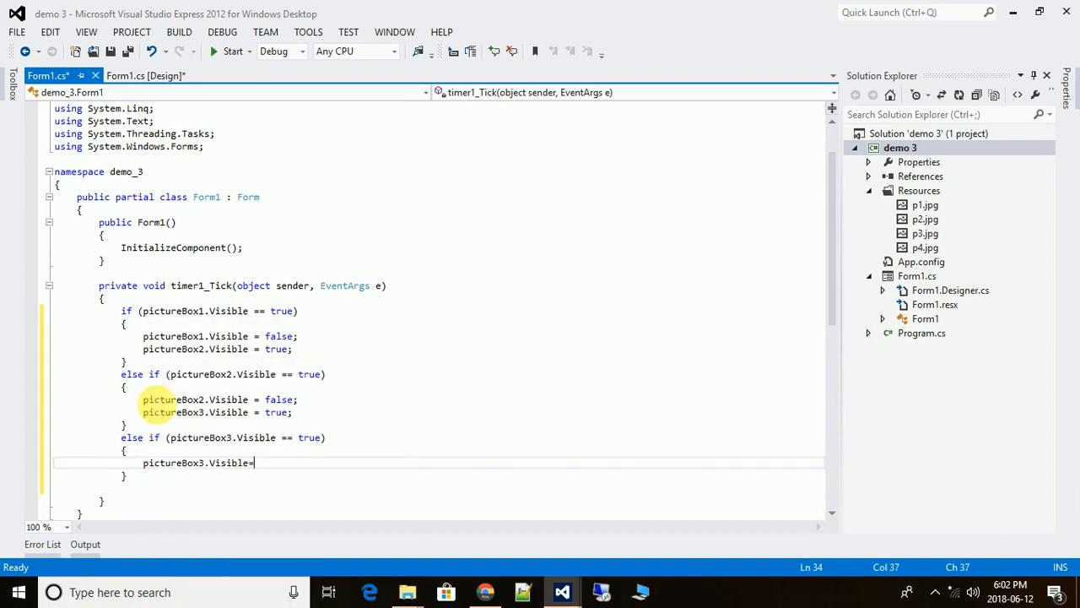
- Finish the pictureBox3 branch with Visible=false/true and begin an else if on pictureBox4.Visible
{"action": "type", "text": "false;"}
{"action": "type", "text": "pictureBox4.Visible="}
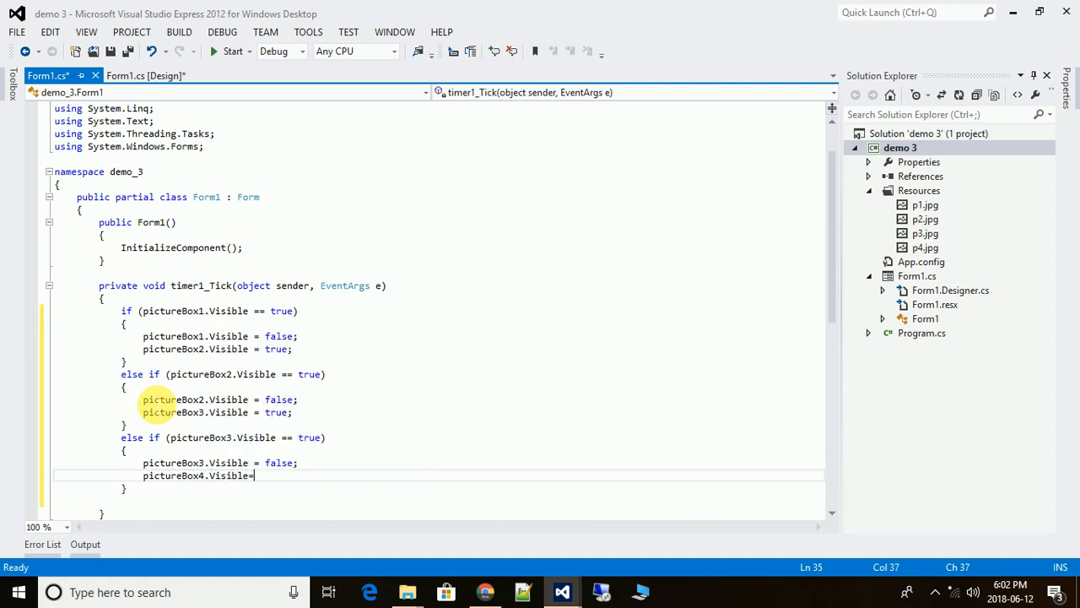
{"action": "type", "text": "true;"}
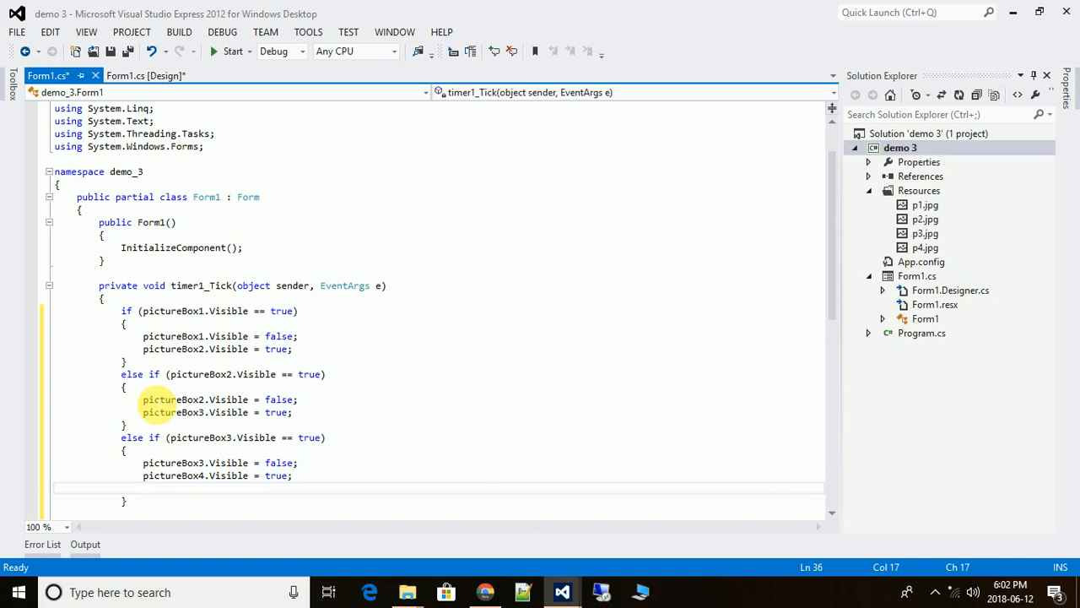
{"action": "type", "text": "e"}
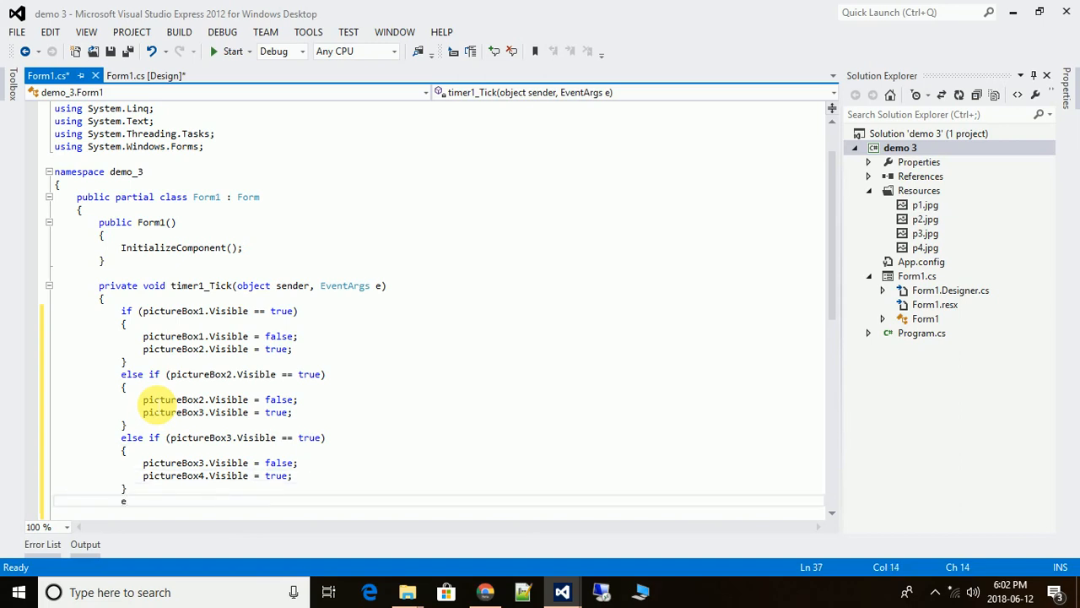
{"action": "type", "text": "else if"}
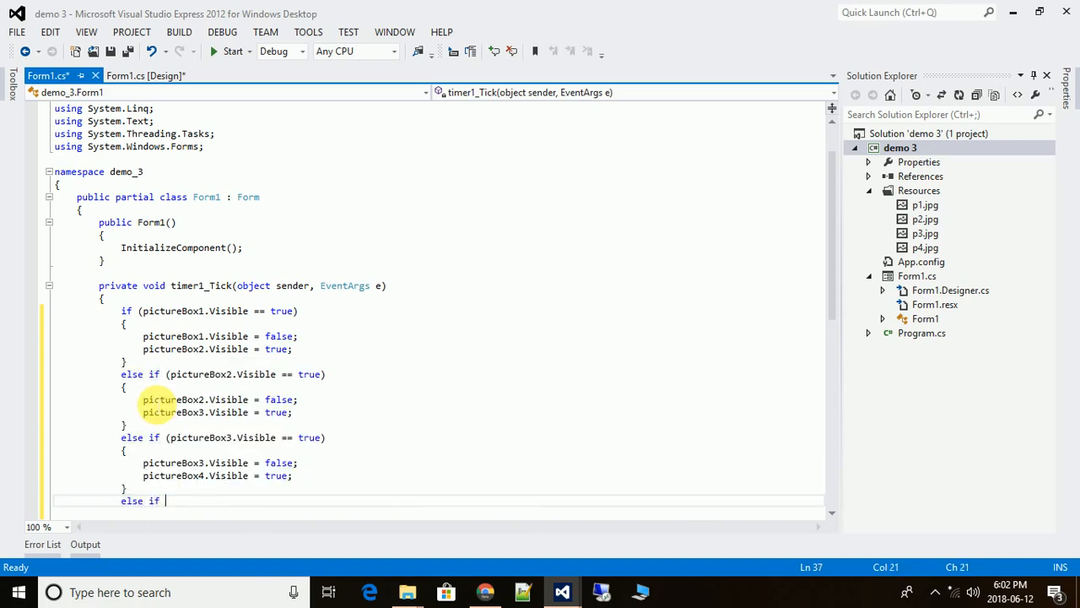
{"action": "type", "text": "("}
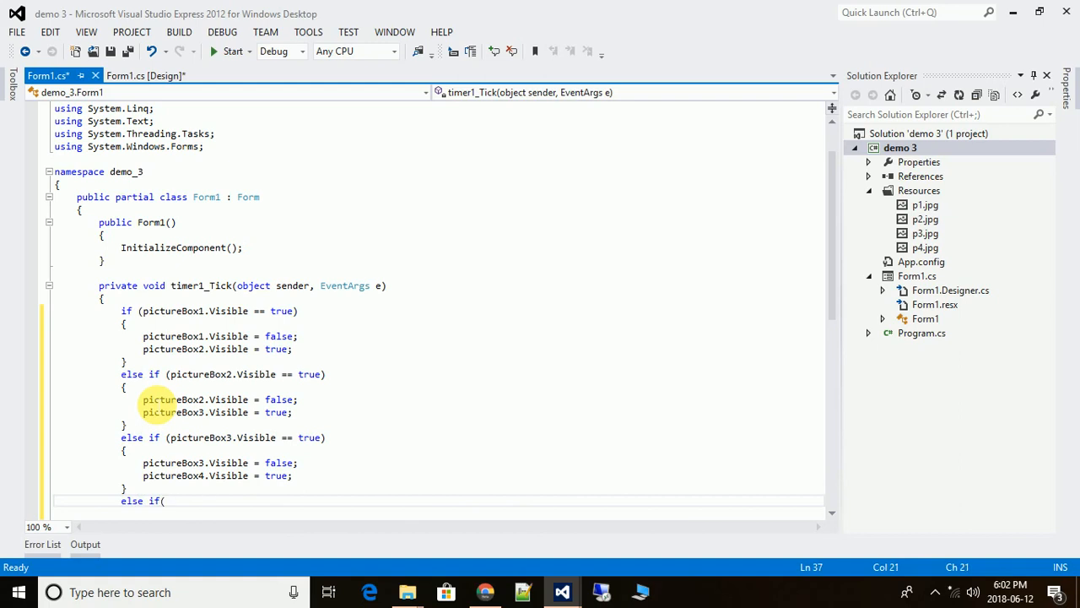
{"action": "type", "text": "pictureBox4"}
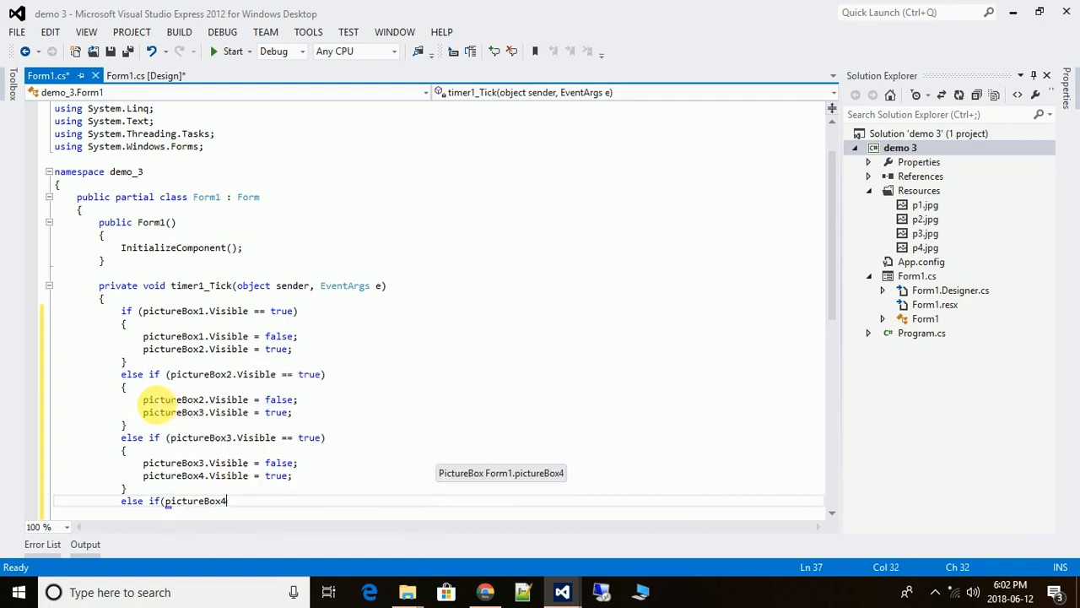
{"action": "type", "text": ".vis"}
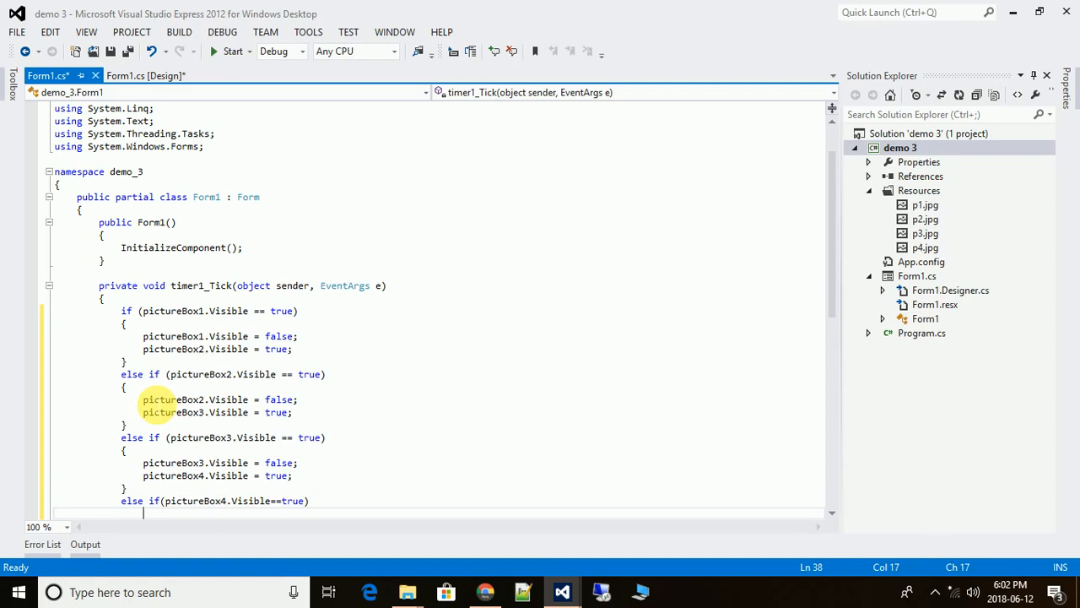
- Inside the new branch set pictureBox4.Visible=false and pictureBox1.Visible=true
{"action": "type", "text": "p"}
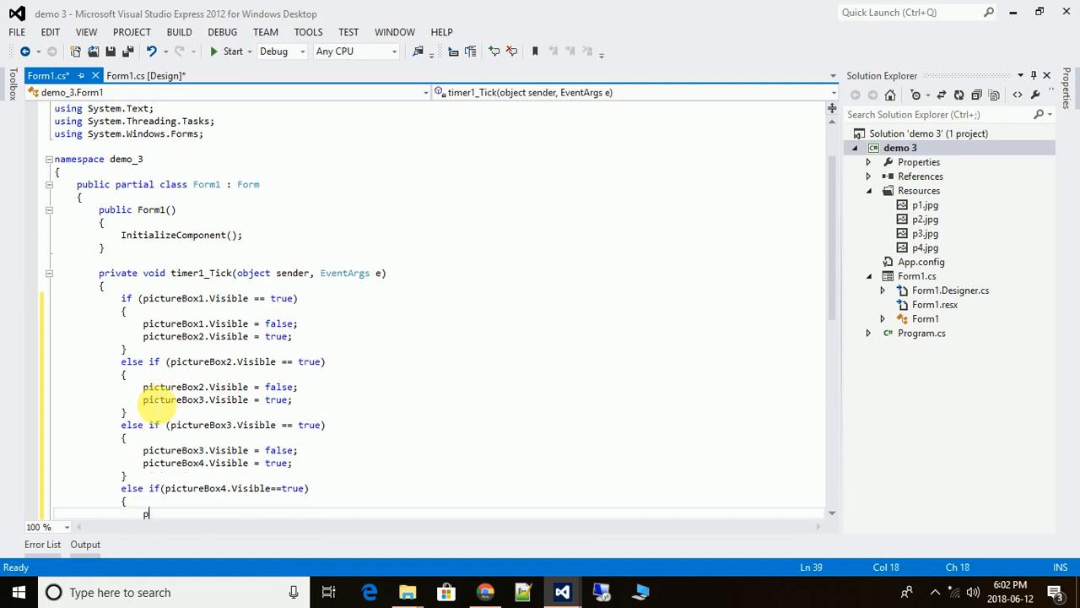
{"action": "type", "text": "ictureBox4.v"}
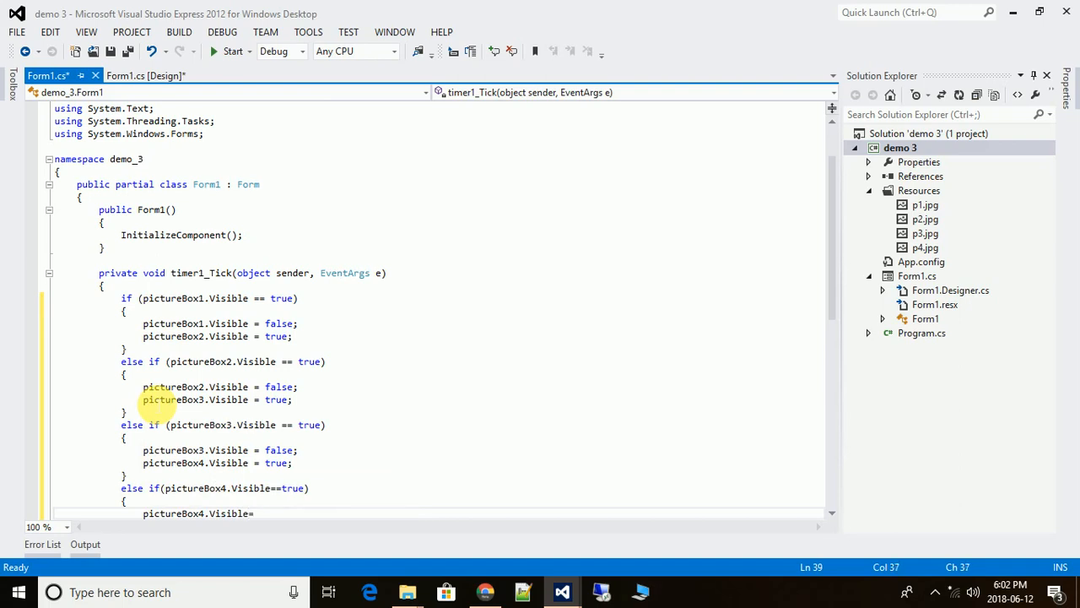
{"action": "type", "text": "false;"}
{"action": "type", "text": "pictureBox1.Visible=f"}
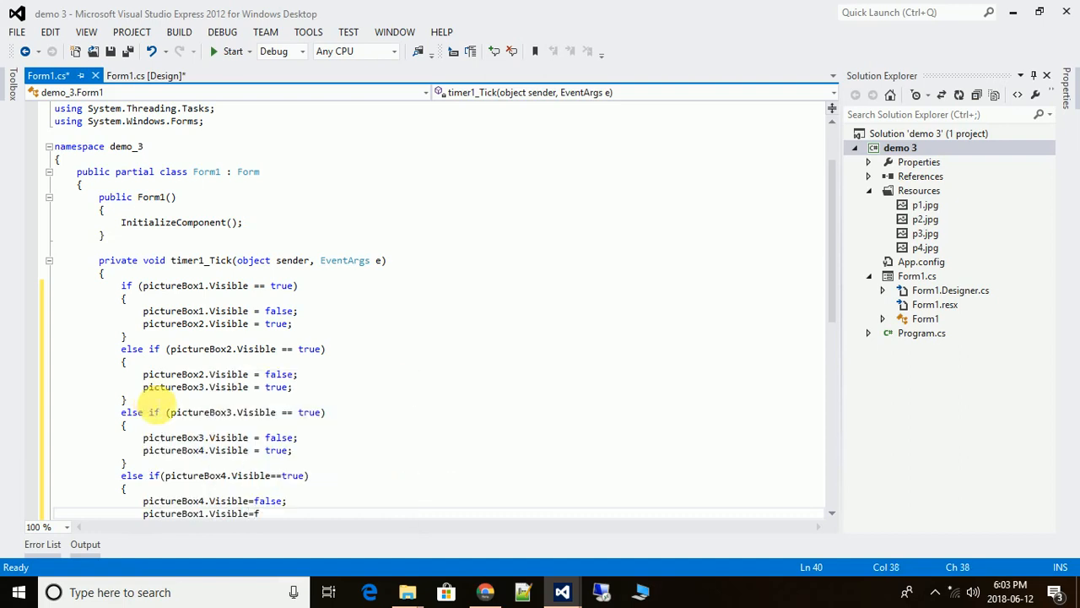
{"action": "type", "text": "true;"}
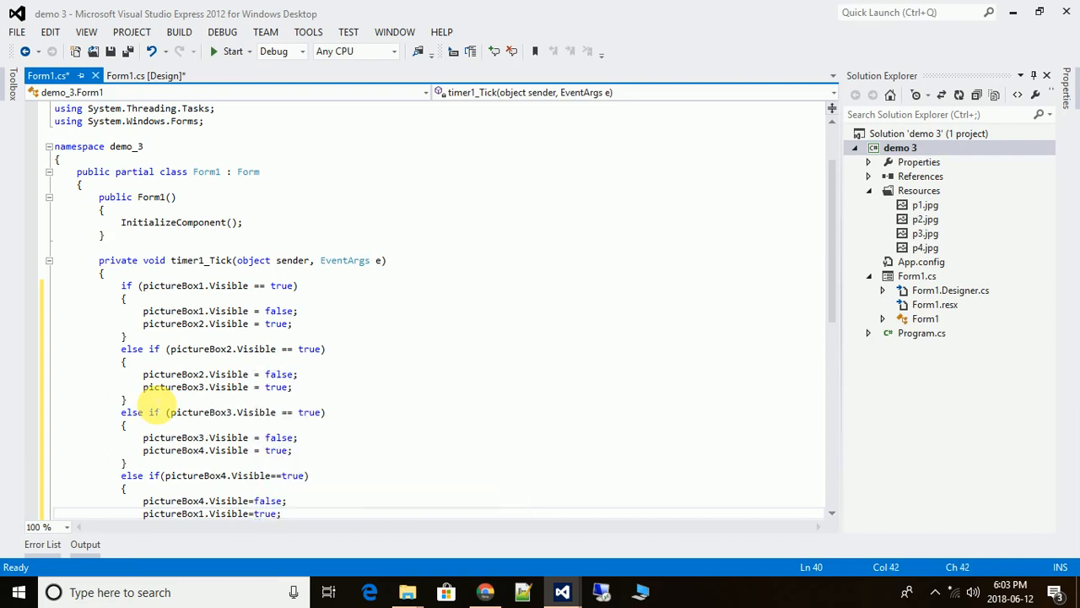
{"action": "scroll", "scroll_direction": "down", "scroll_amount": 3}
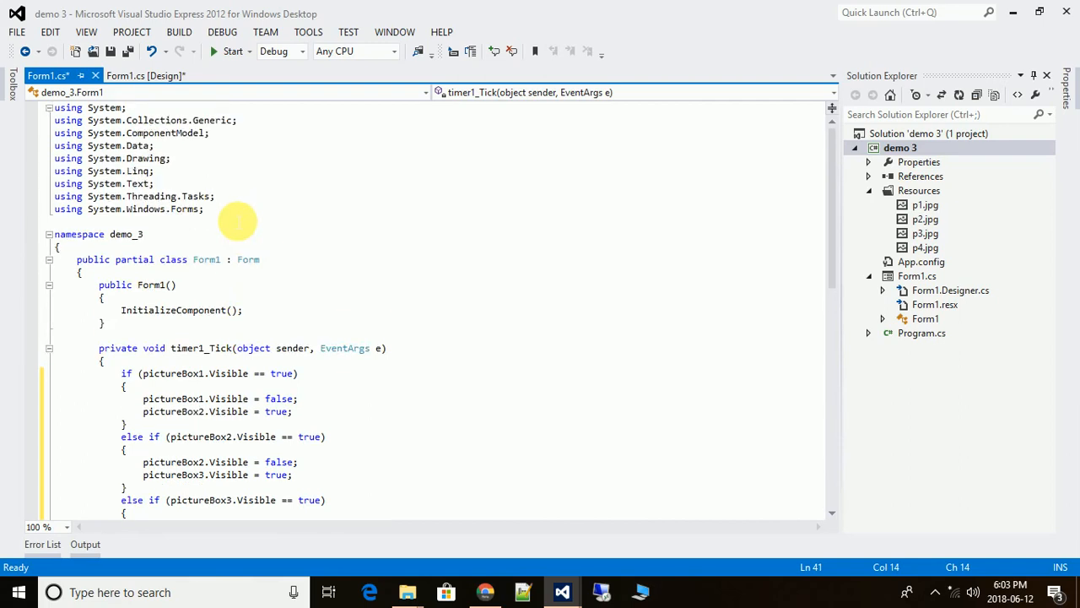
- Run the demo 3 login form from design view, then stop debugging
{"action": "left_click", "coordinate": [143, 75]}
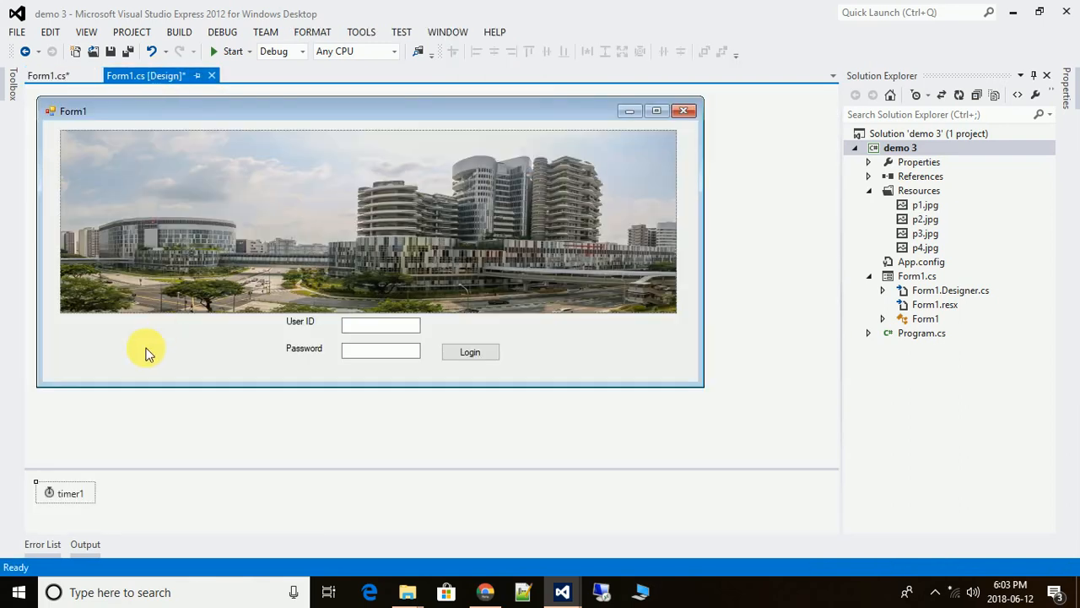
{"action": "mouse_move", "coordinate": [232, 50]}
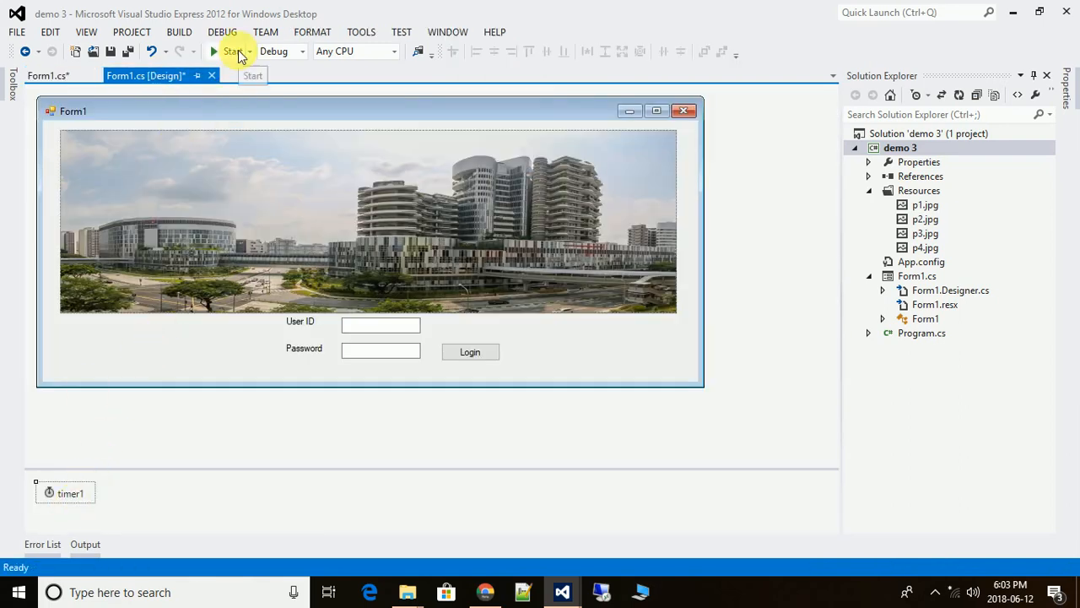
{"action": "left_click", "coordinate": [232, 50]}
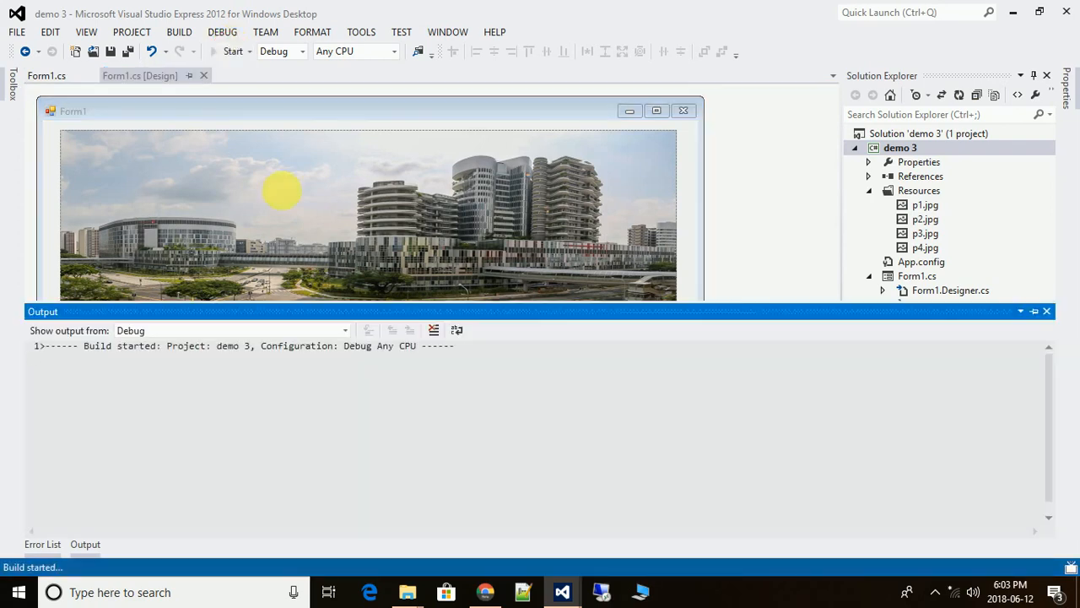
{"action": "left_click", "coordinate": [233, 50]}
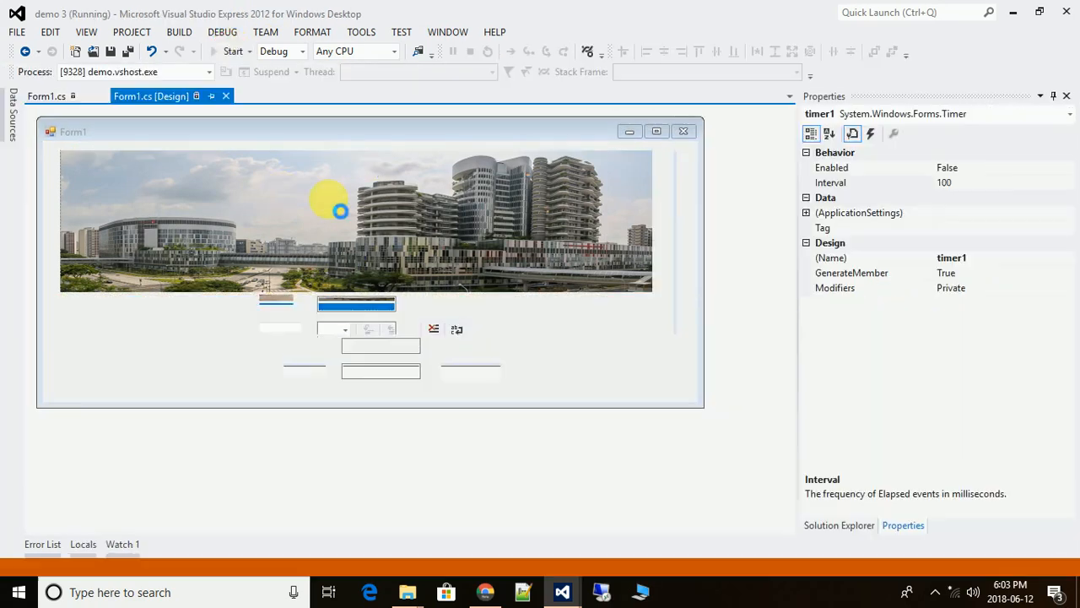
{"action": "left_click", "coordinate": [234, 50]}
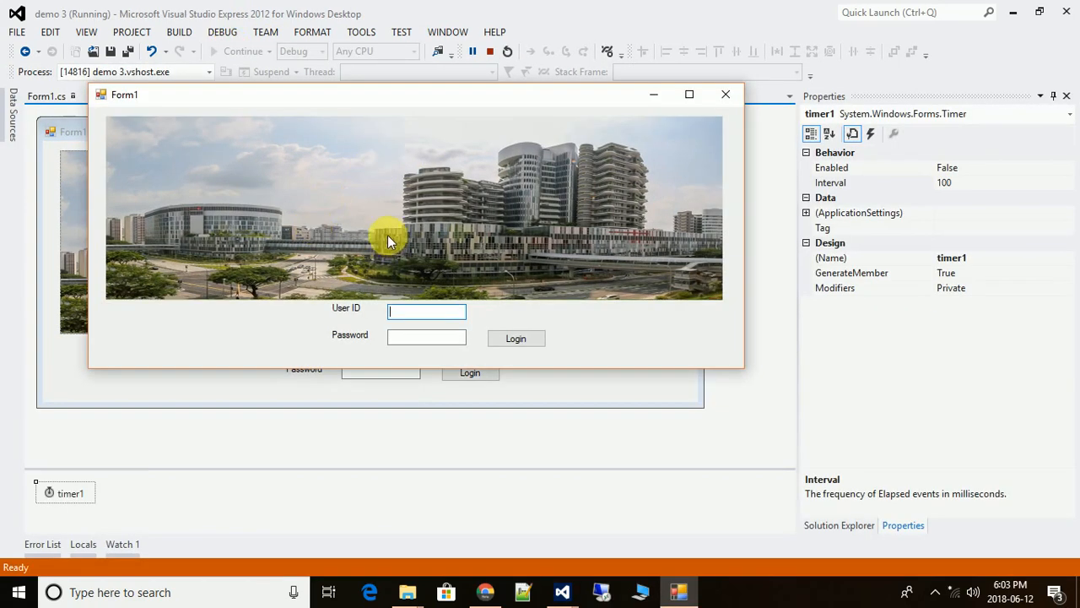
{"action": "mouse_move", "coordinate": [426, 218]}
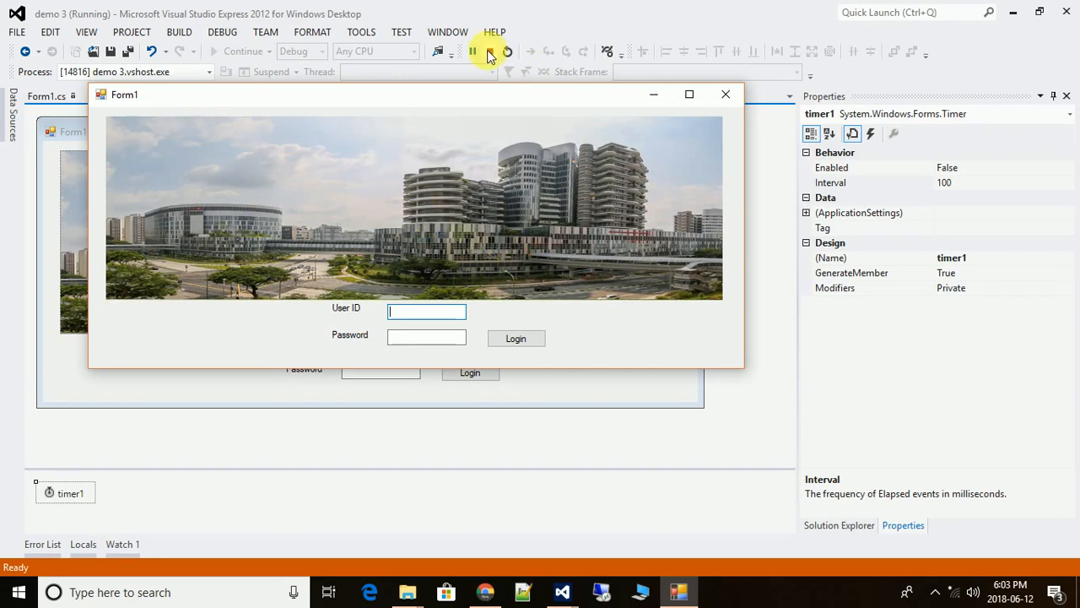
{"action": "left_click", "coordinate": [487, 52]}
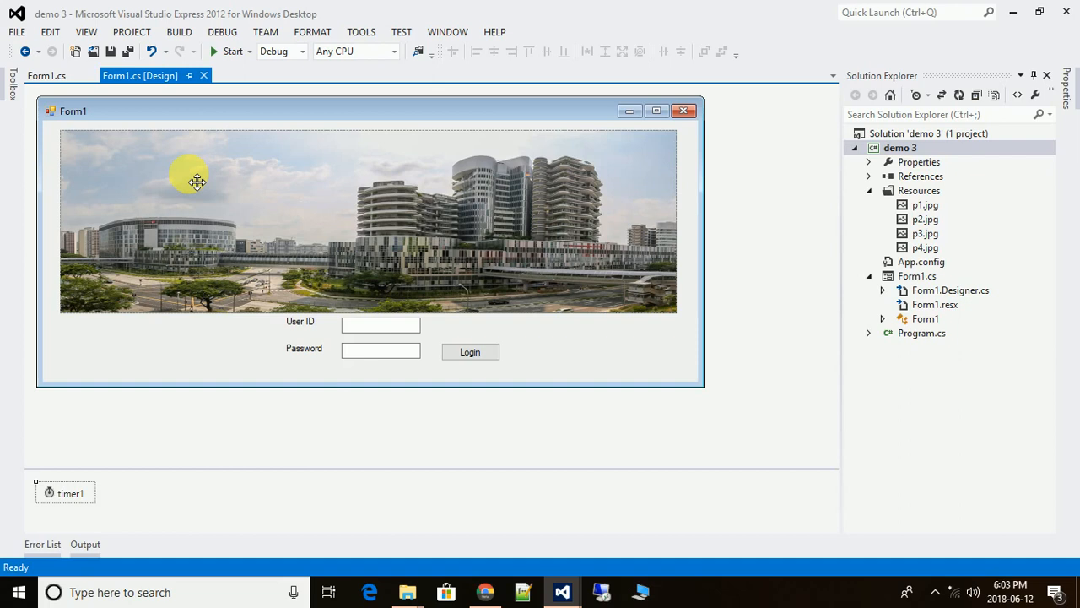
{"action": "mouse_move", "coordinate": [249, 112]}
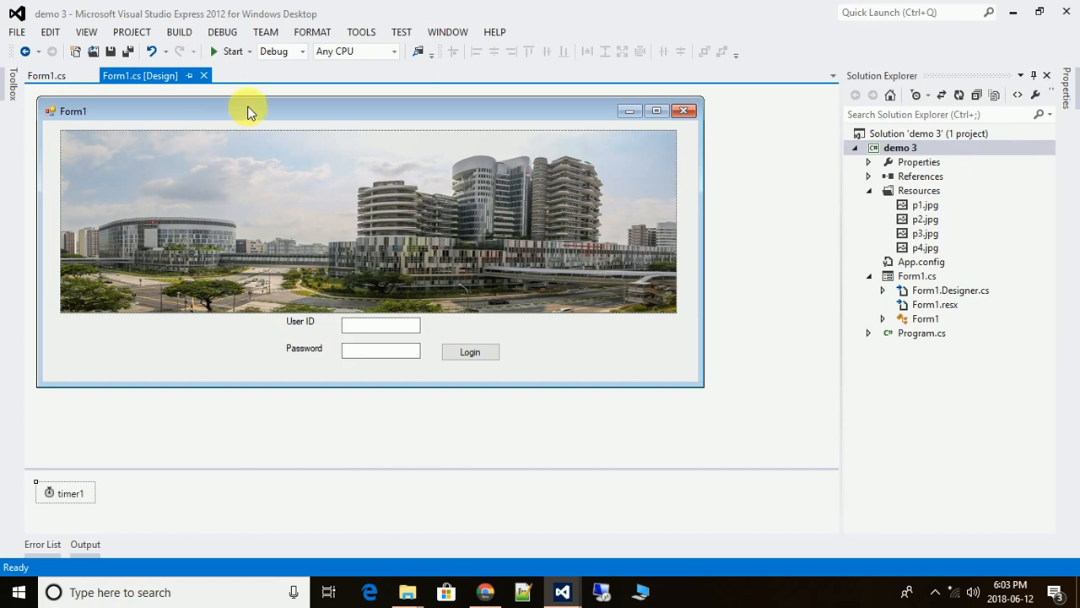
{"action": "mouse_move", "coordinate": [247, 118]}
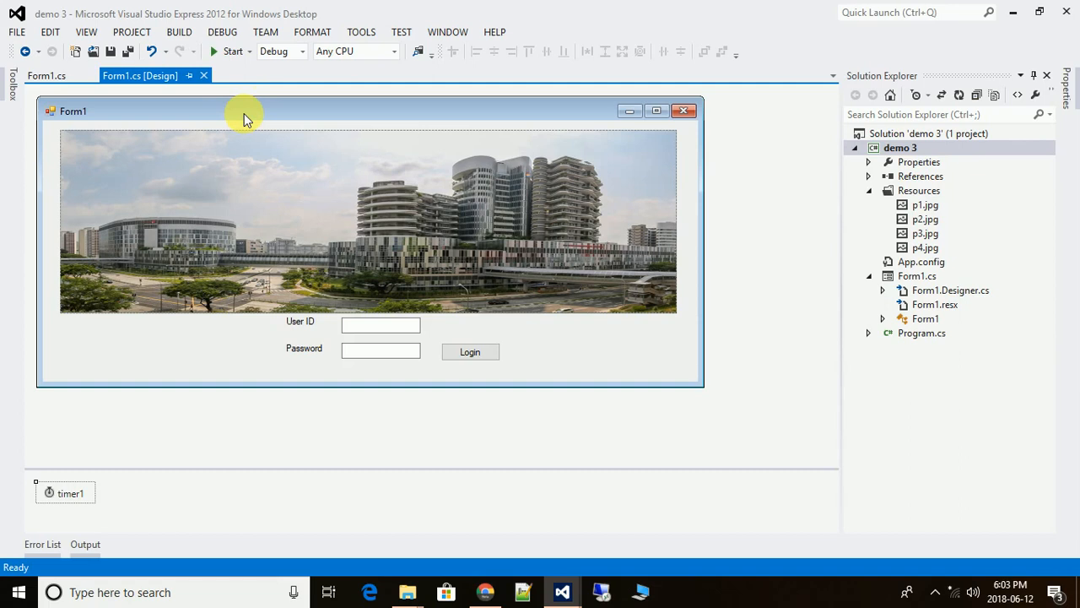
- Create Form1_Load with timer1.Start(); and launch the app again
{"action": "left_click", "coordinate": [45, 75]}
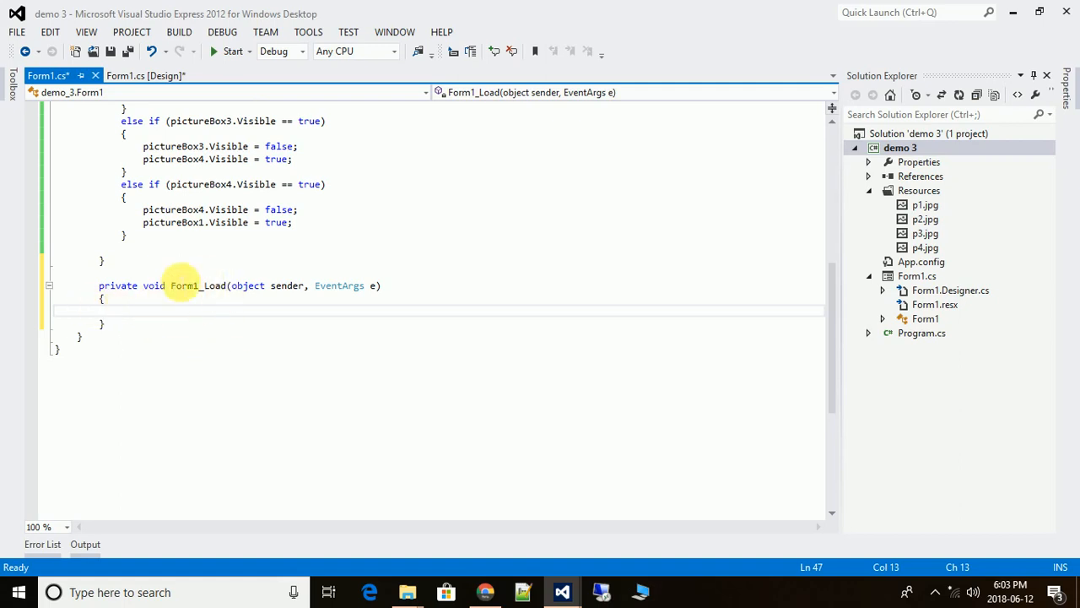
{"action": "type", "text": "ti"}
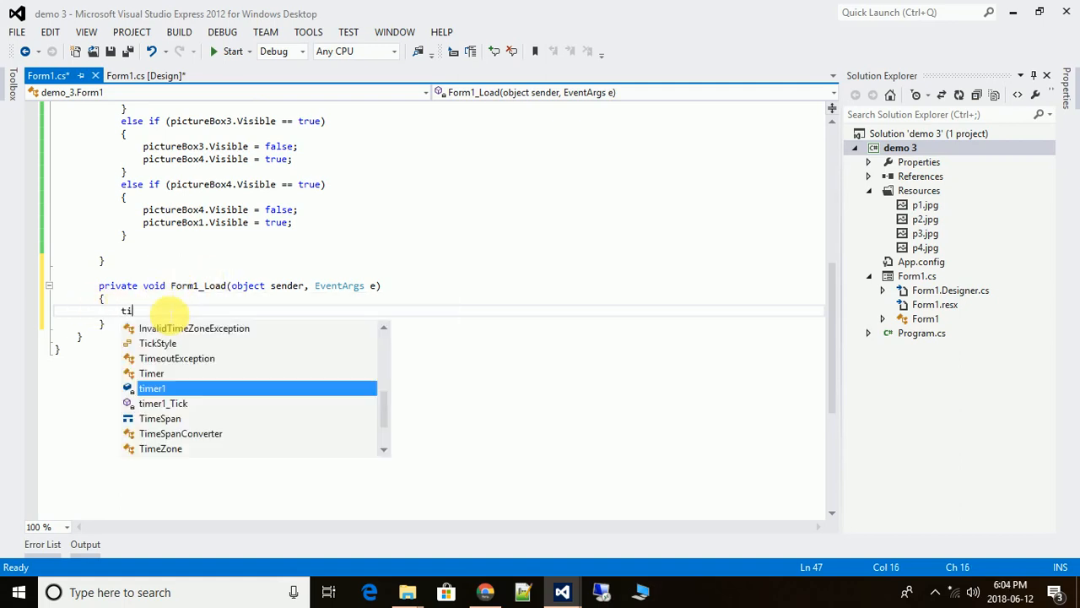
{"action": "type", "text": "mer1"}
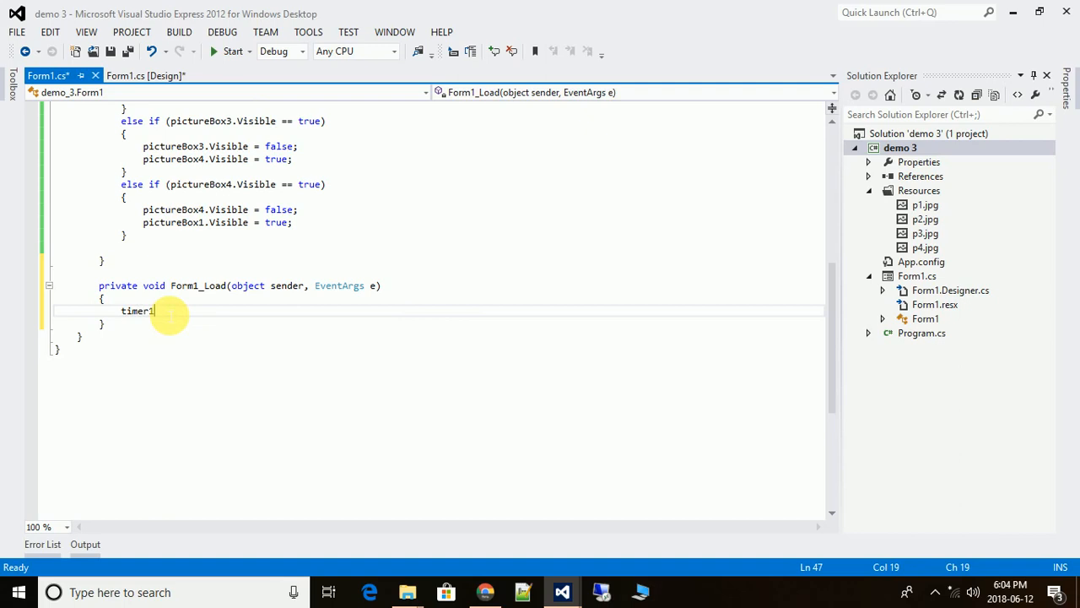
{"action": "type", "text": ".start();"}
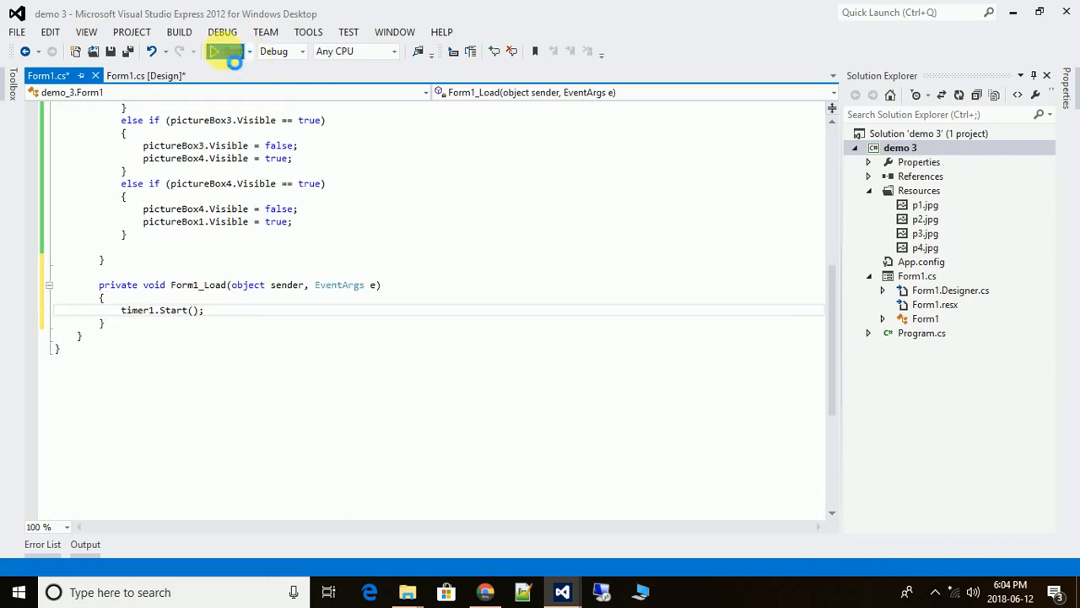
{"action": "left_click", "coordinate": [217, 51]}
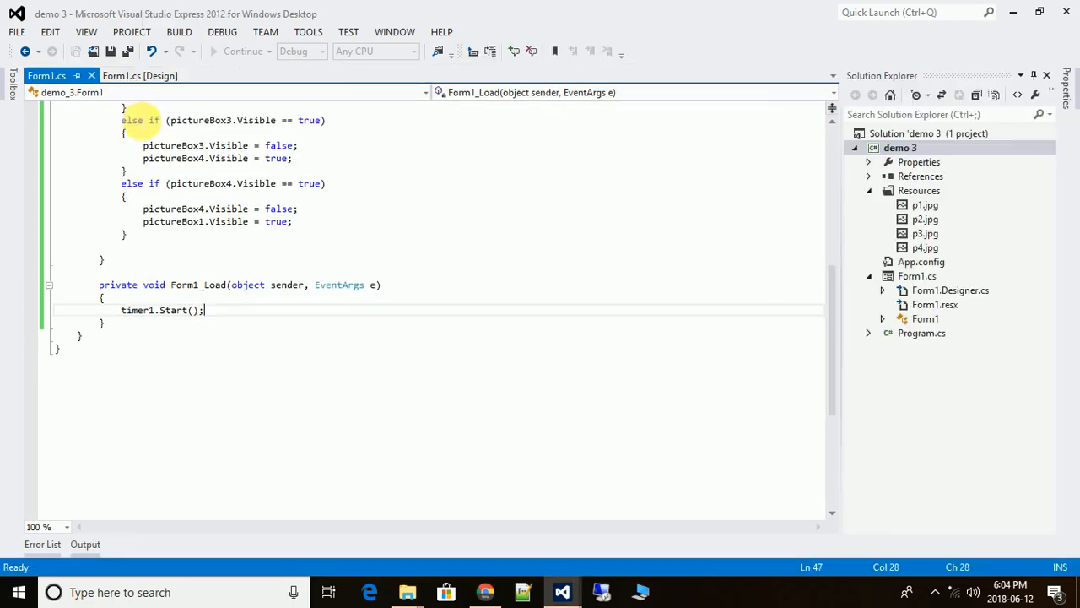
- Show timer1's properties with Interval 1000 from design view and run the slideshow form
{"action": "left_click", "coordinate": [139, 75]}
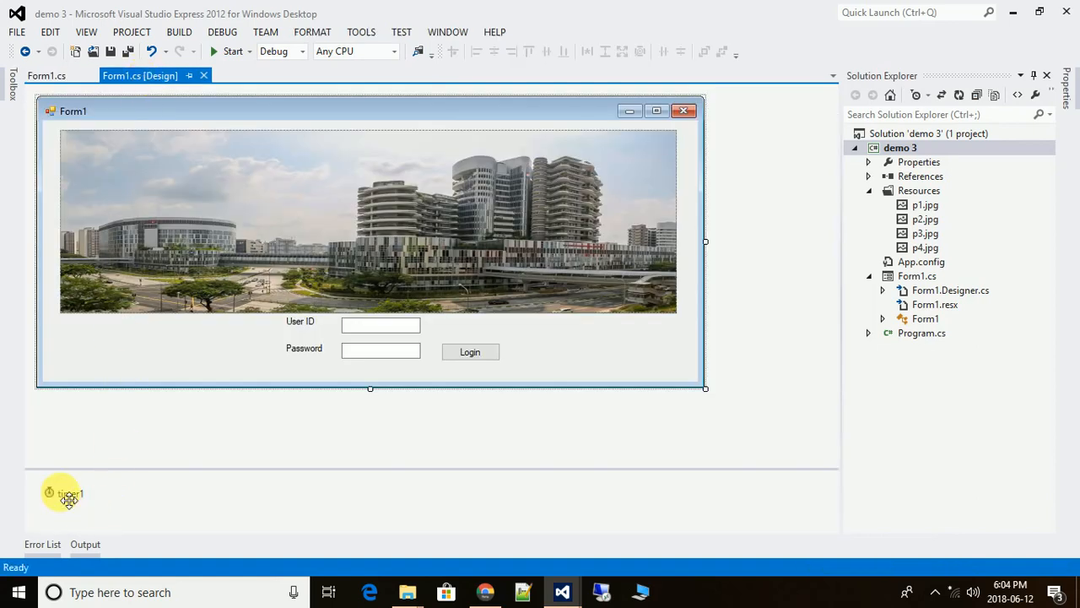
{"action": "right_click", "coordinate": [66, 493]}
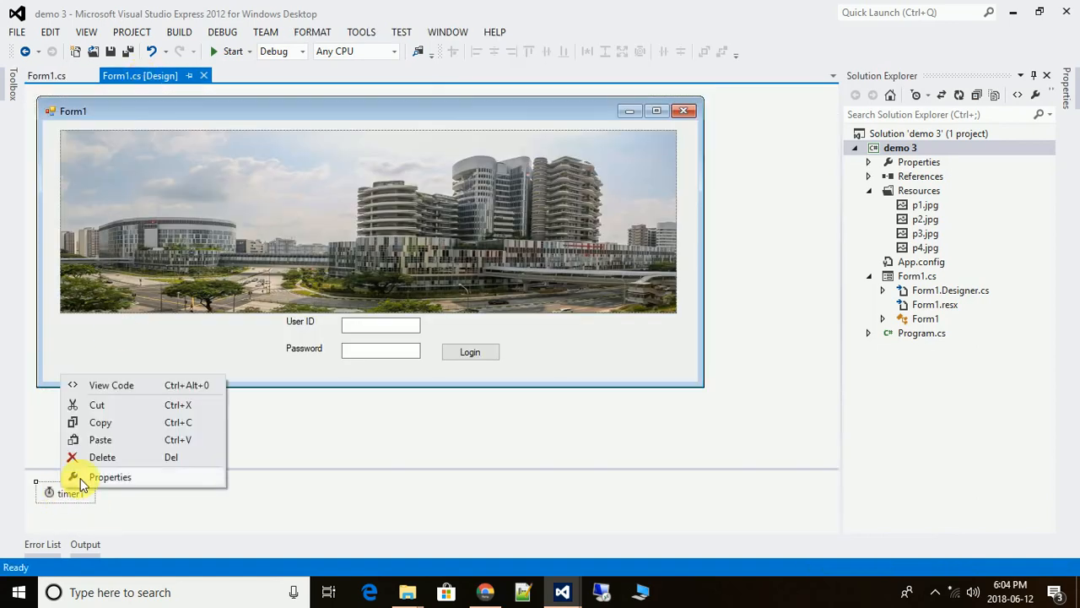
{"action": "left_click", "coordinate": [111, 477]}
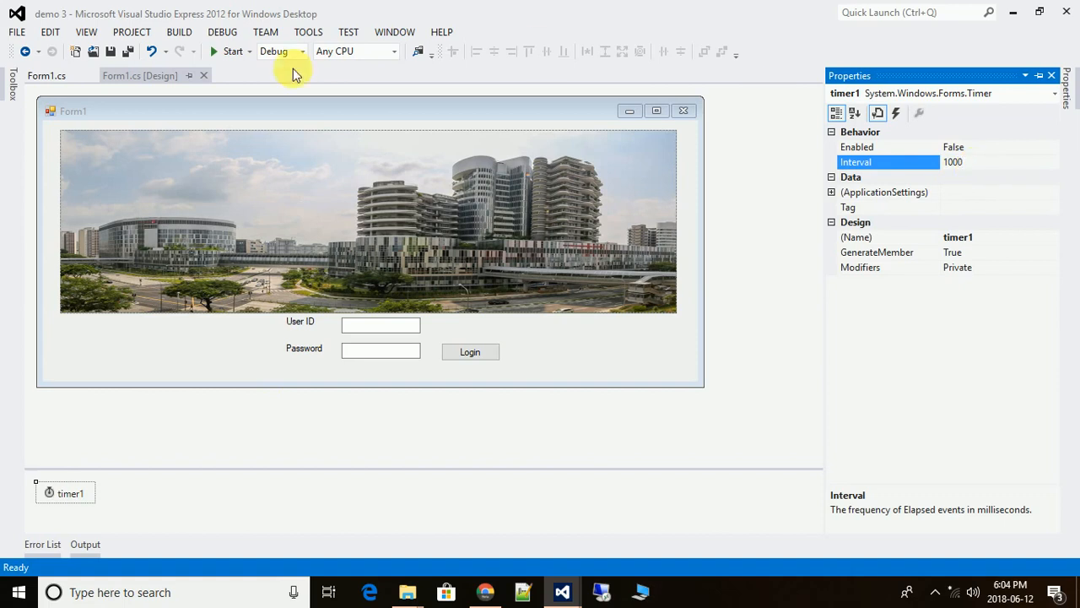
{"action": "left_click", "coordinate": [229, 52]}
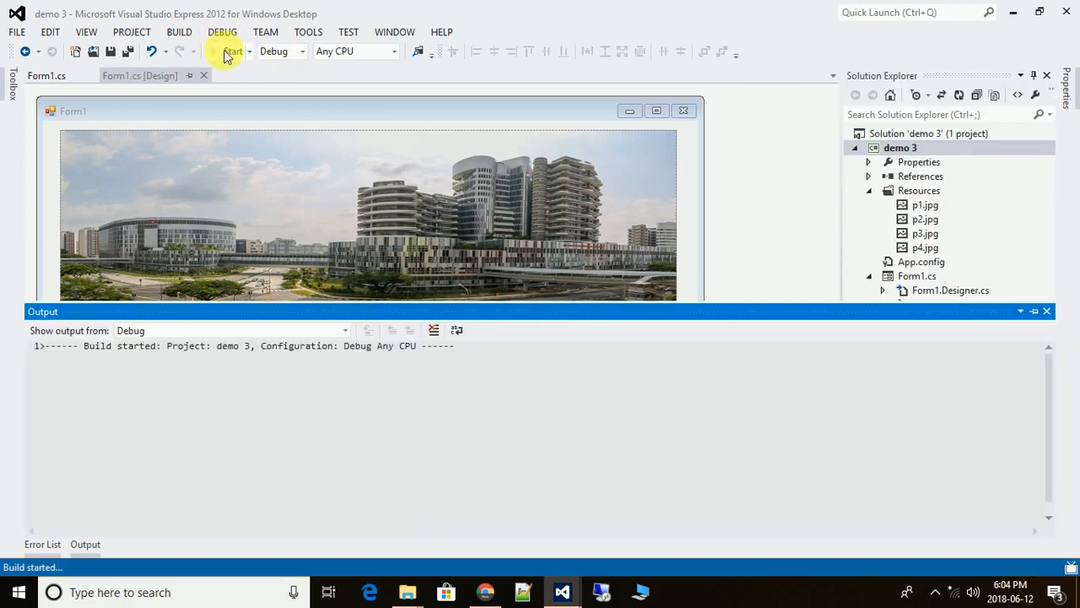
{"action": "left_click", "coordinate": [229, 52]}
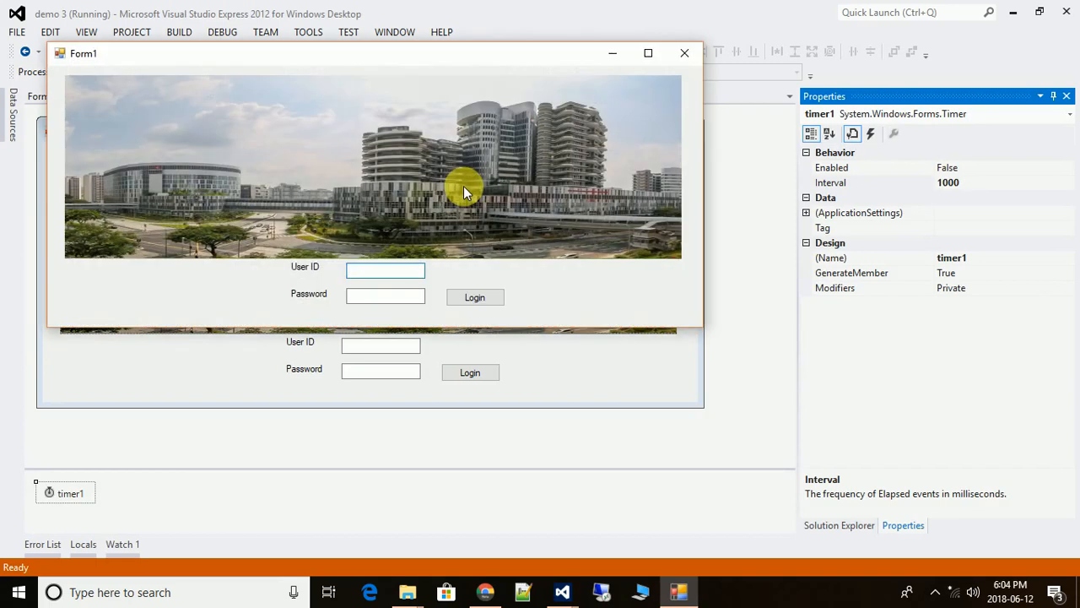